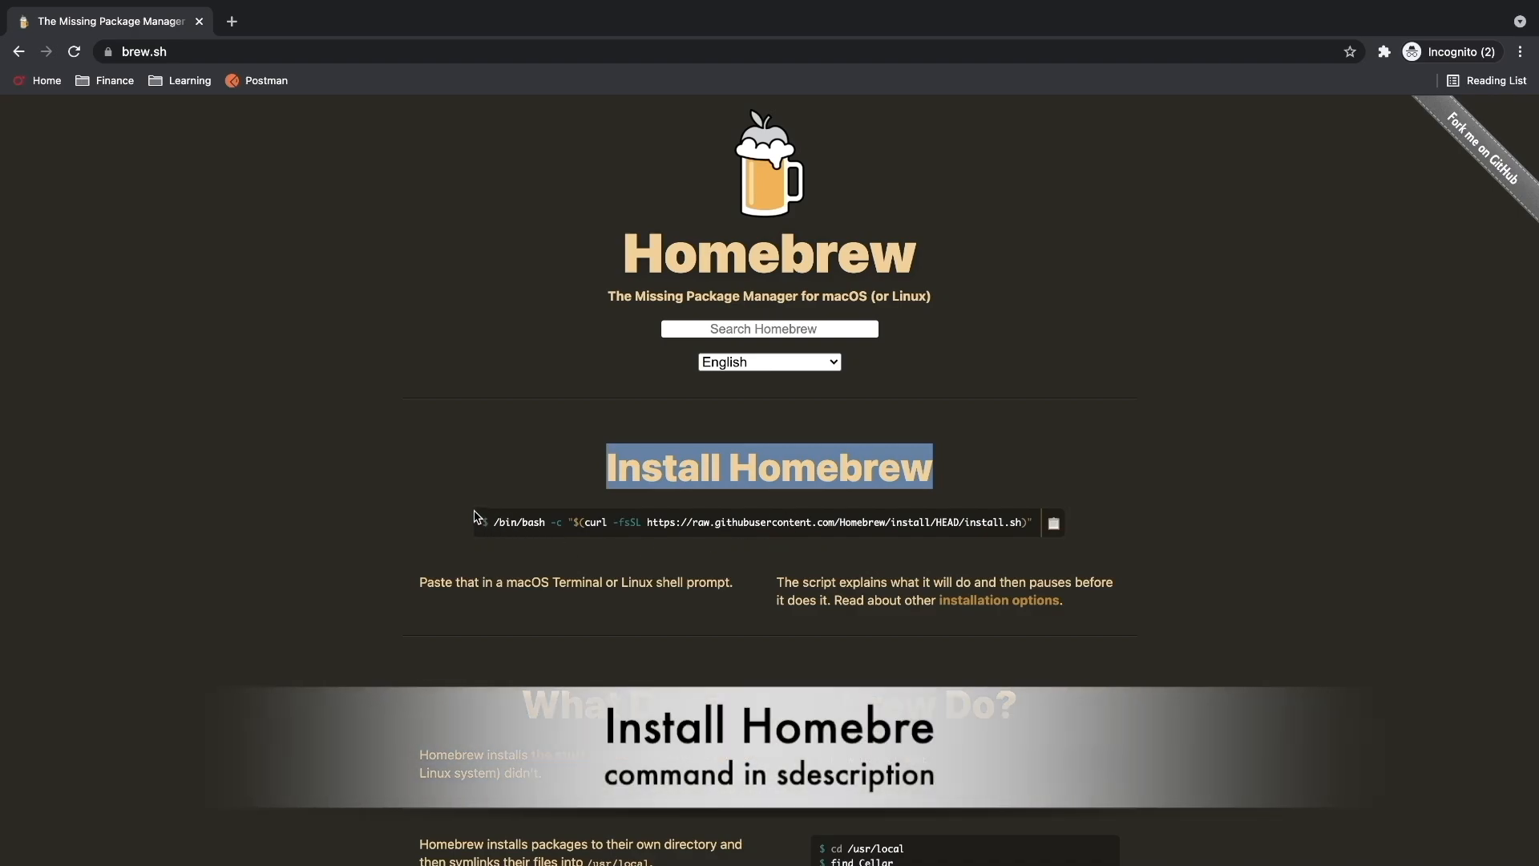
- Copy the Homebrew install command from brew.sh for pasting at the terminal prompt
{"action": "left_click", "coordinate": [1054, 523]}
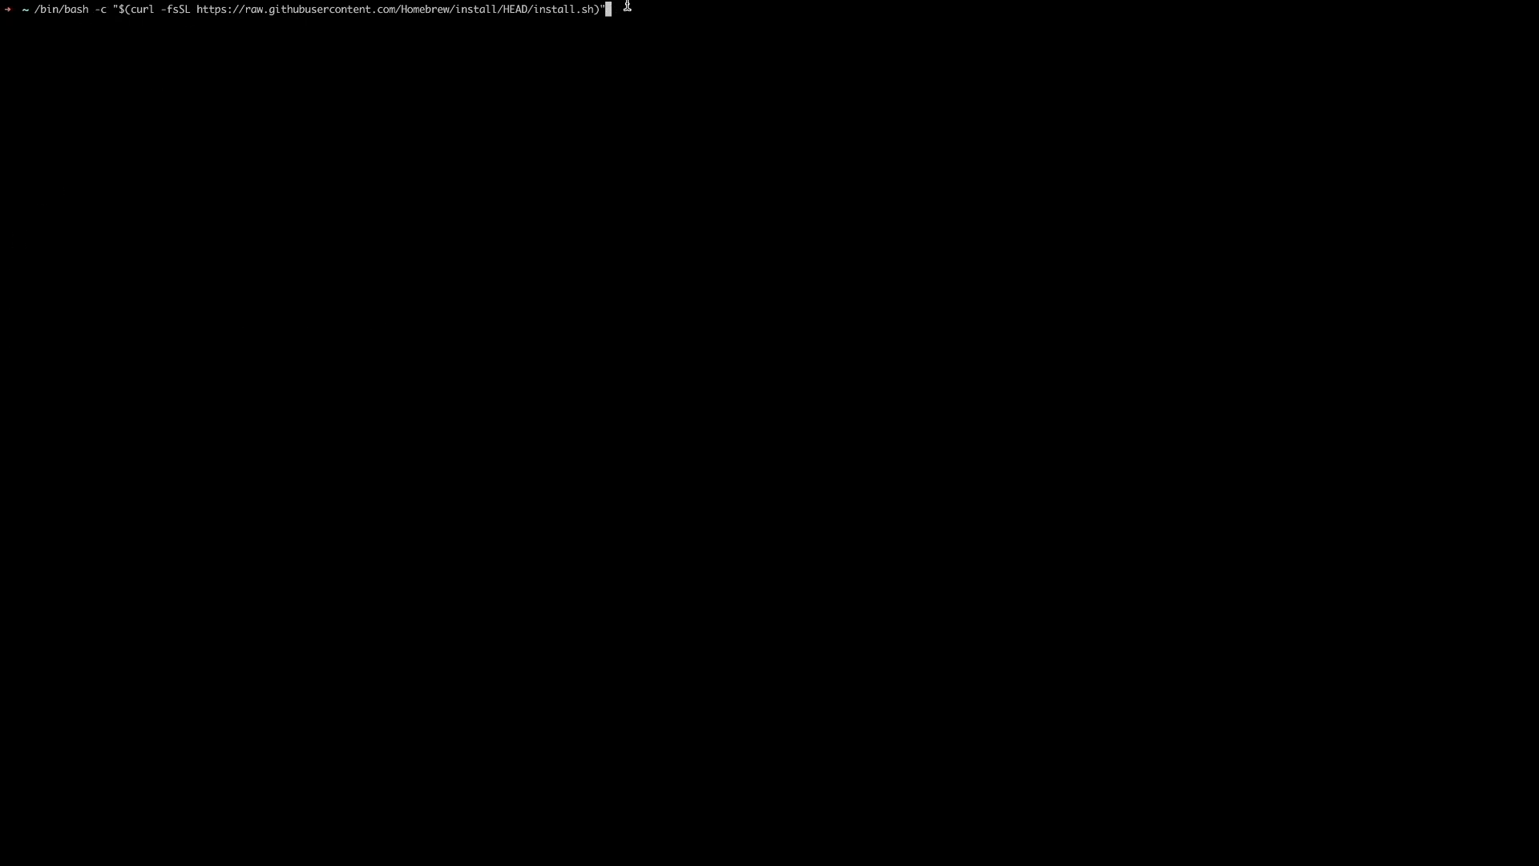
- Run the pasted Homebrew install script, confirm the administrator password and continue installation
{"action": "key", "text": "Return"}
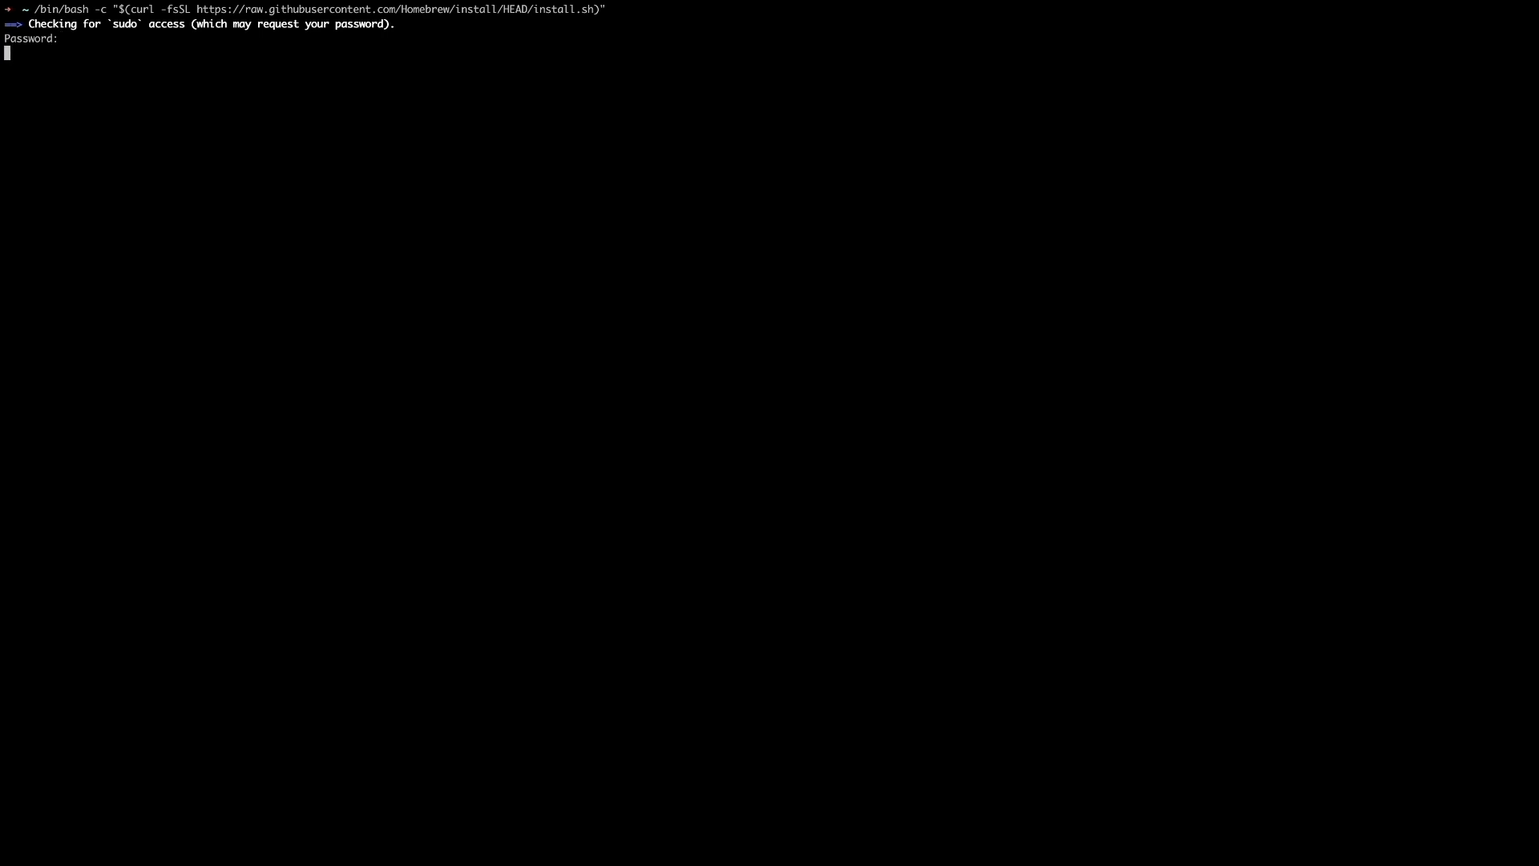
{"action": "key", "text": "Return"}
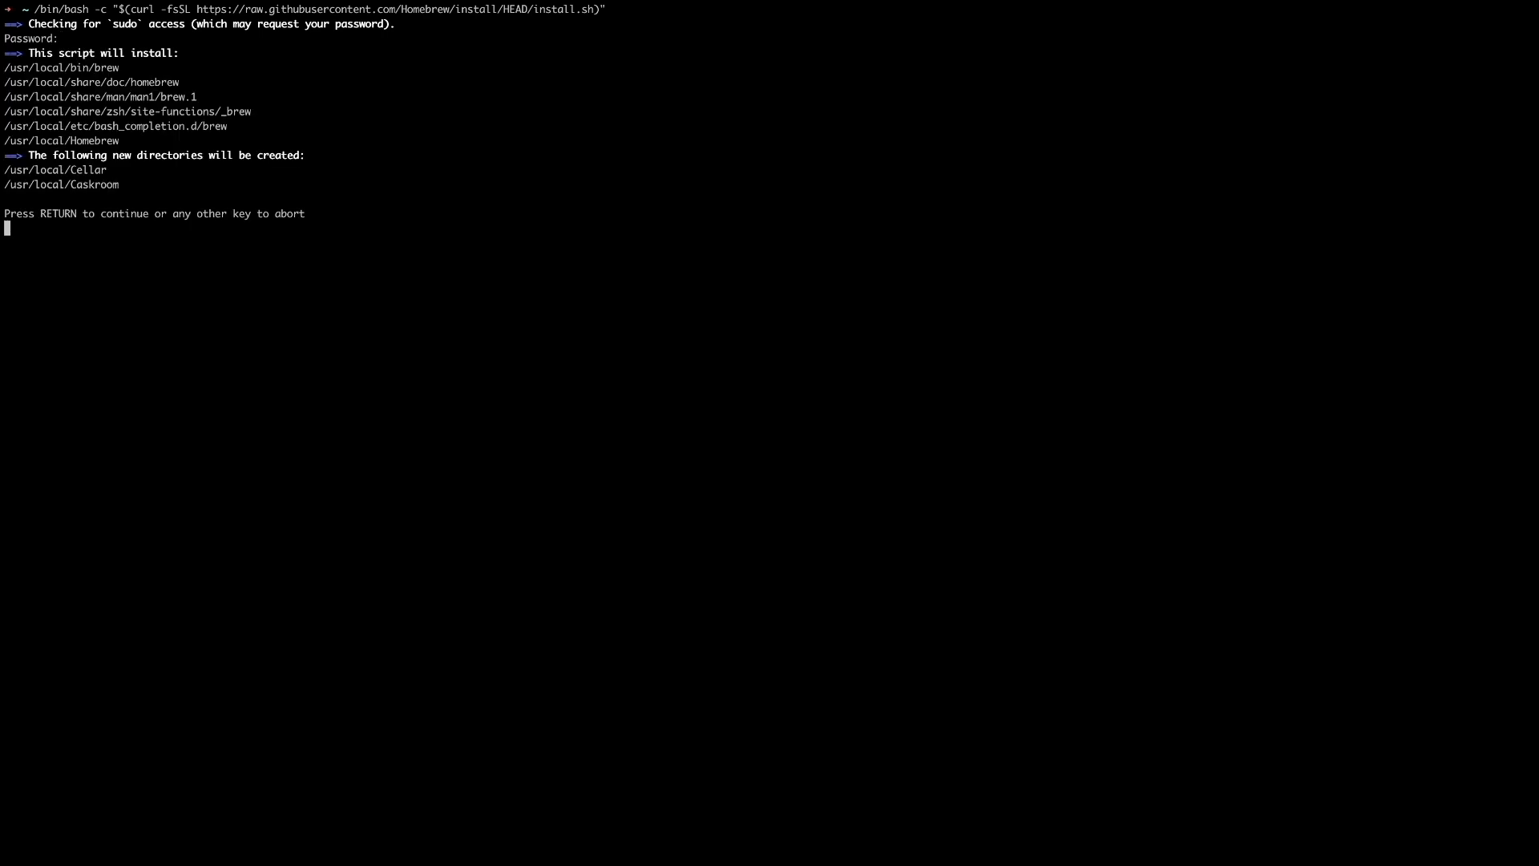
{"action": "key", "text": "Return"}
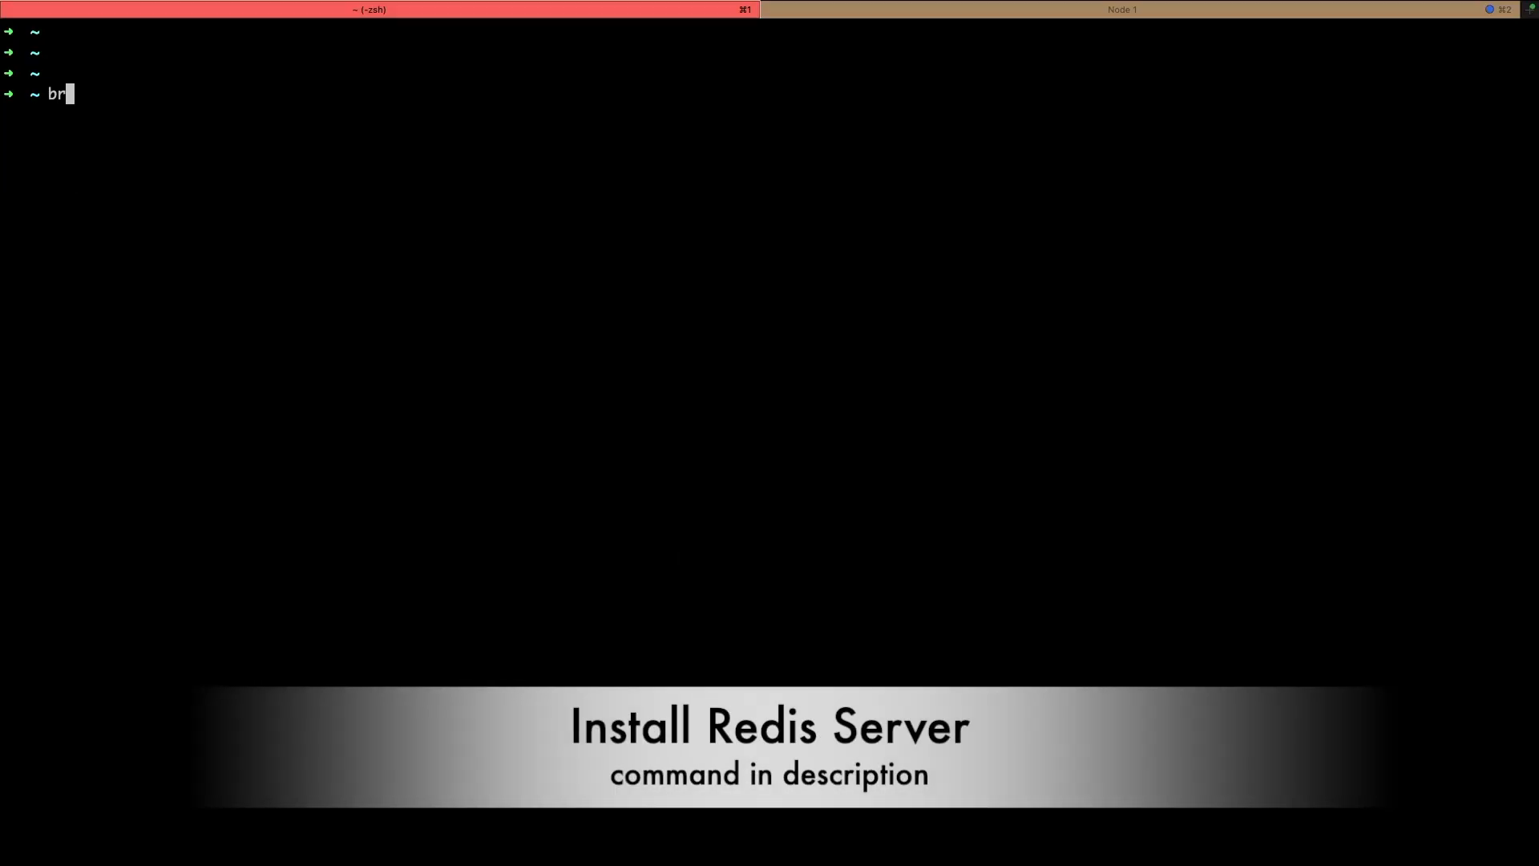
- Run 'brew search redis' and highlight the plain redis formula in the results
{"action": "type", "text": "ew sear"}
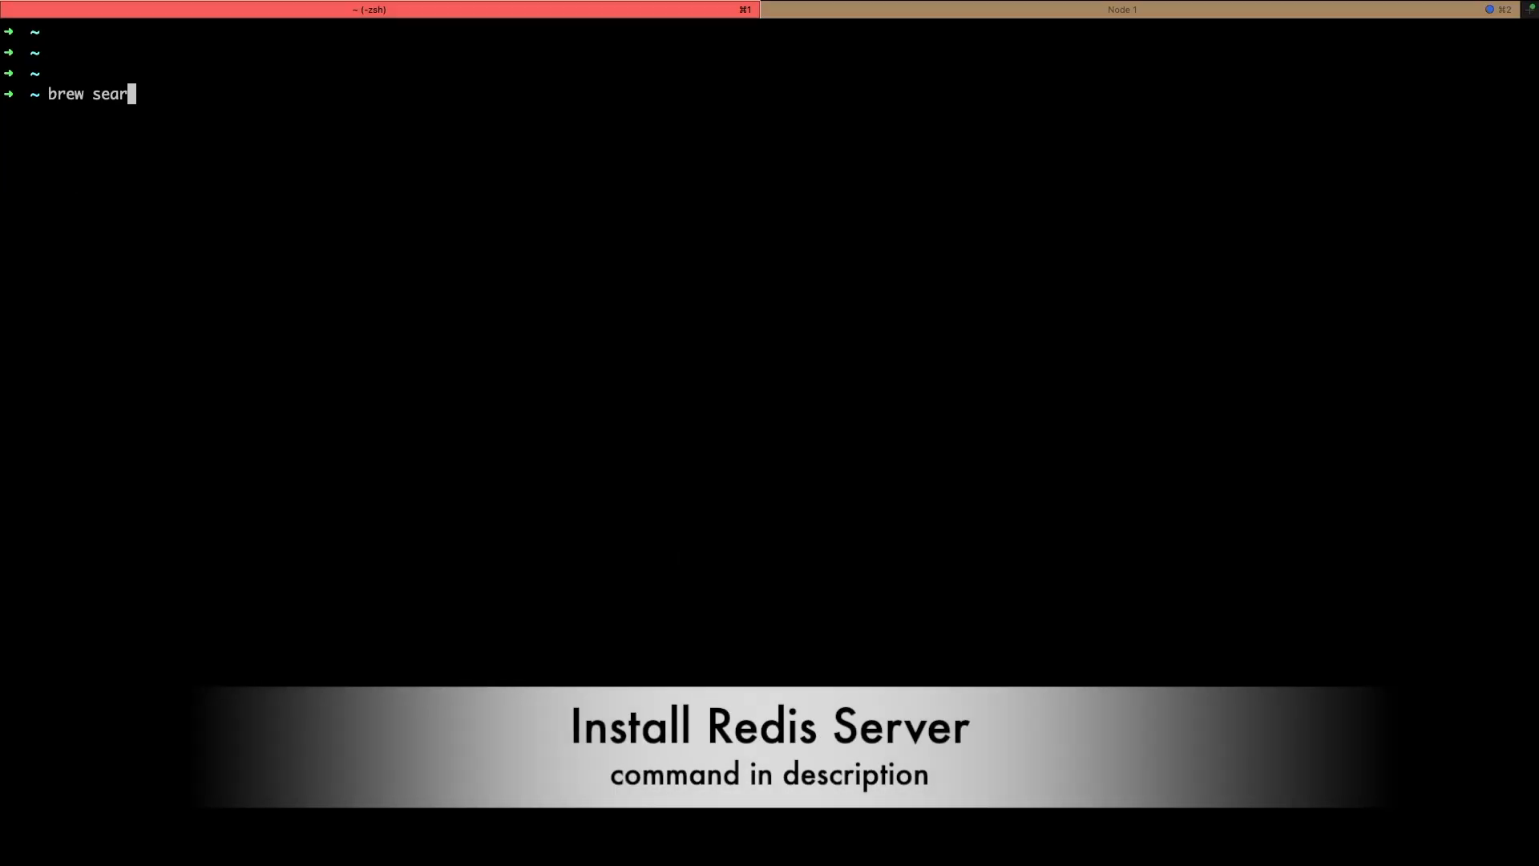
{"action": "type", "text": "ch red"}
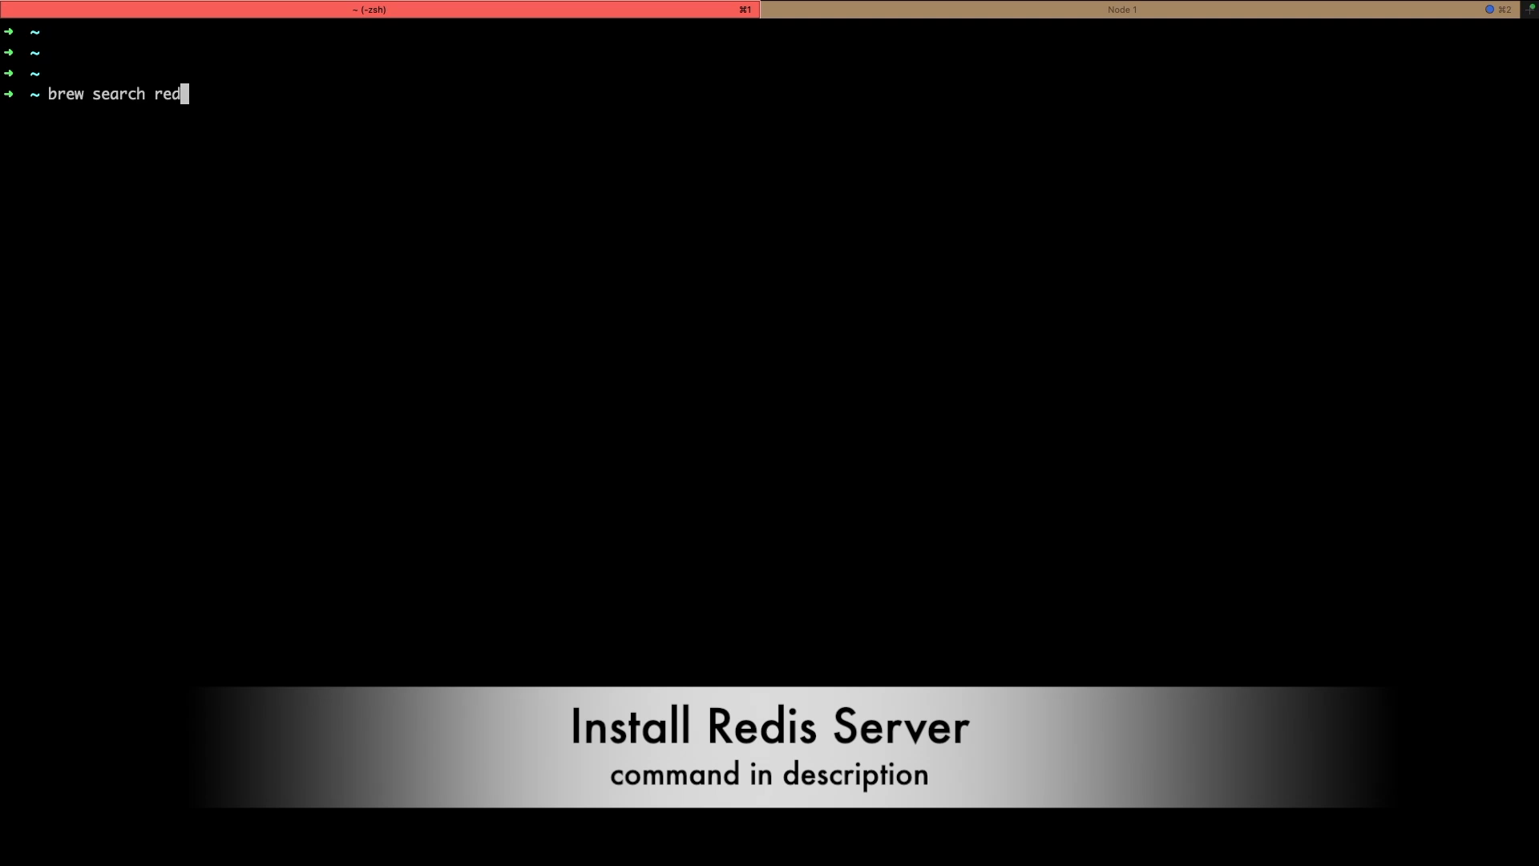
{"action": "key", "text": "Return"}
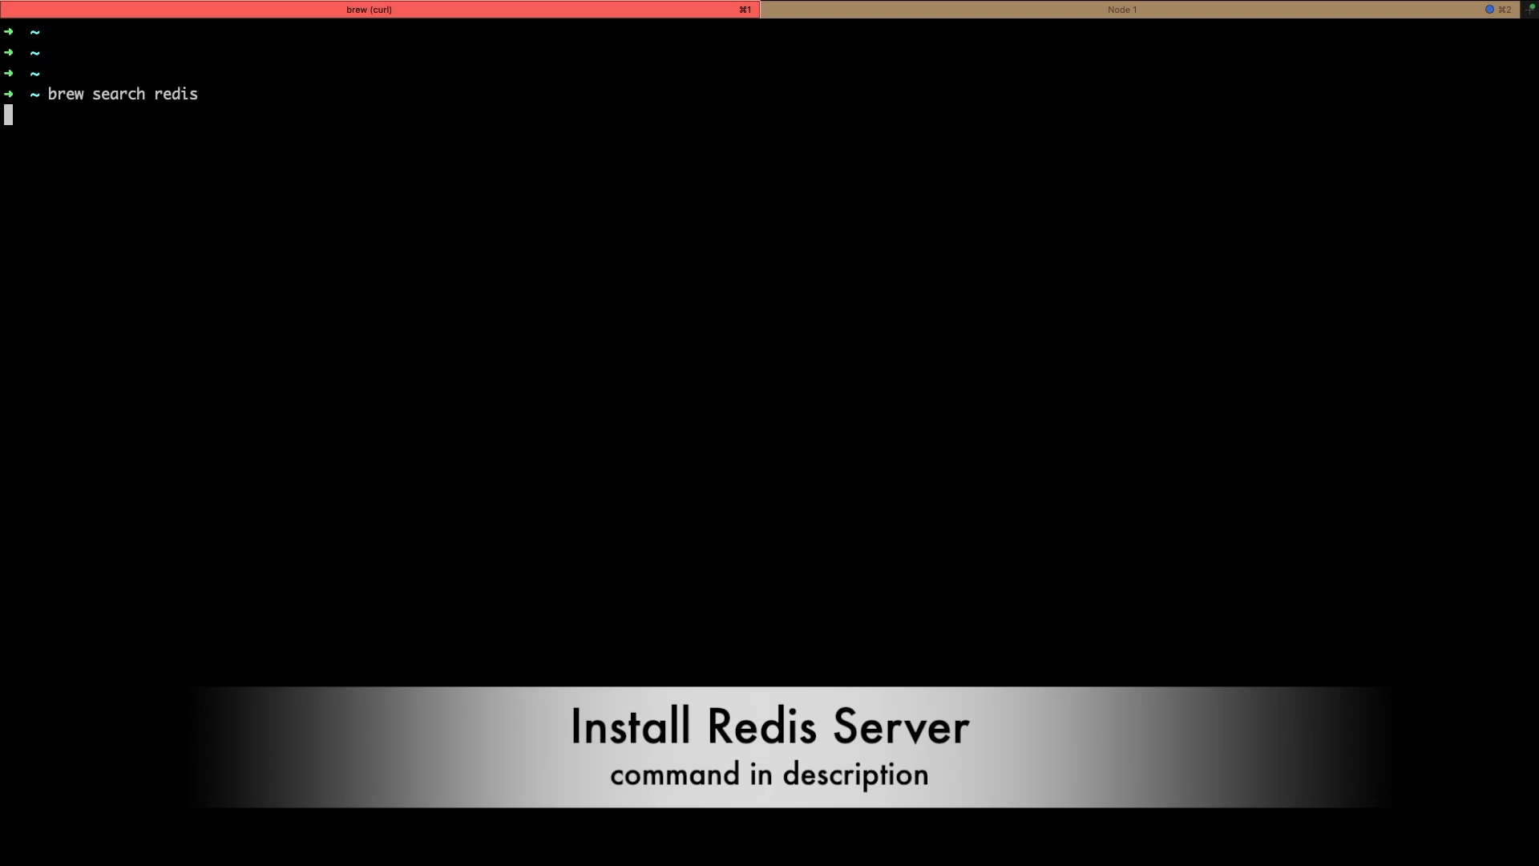
{"action": "key", "text": "Return"}
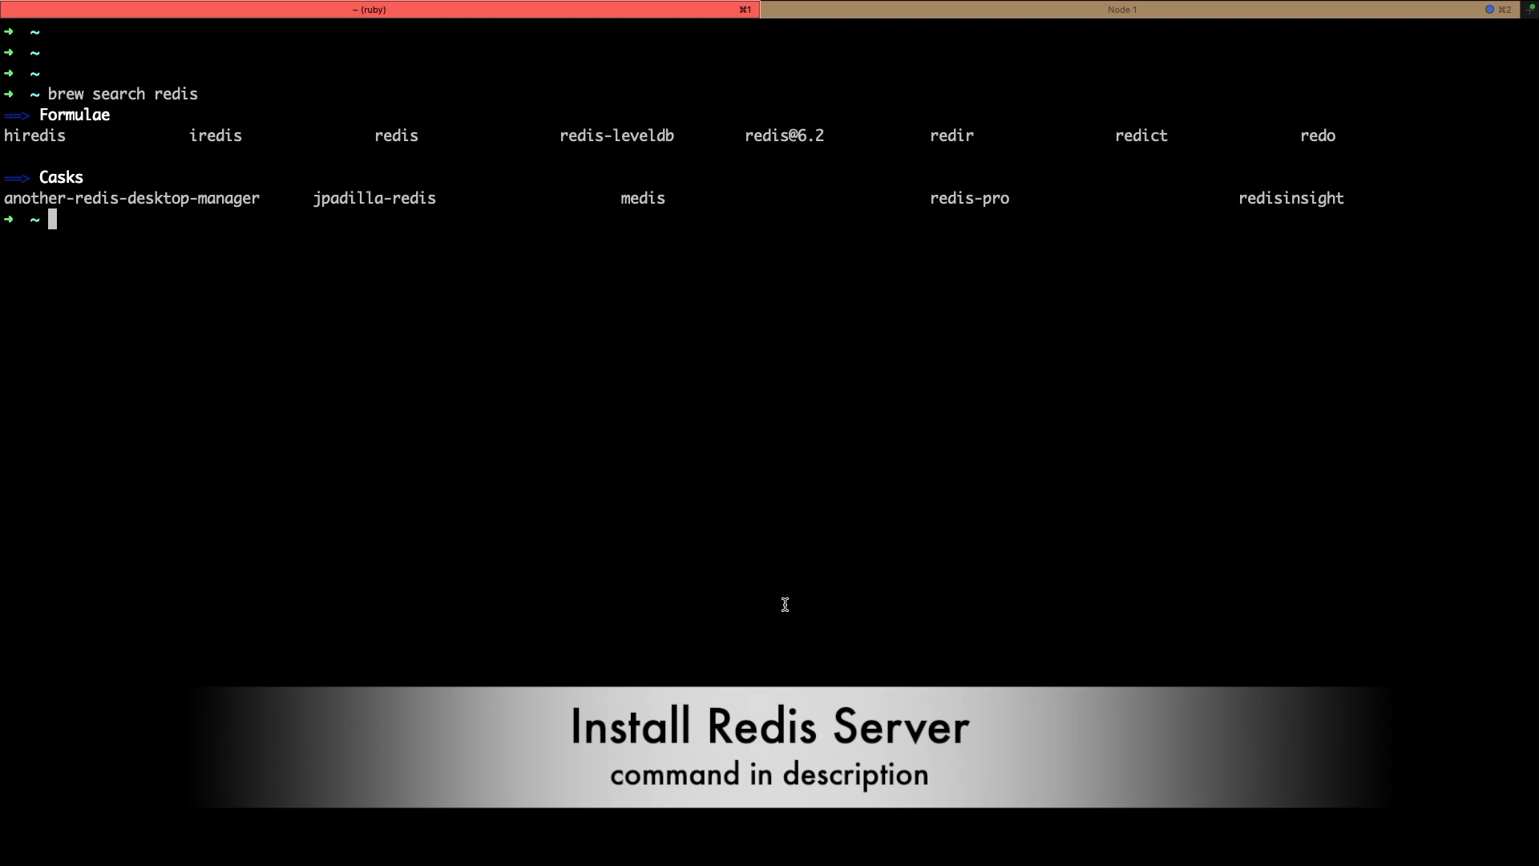
{"action": "mouse_move", "coordinate": [1018, 139]}
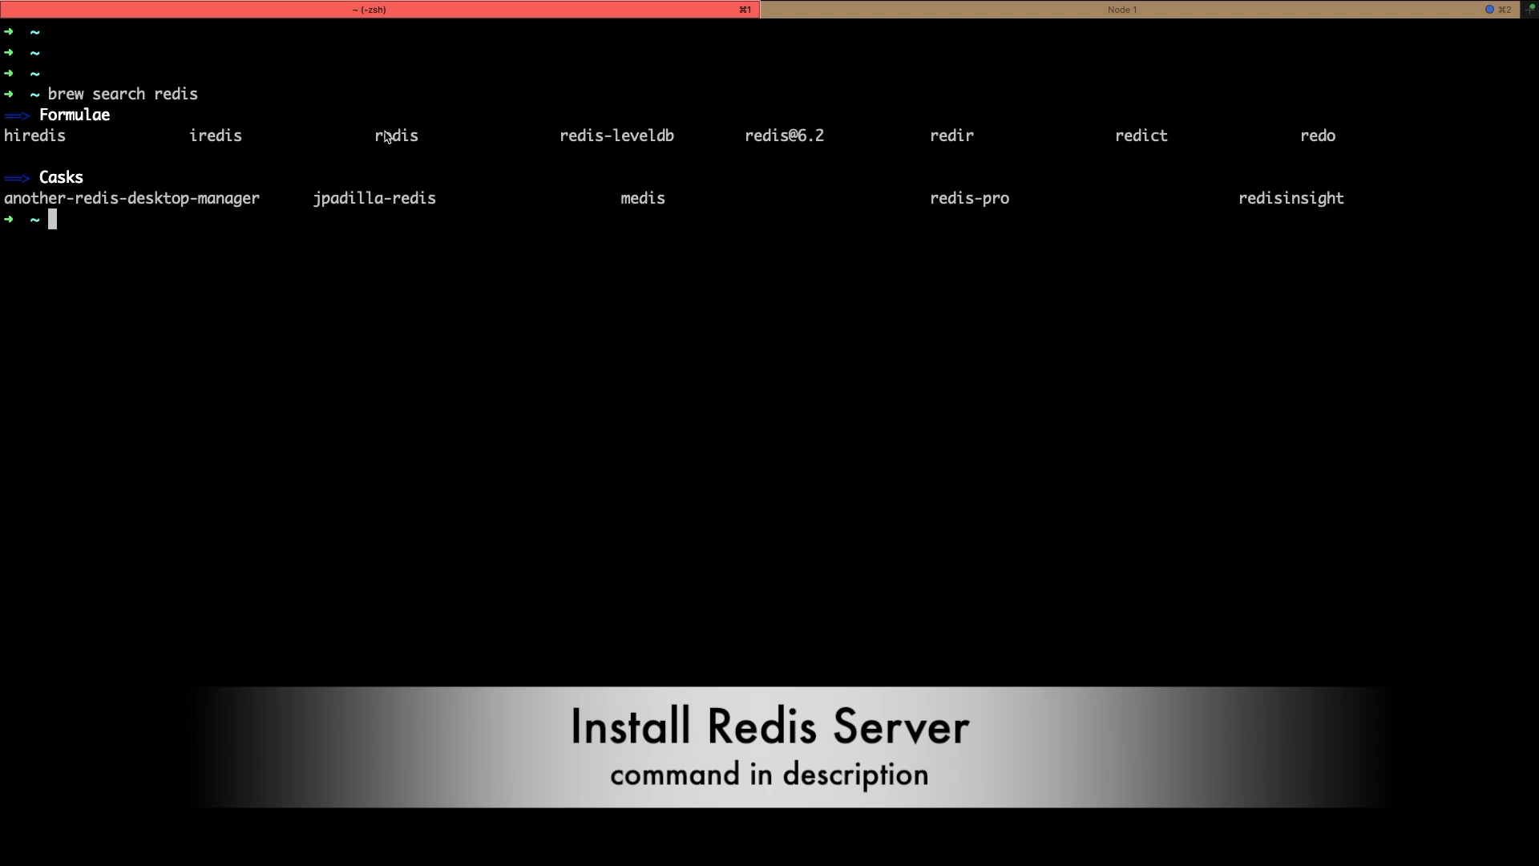
{"action": "double_click", "coordinate": [395, 135]}
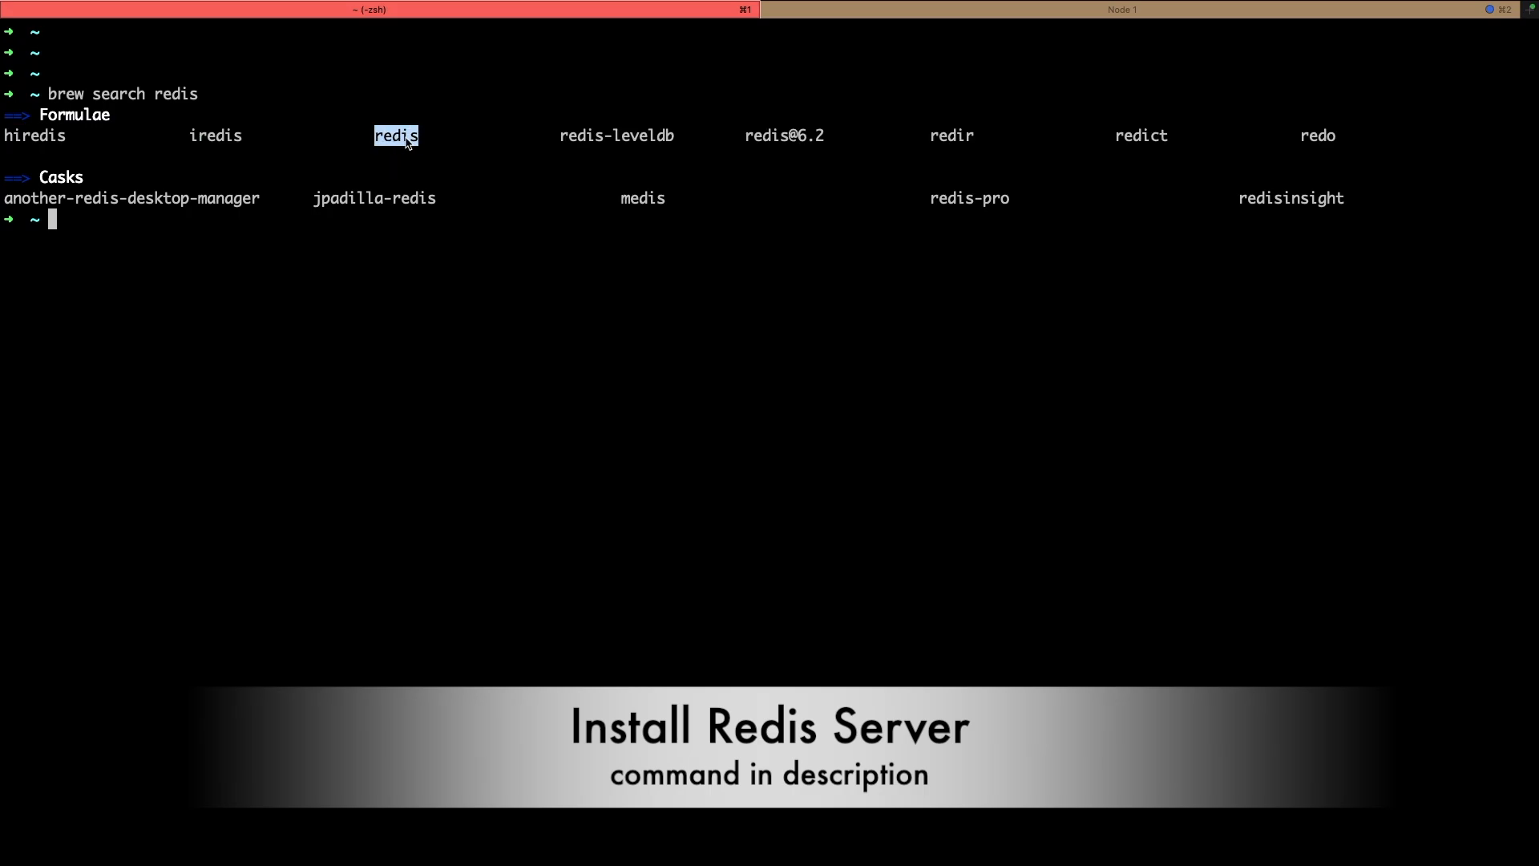
{"action": "mouse_move", "coordinate": [845, 141]}
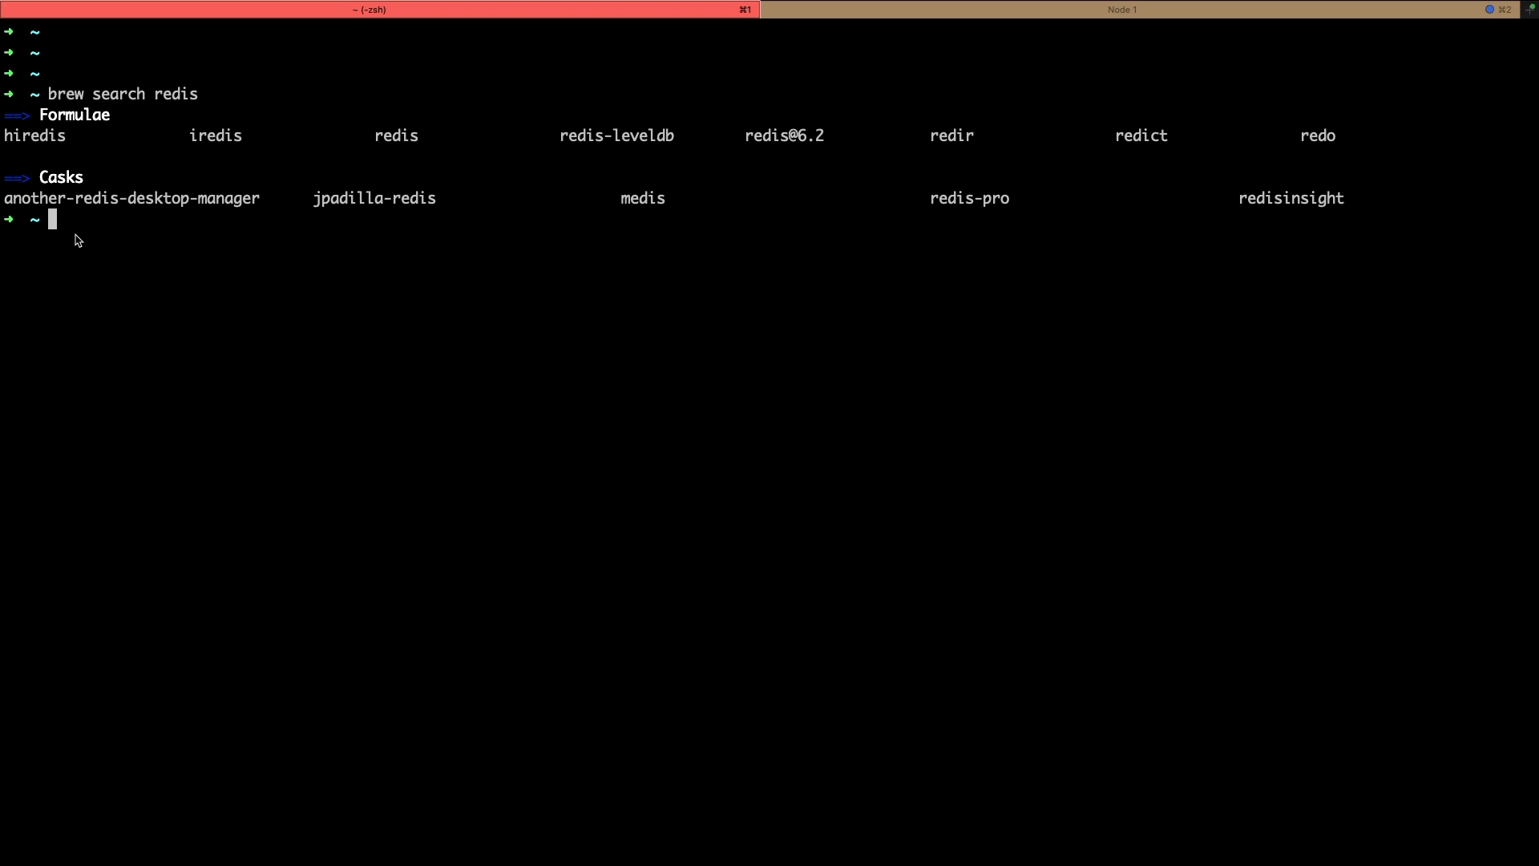
- Run 'brew install redis' to install Redis 7.2.5 via Homebrew
{"action": "type", "text": "br"}
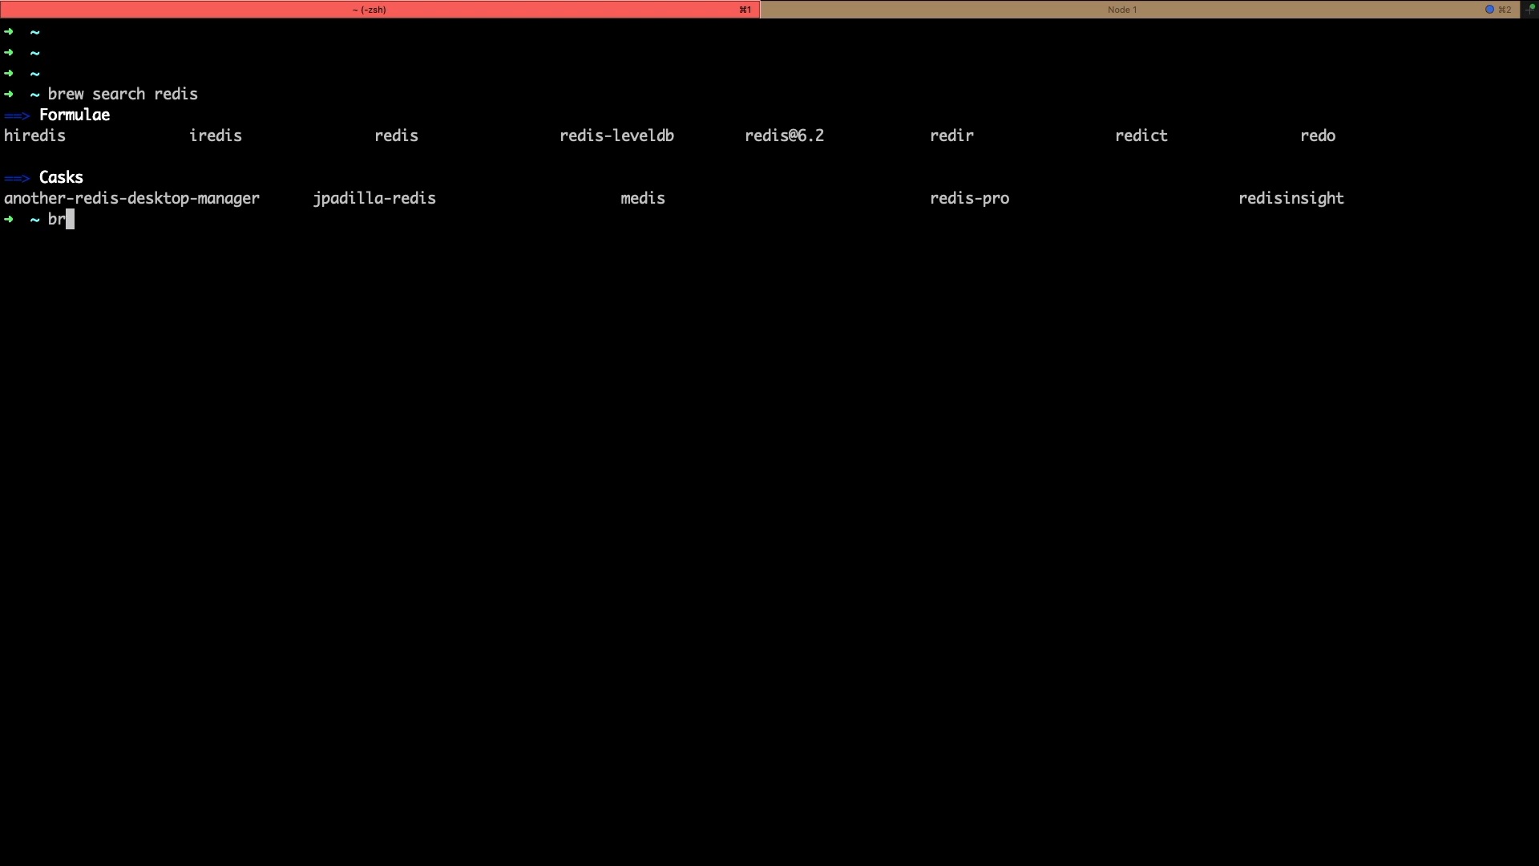
{"action": "type", "text": "ew install redis"}
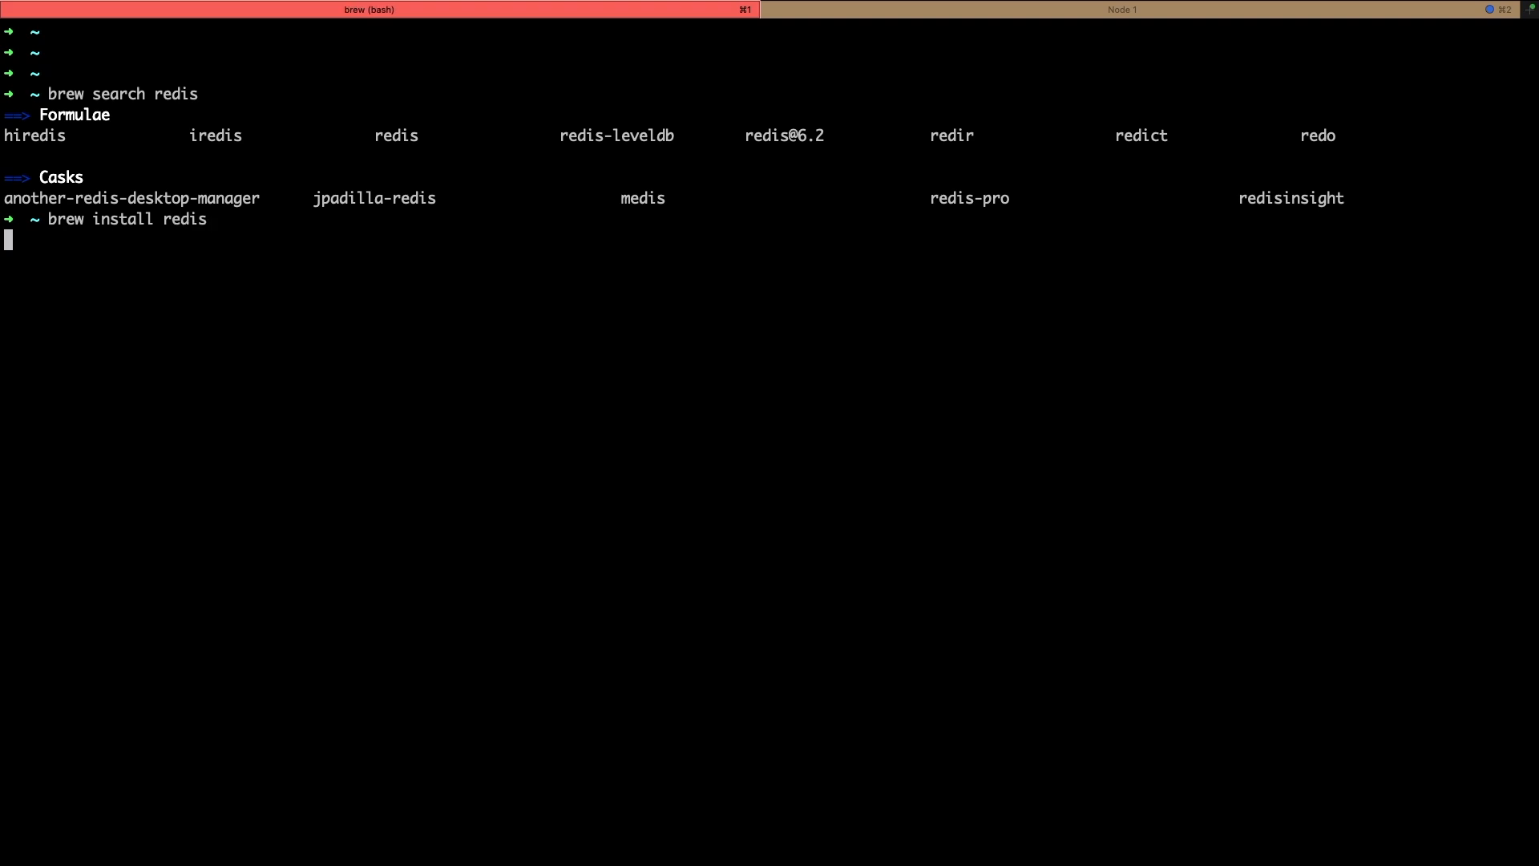
{"action": "key", "text": "Return"}
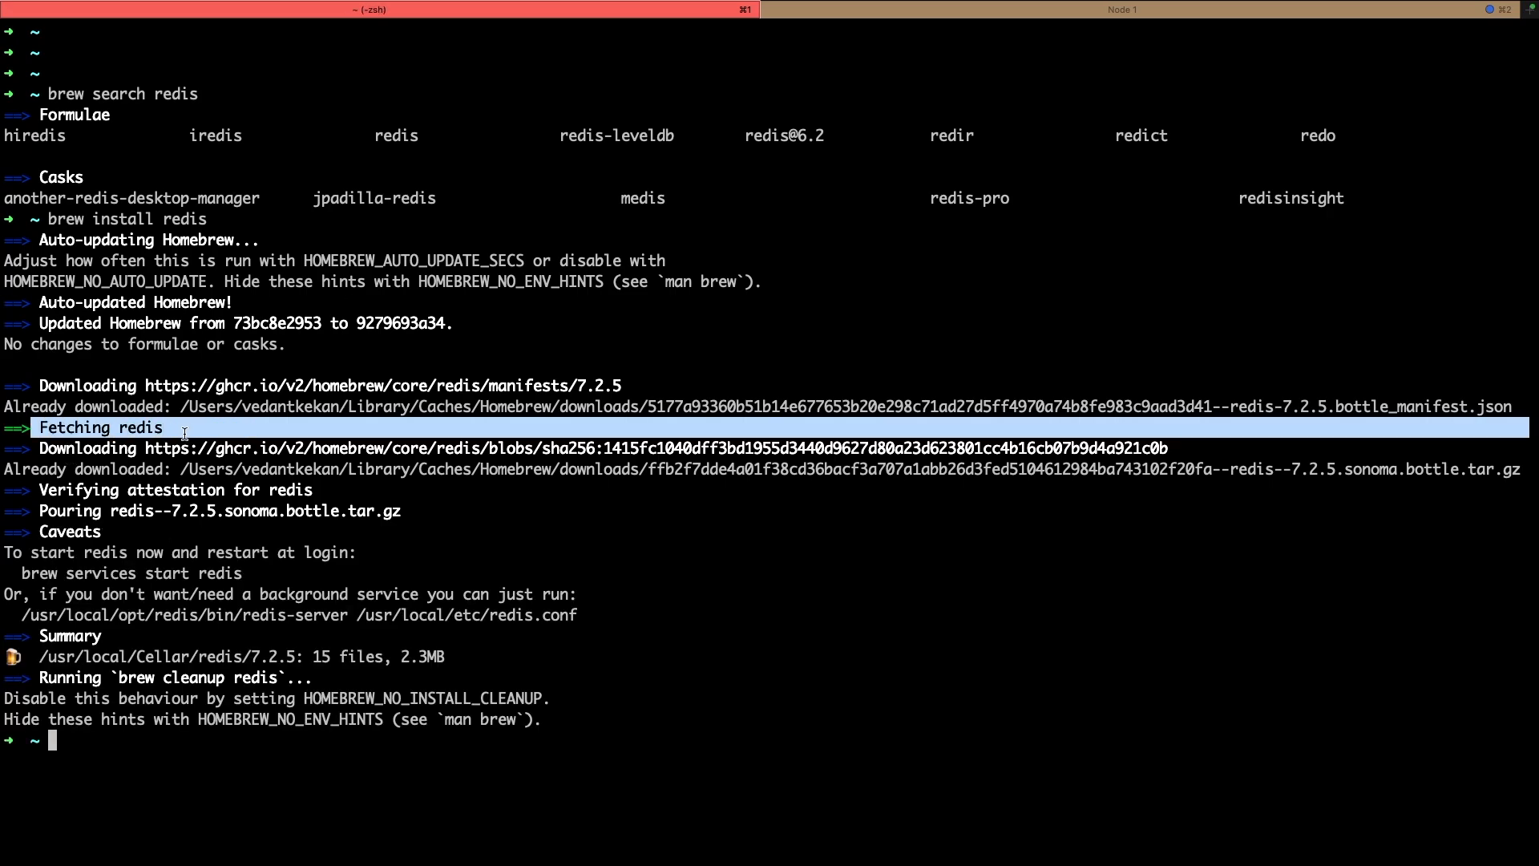
{"action": "mouse_move", "coordinate": [115, 680]}
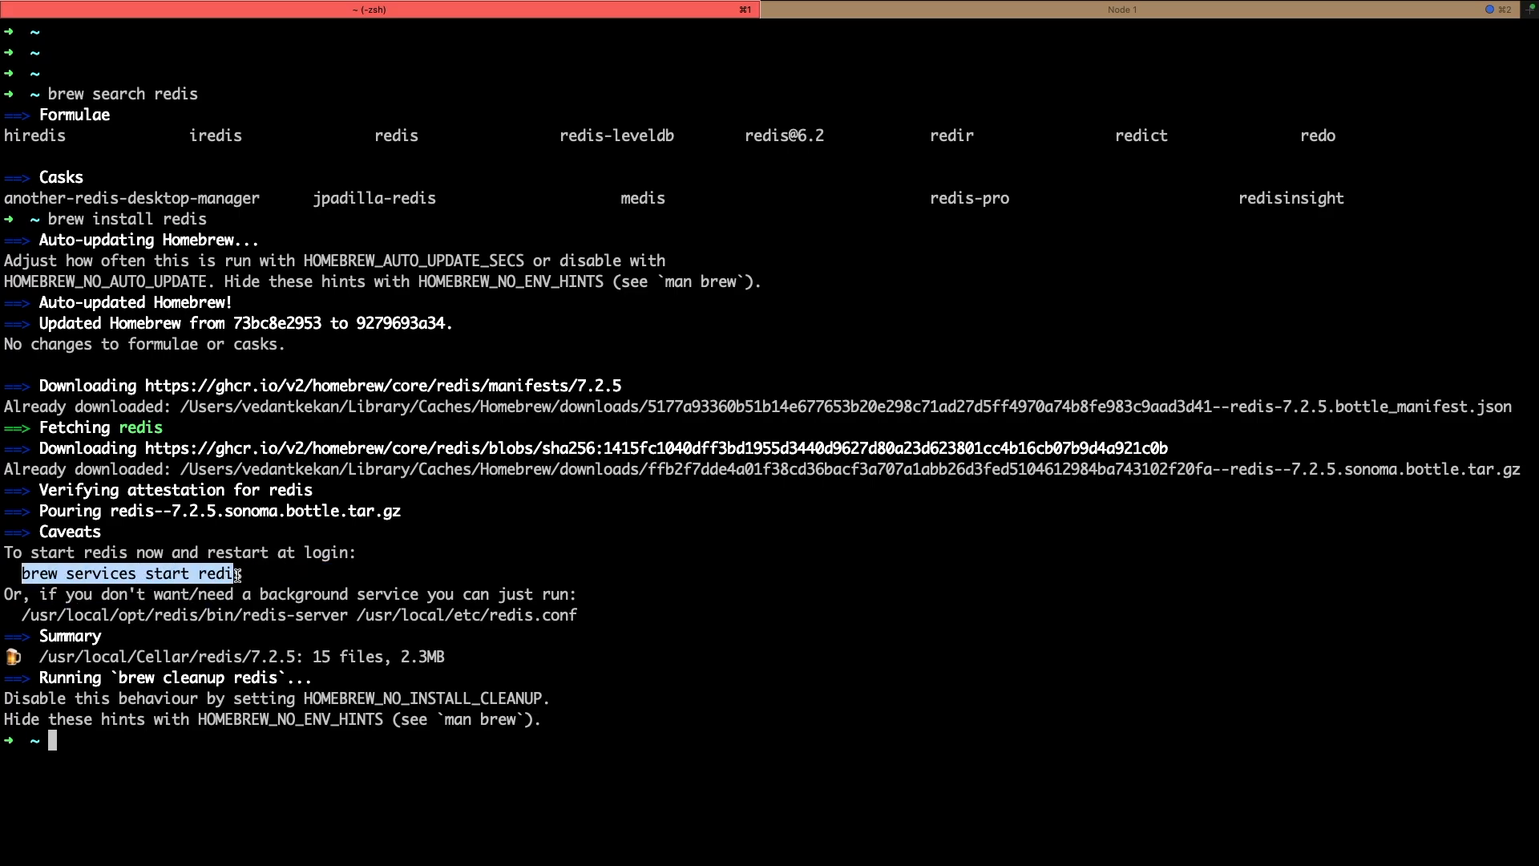
{"action": "mouse_move", "coordinate": [226, 614]}
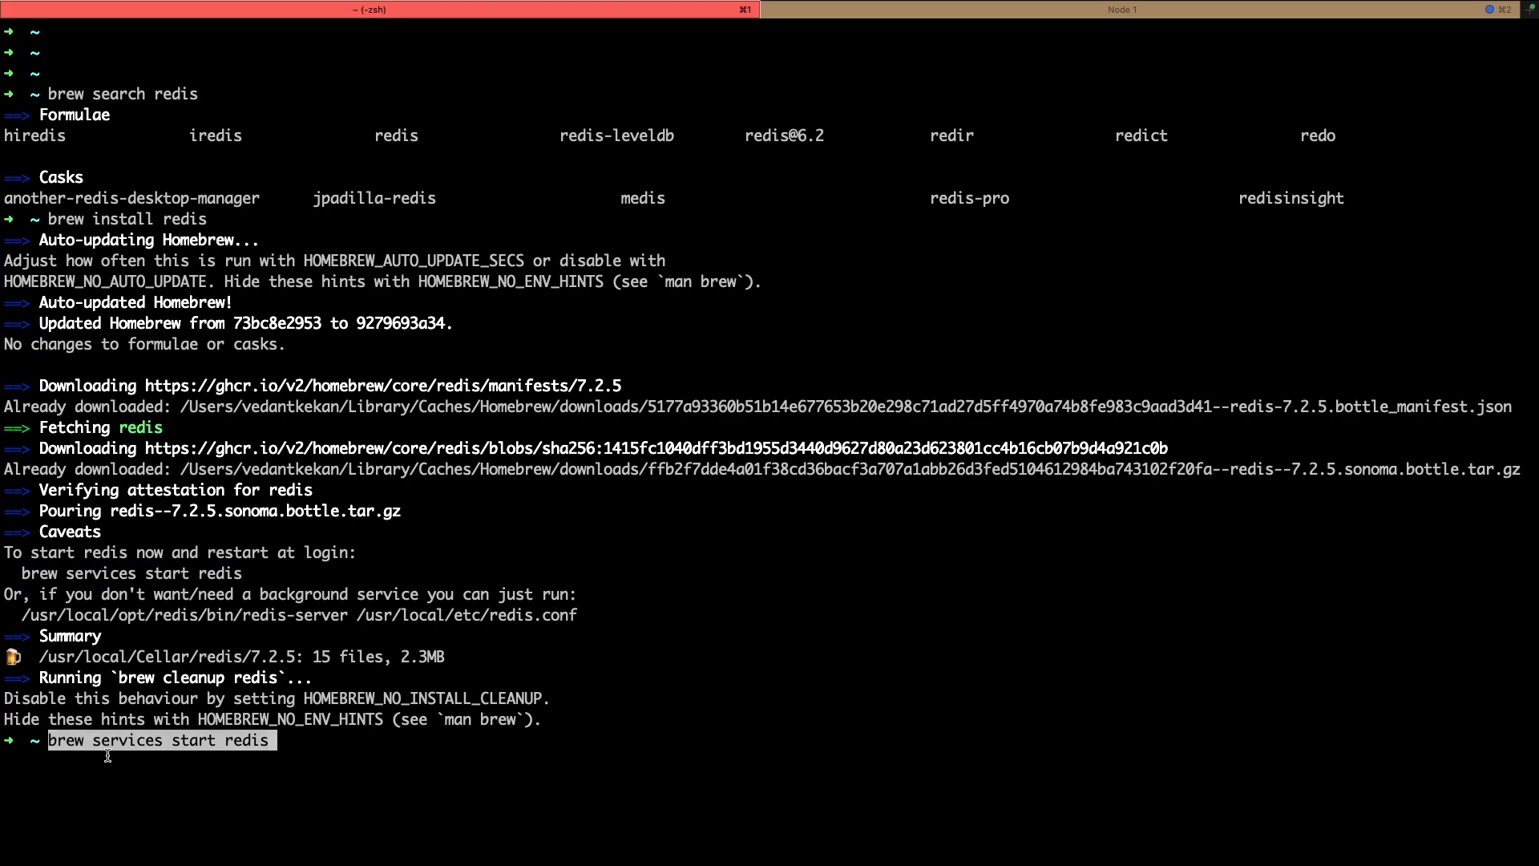
- Start redis with 'brew services start redis', then stop the background service again
{"action": "key", "text": "Return"}
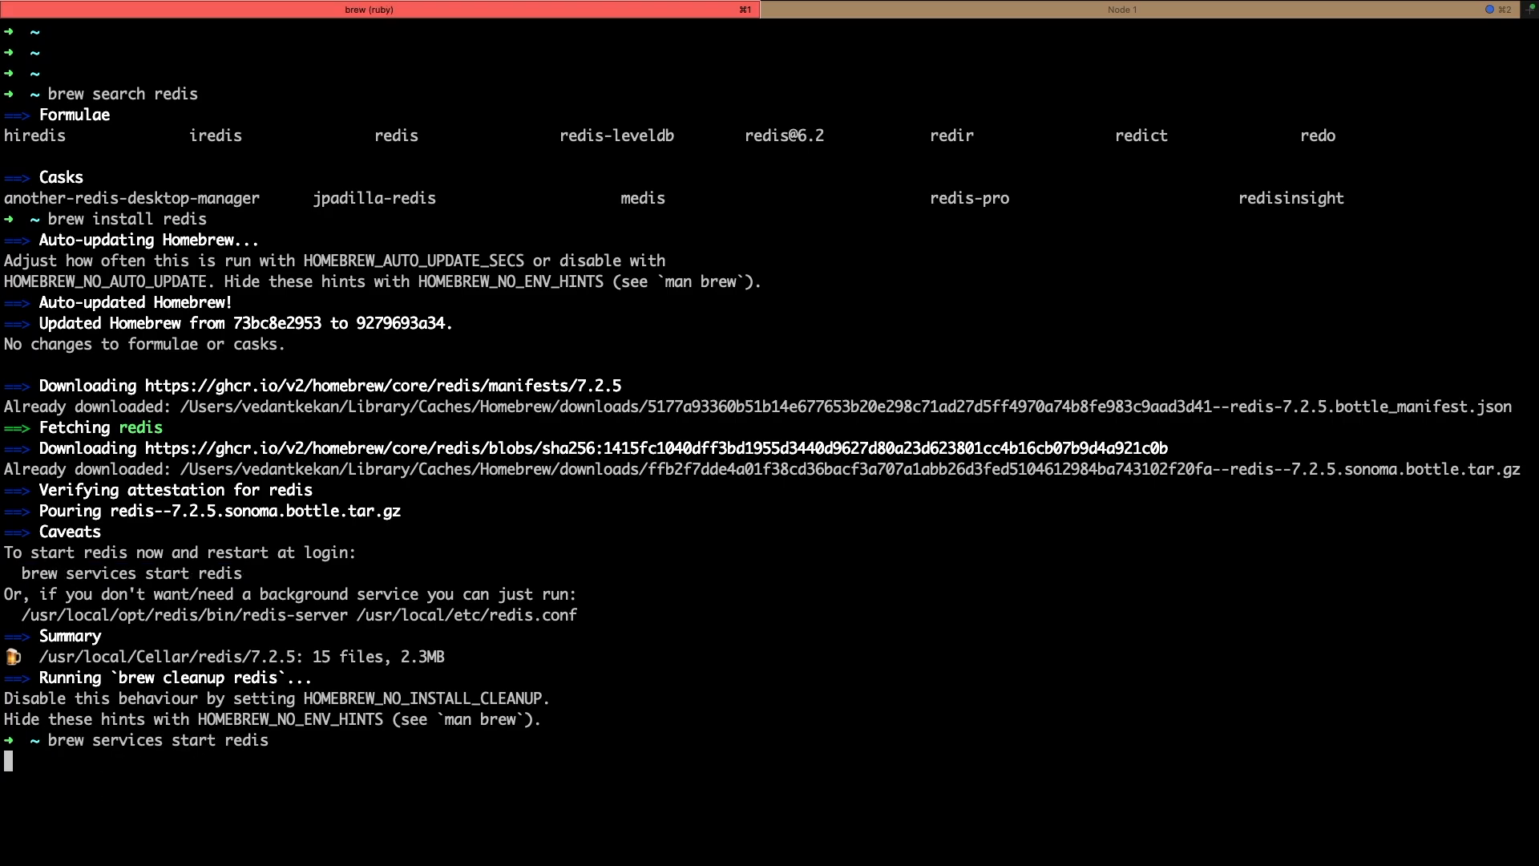
{"action": "key", "text": "Return"}
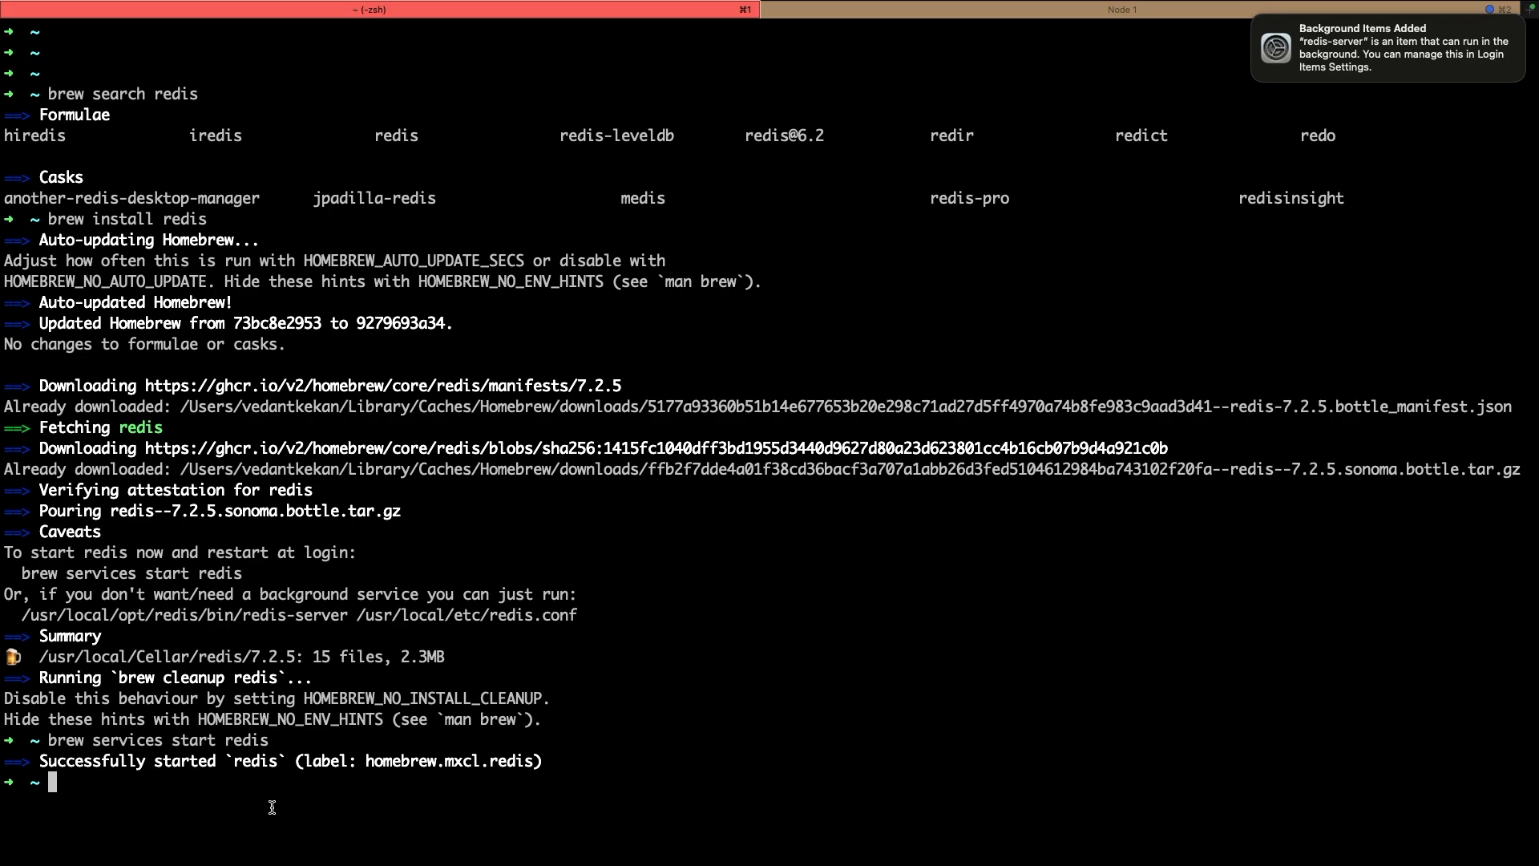
{"action": "type", "text": "brew services start redis"}
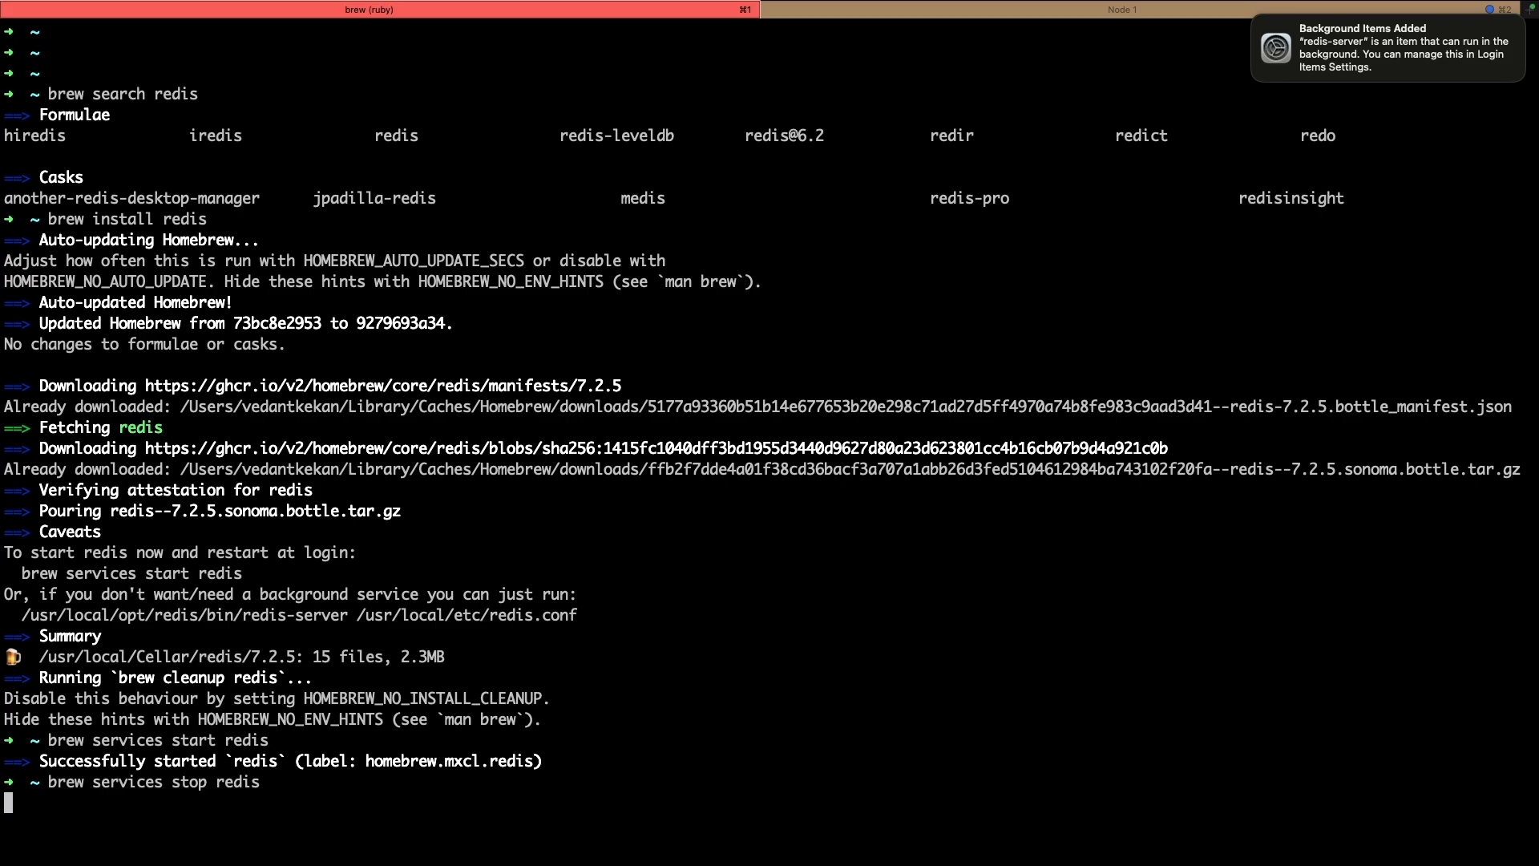
{"action": "key", "text": "Return"}
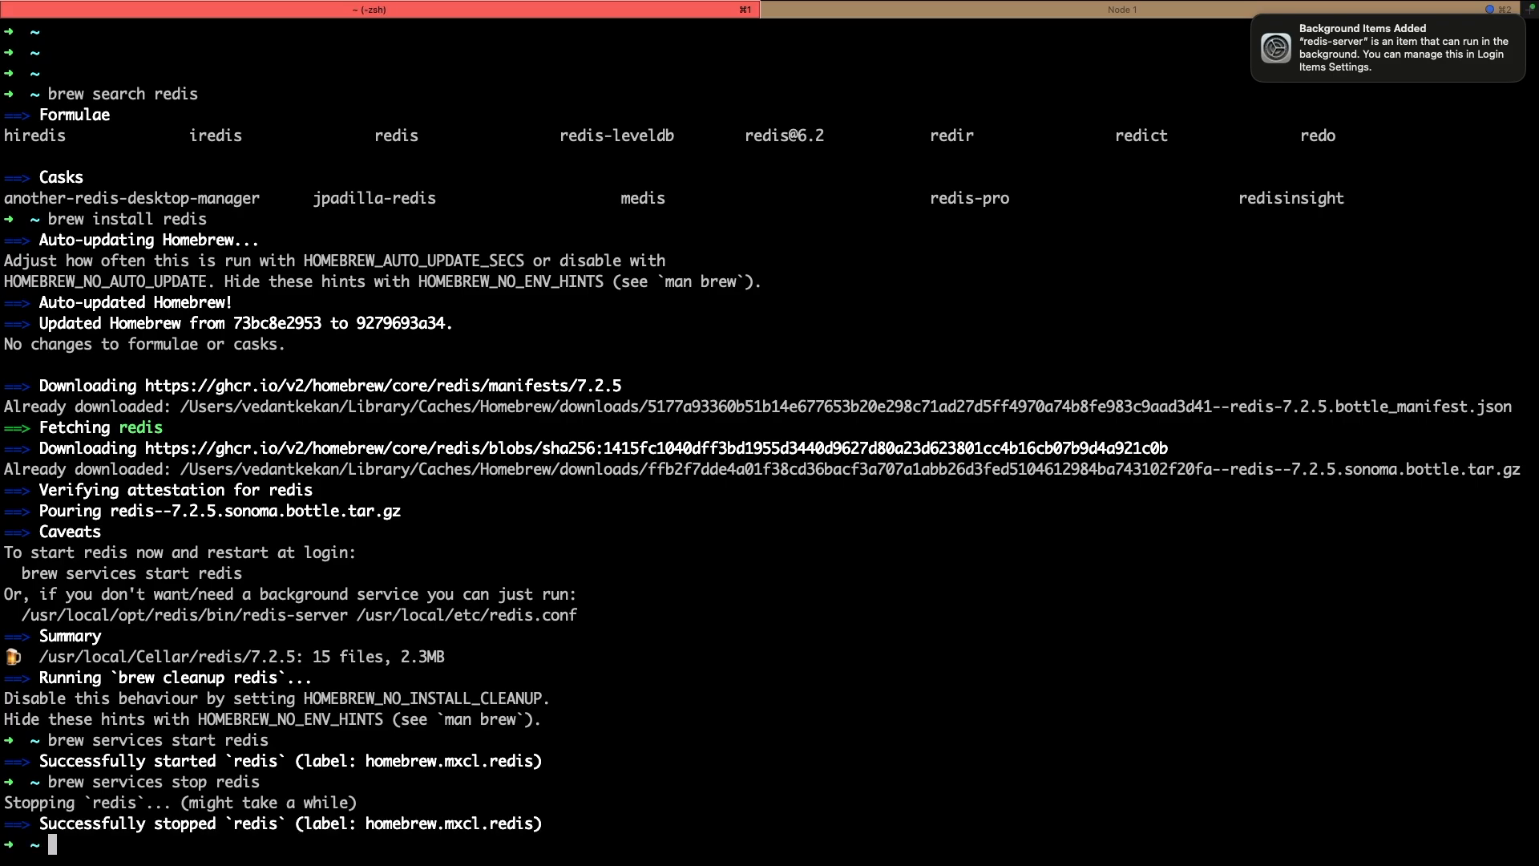
{"action": "scroll", "scroll_direction": "down", "scroll_amount": 3}
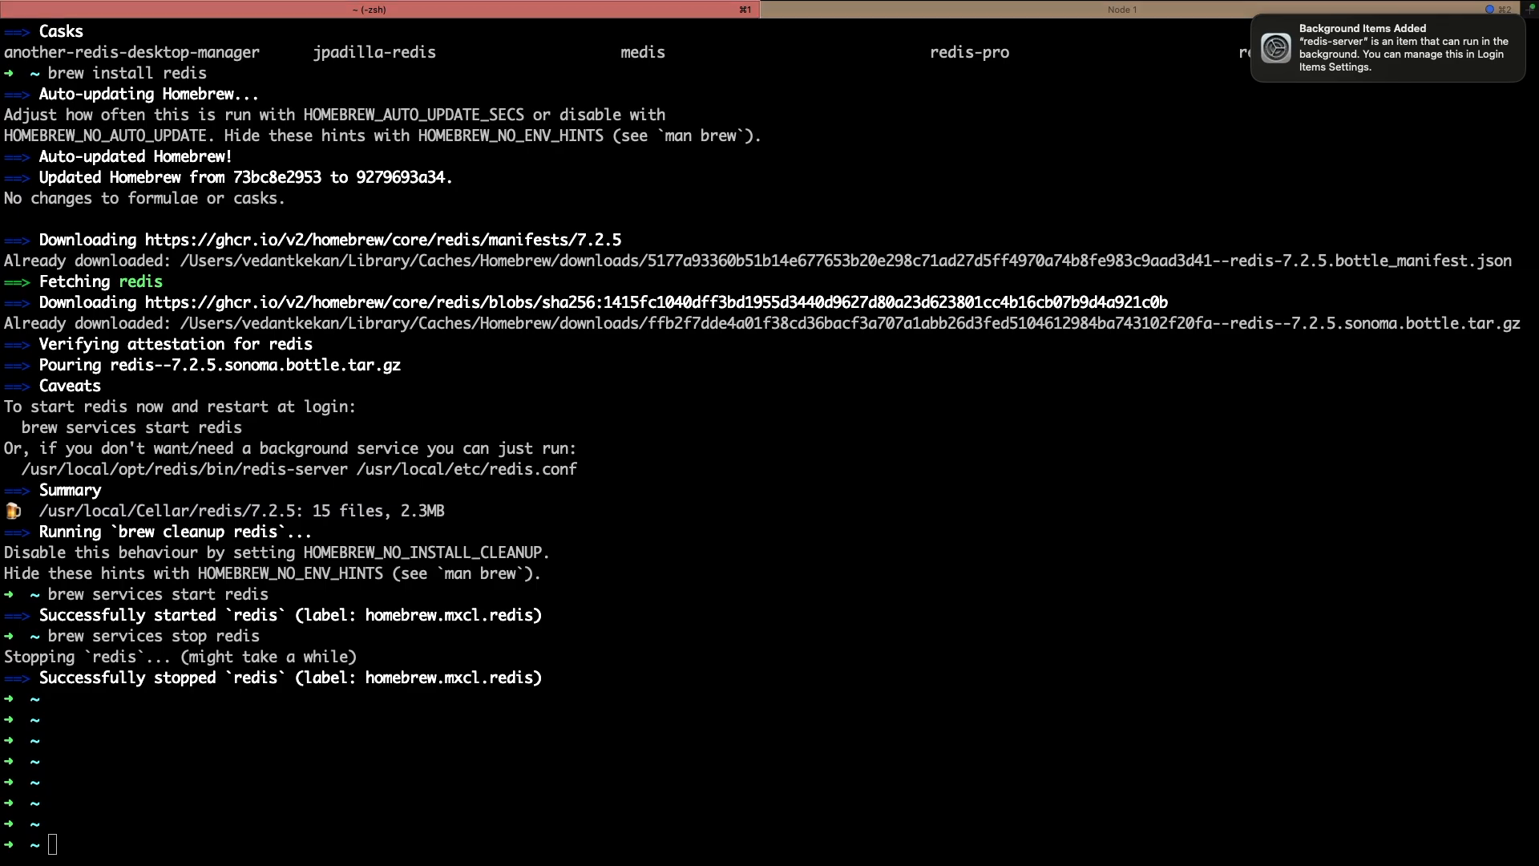
{"action": "mouse_move", "coordinate": [282, 787]}
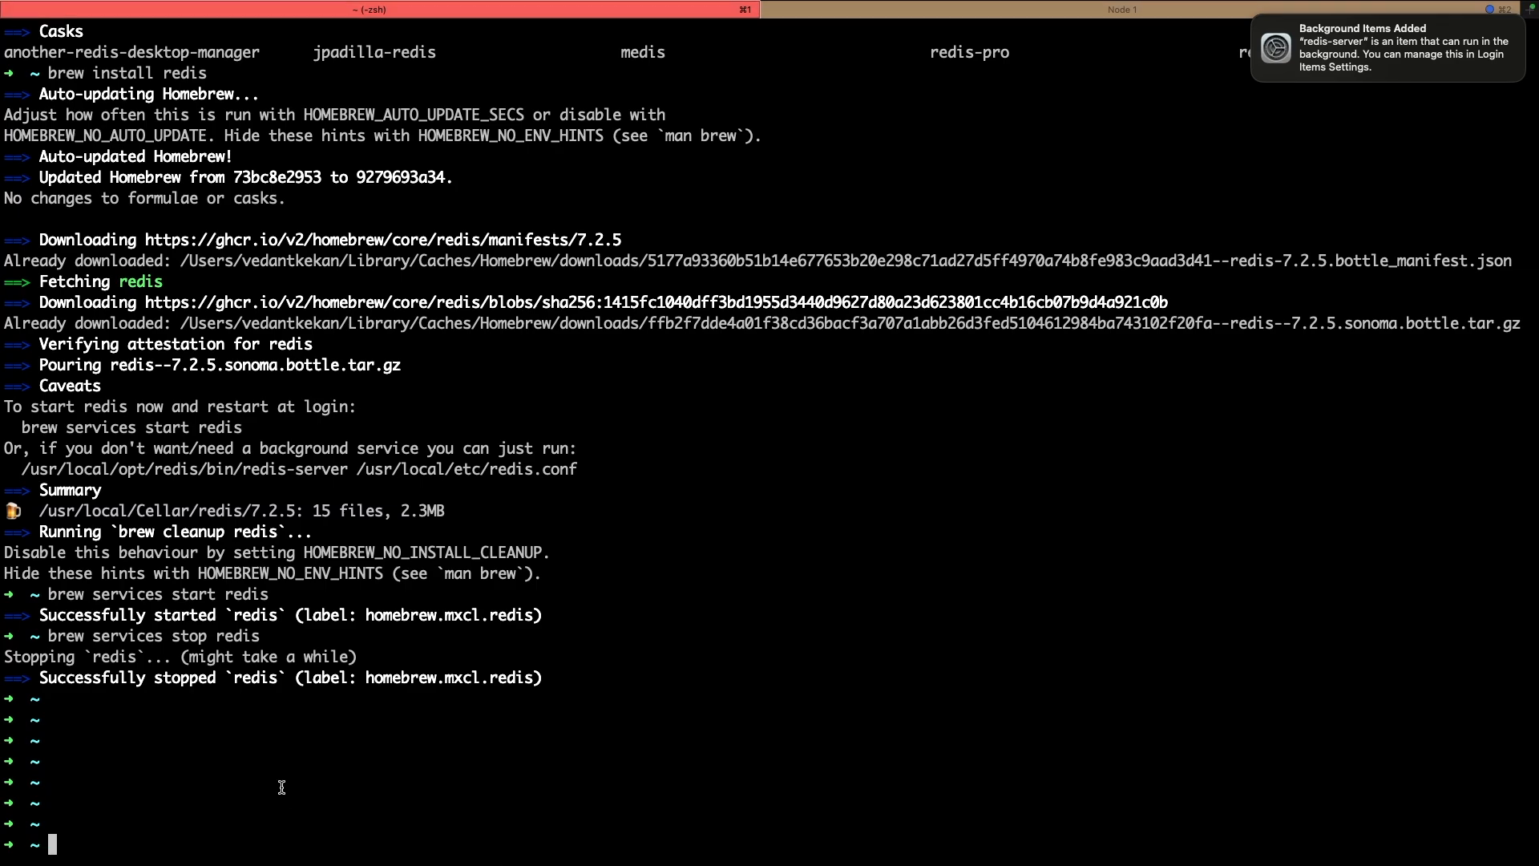
- Run 'redis-server' in the foreground and highlight port 6379 in its startup output
{"action": "type", "text": "redis-server"}
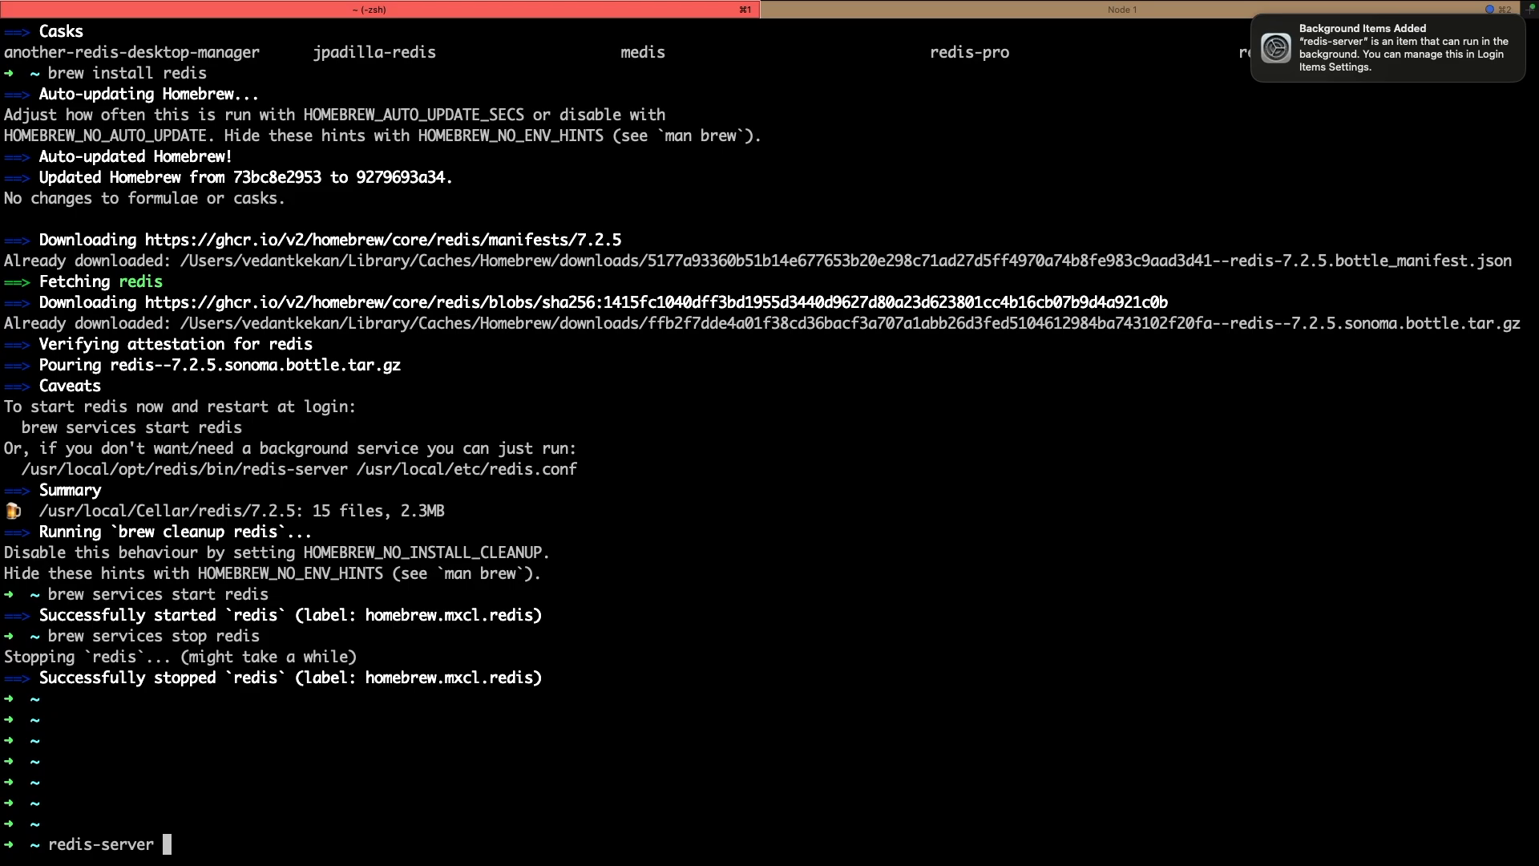
{"action": "key", "text": "Return"}
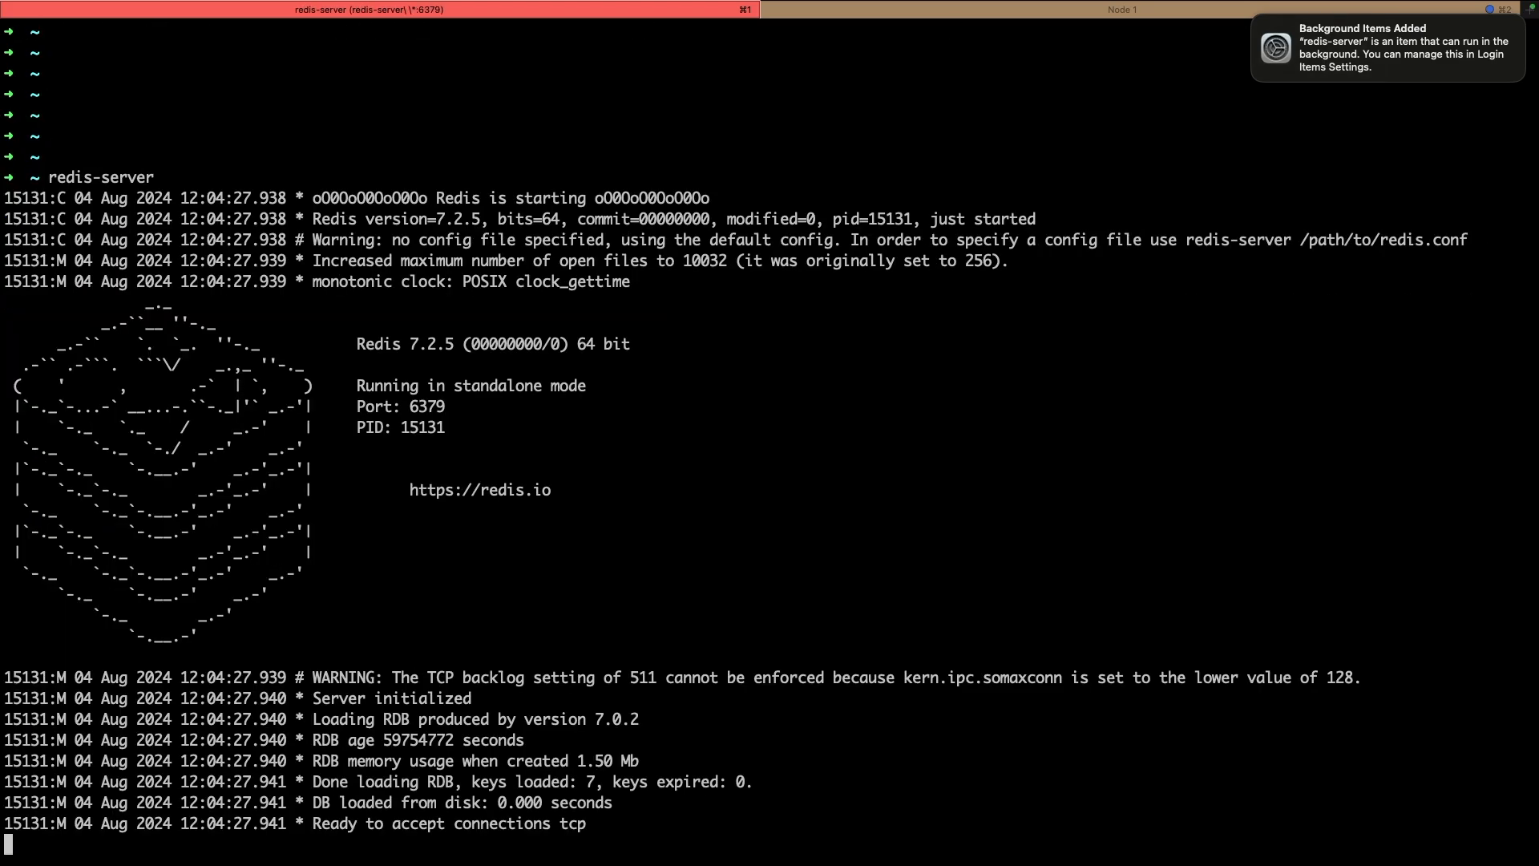
{"action": "mouse_move", "coordinate": [419, 395]}
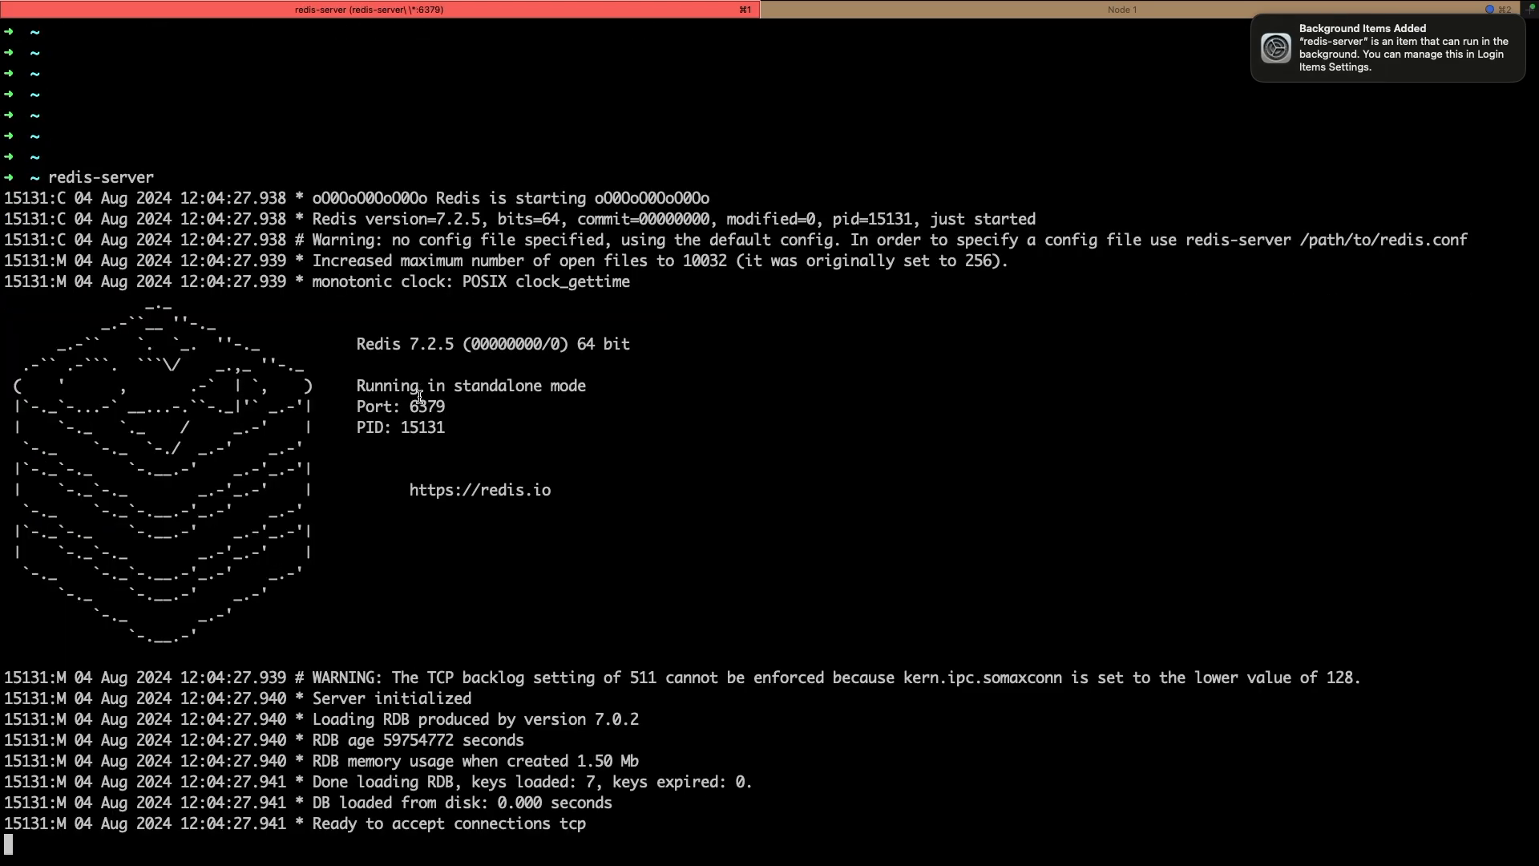
{"action": "double_click", "coordinate": [424, 405]}
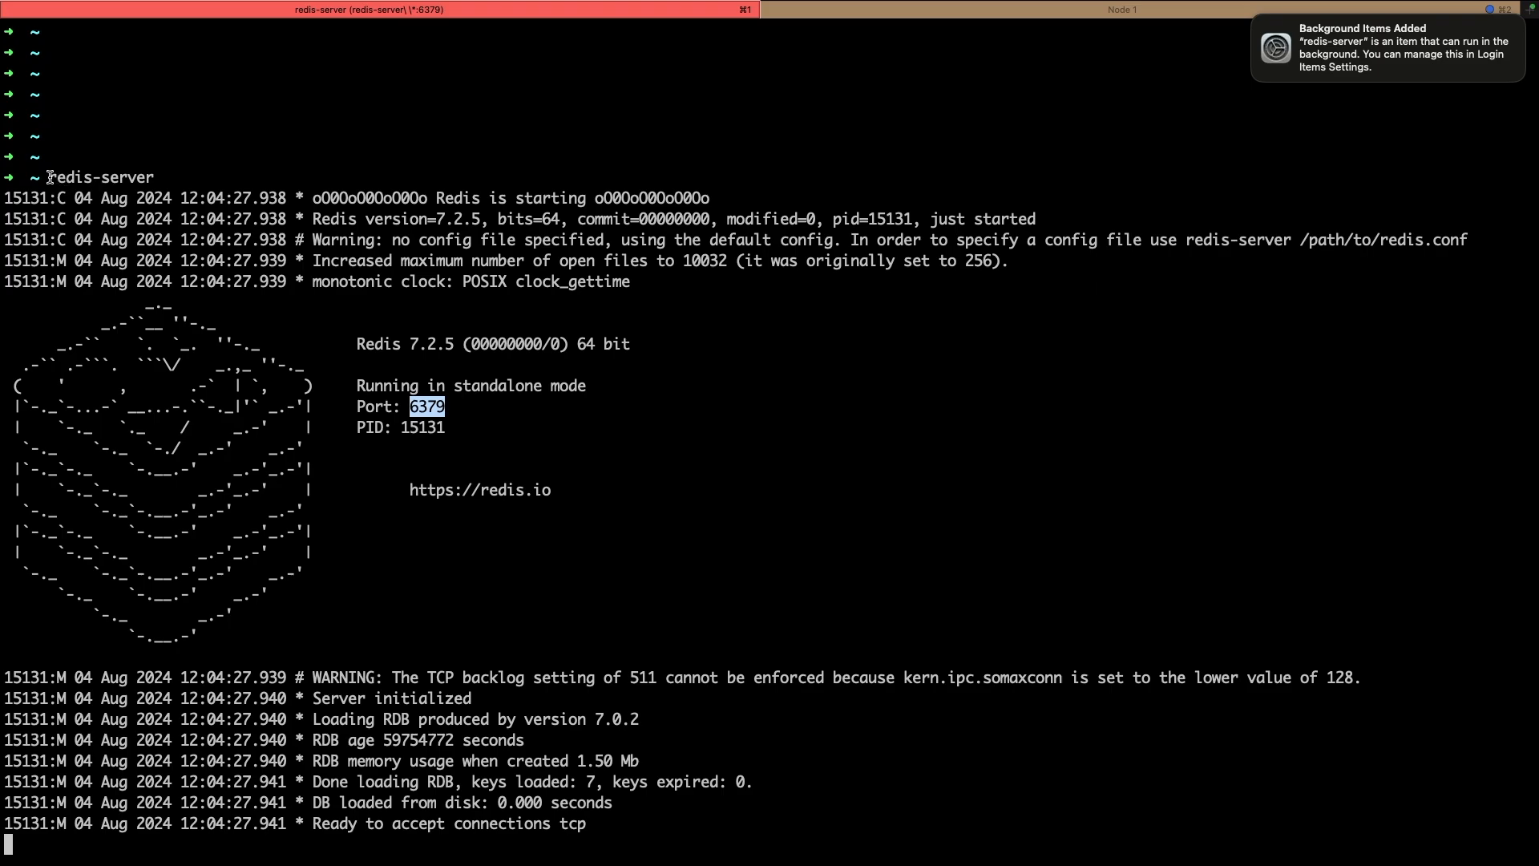
{"action": "double_click", "coordinate": [98, 176]}
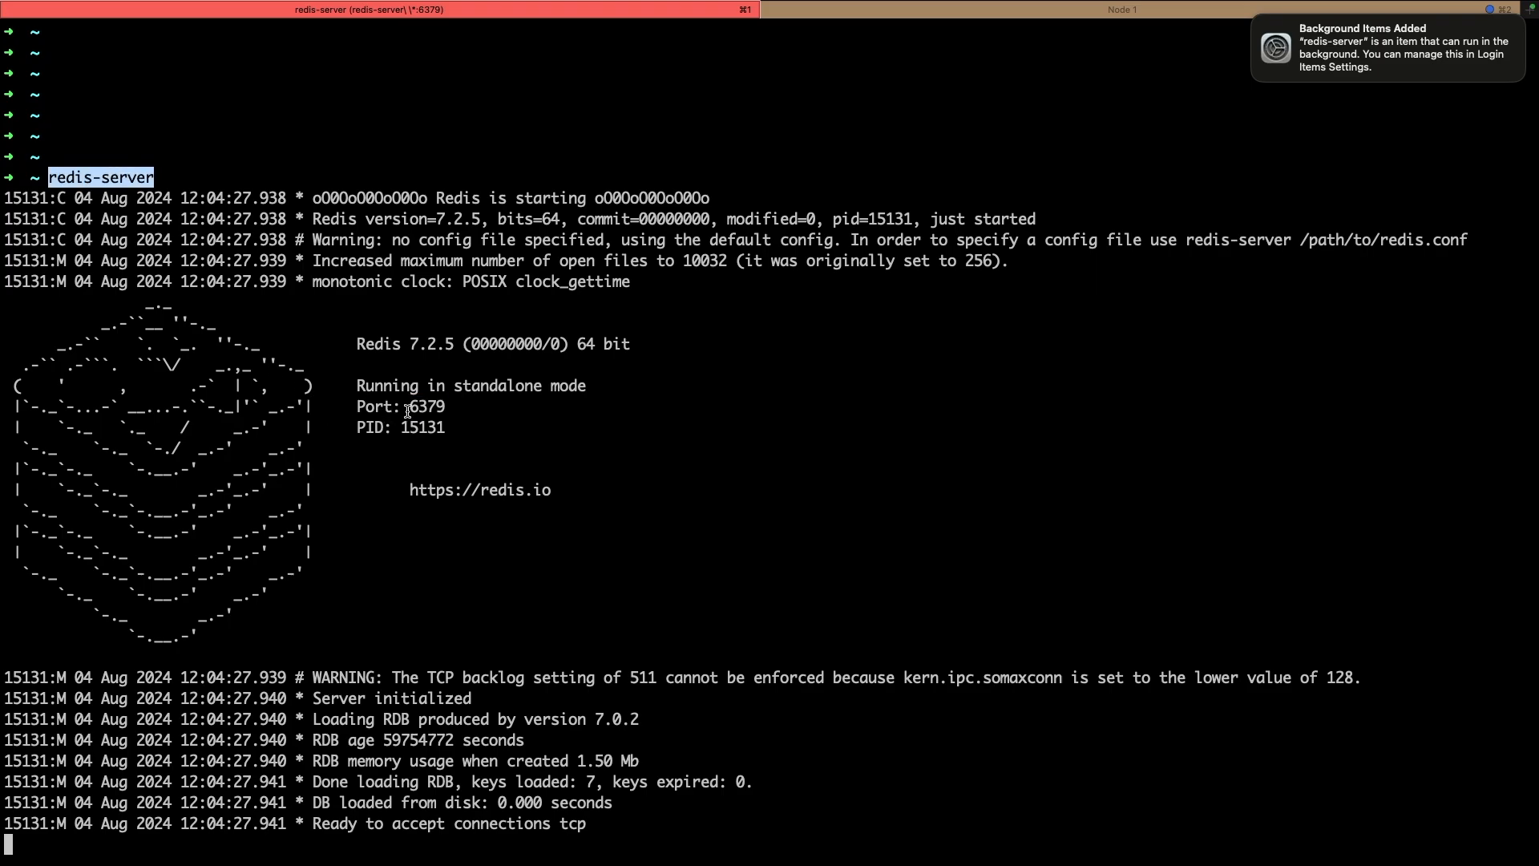
{"action": "double_click", "coordinate": [423, 405]}
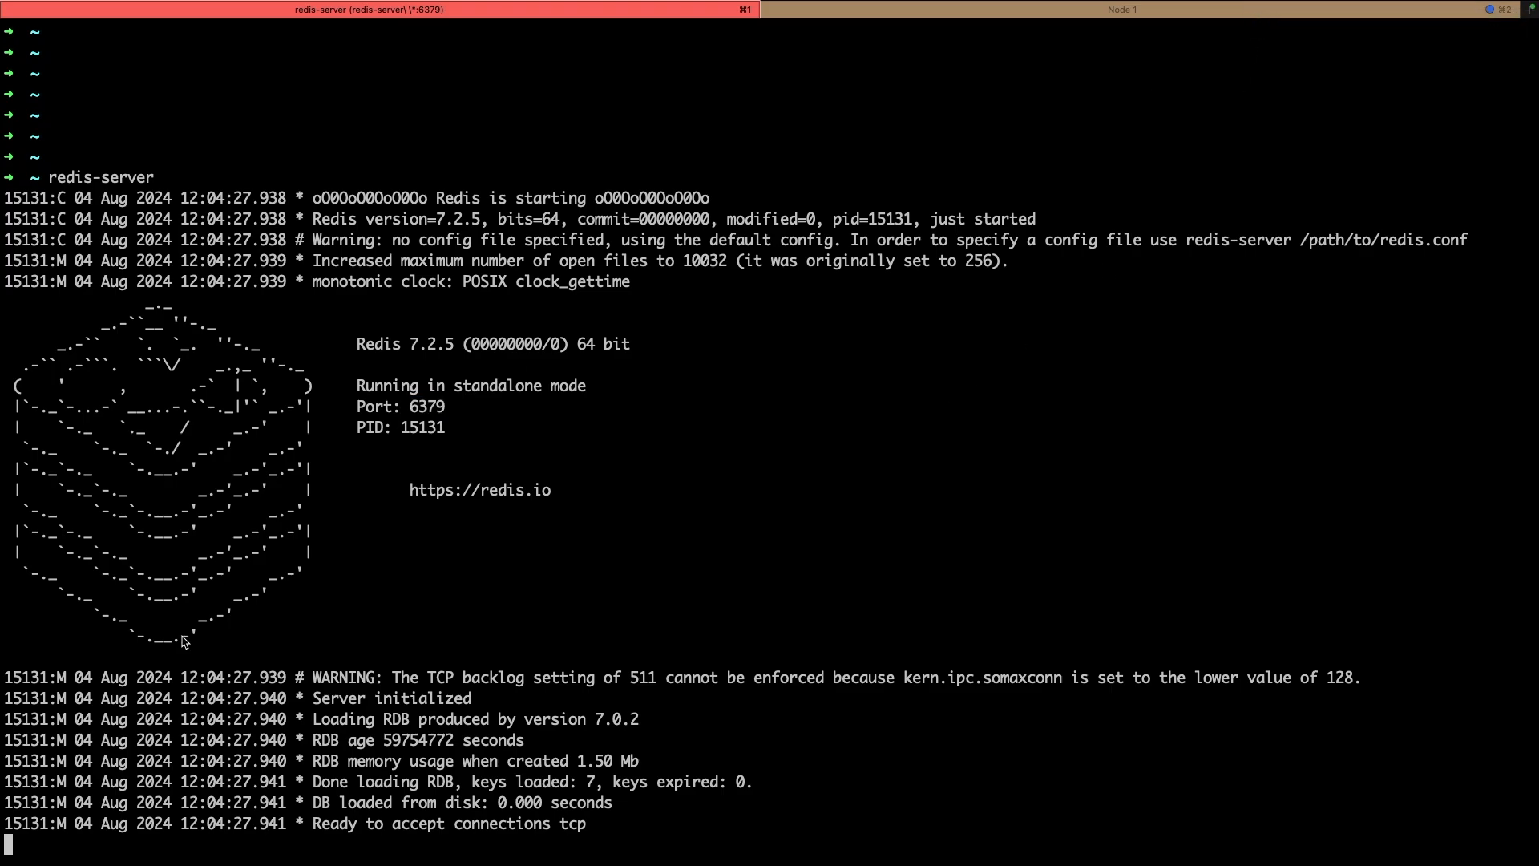
{"action": "mouse_move", "coordinate": [248, 721]}
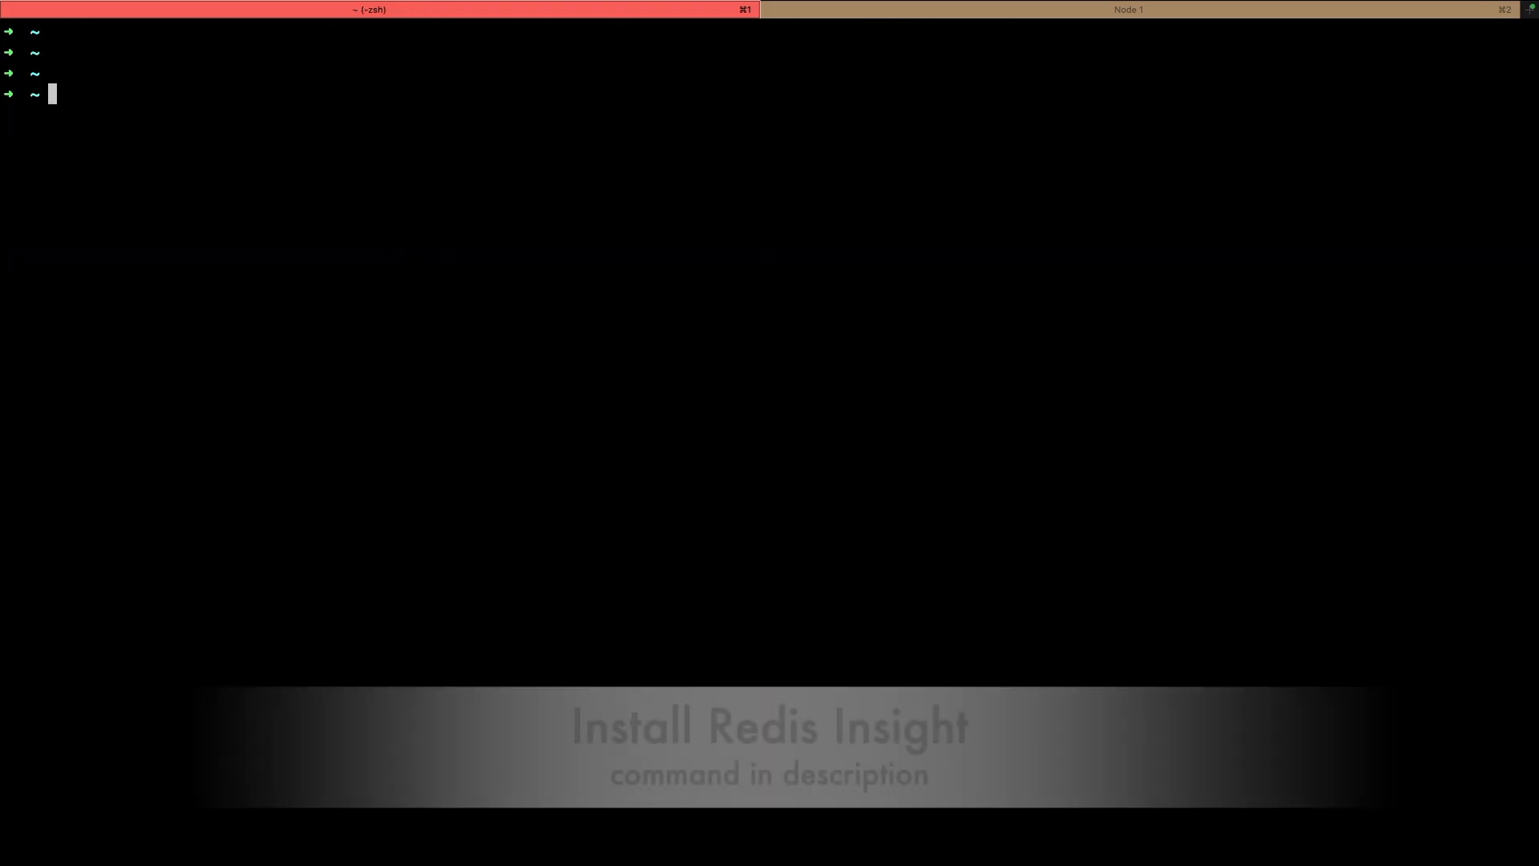
- Run 'brew search redis', pick out the redisinsight cask and begin its install command
{"action": "type", "text": "brew se"}
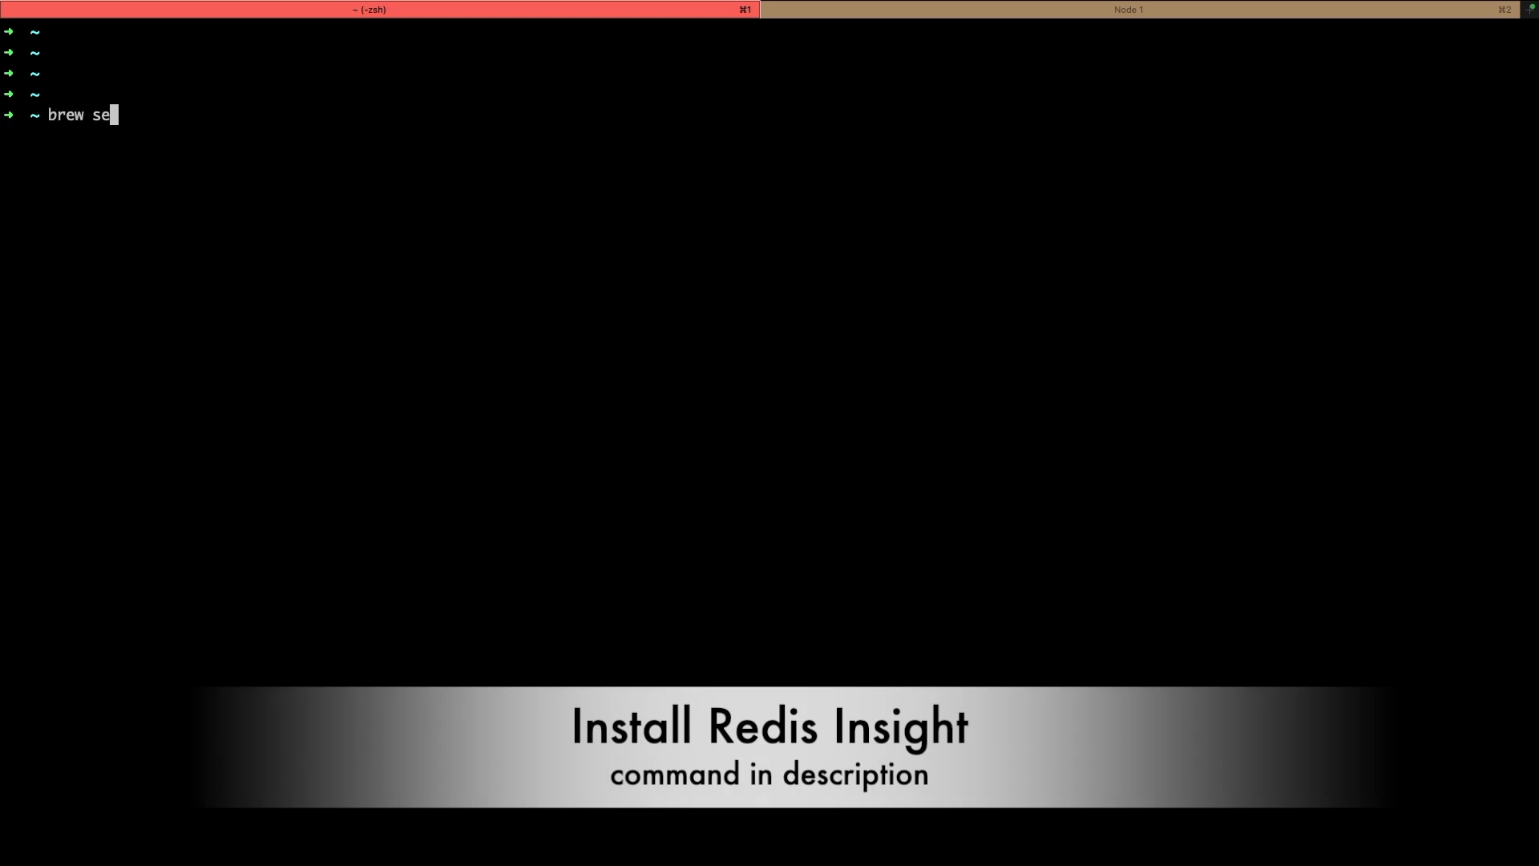
{"action": "type", "text": "arch redis"}
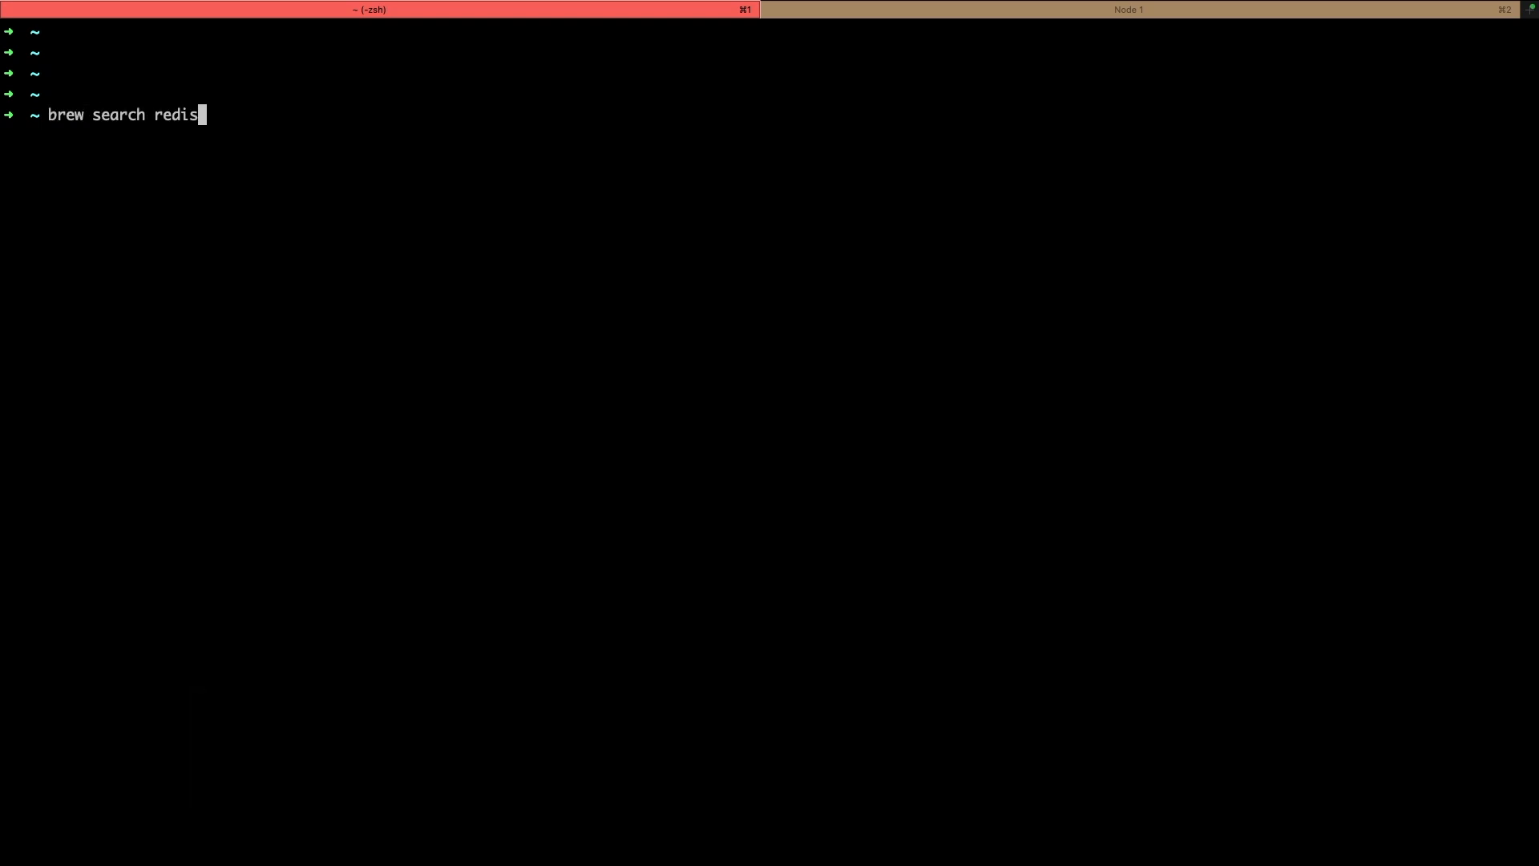
{"action": "key", "text": "Return"}
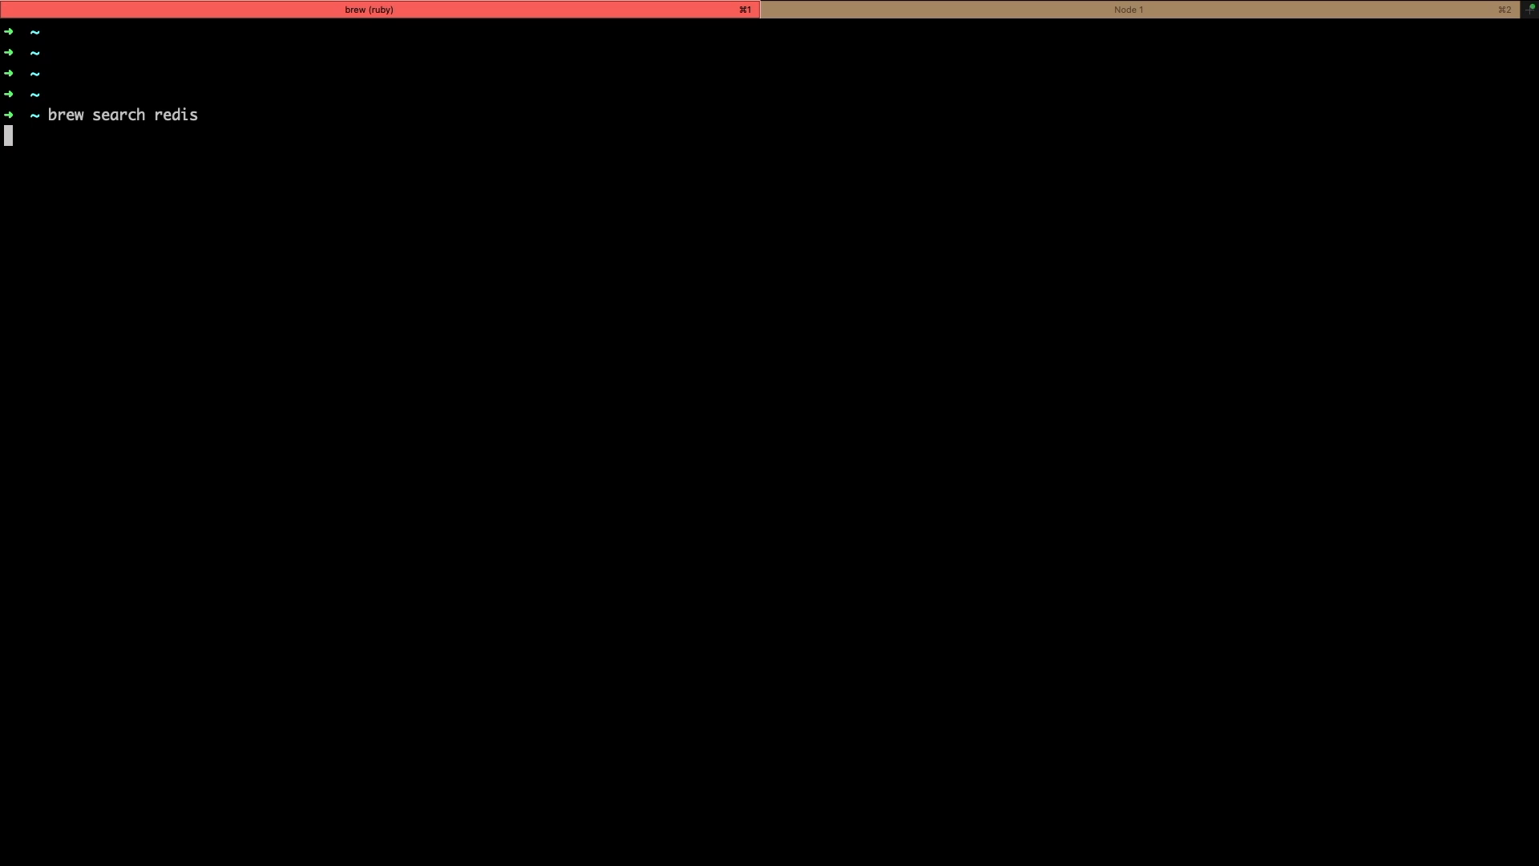
{"action": "key", "text": "Return"}
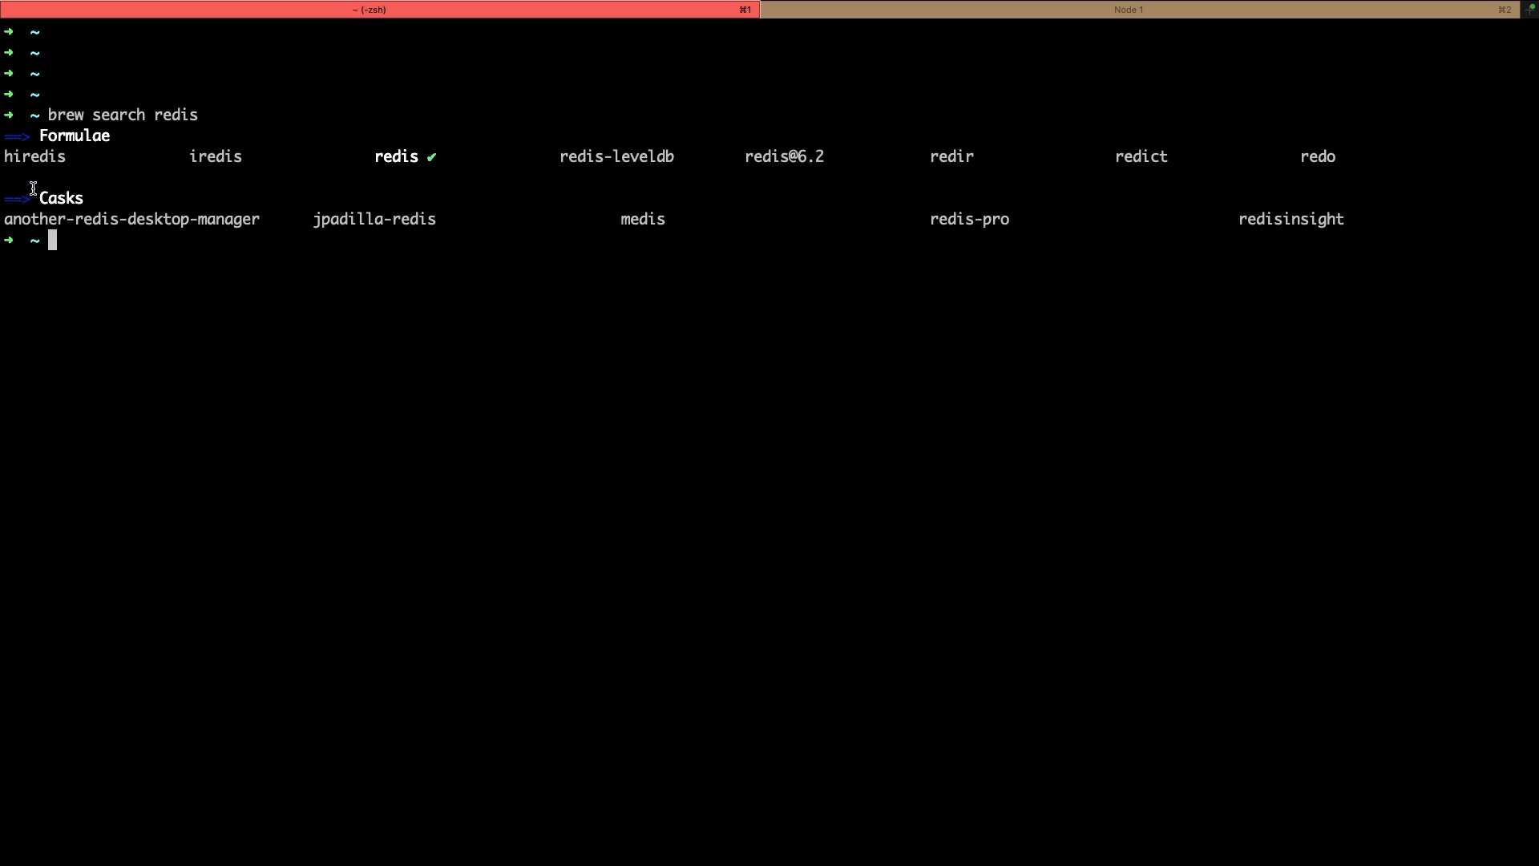
{"action": "double_click", "coordinate": [60, 197]}
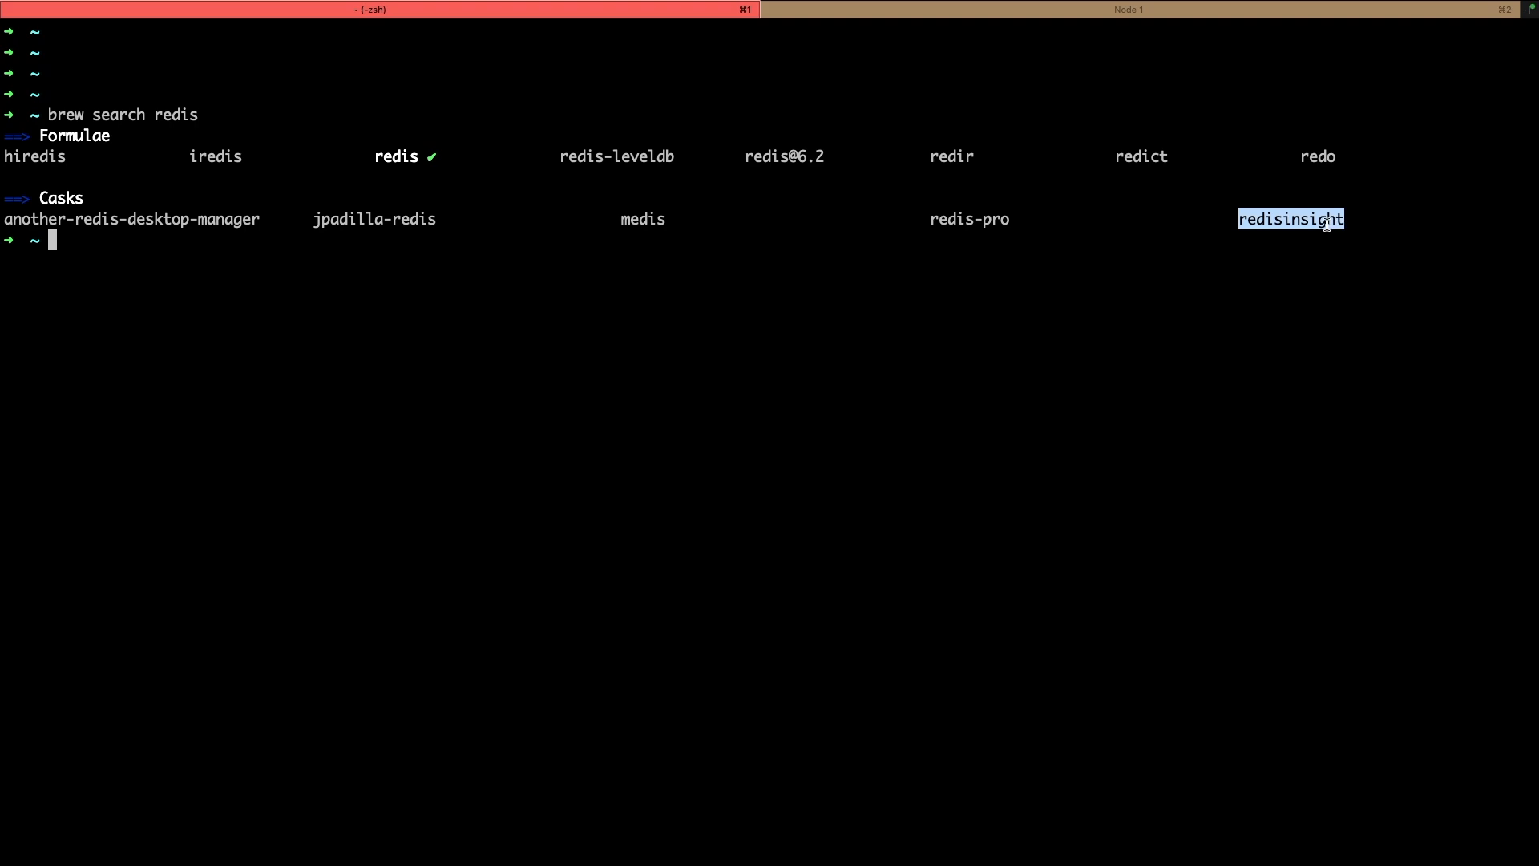
{"action": "mouse_move", "coordinate": [681, 310]}
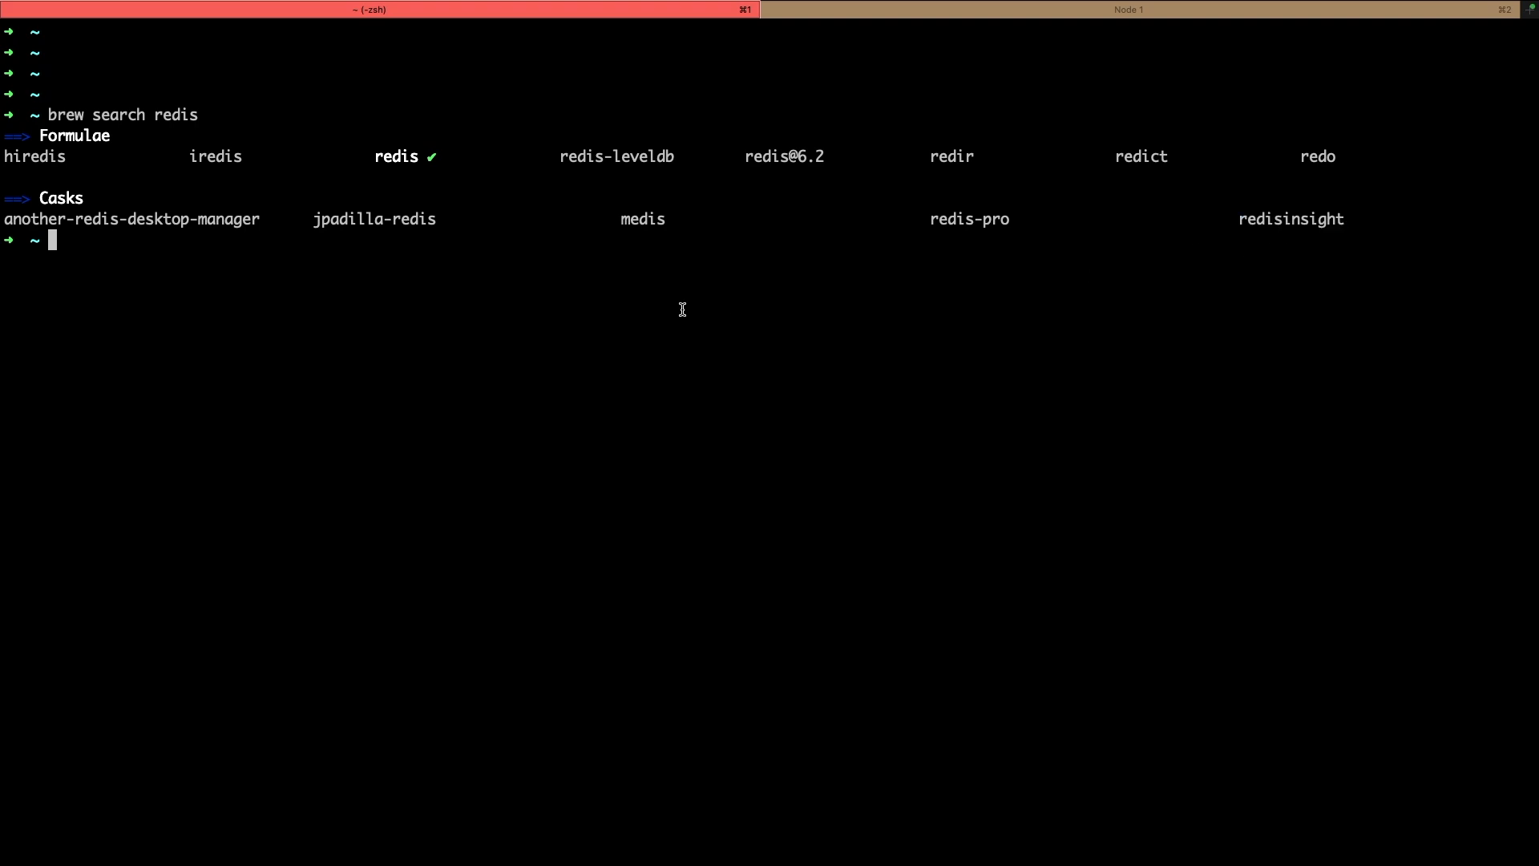
{"action": "type", "text": "brew install redisinsight"}
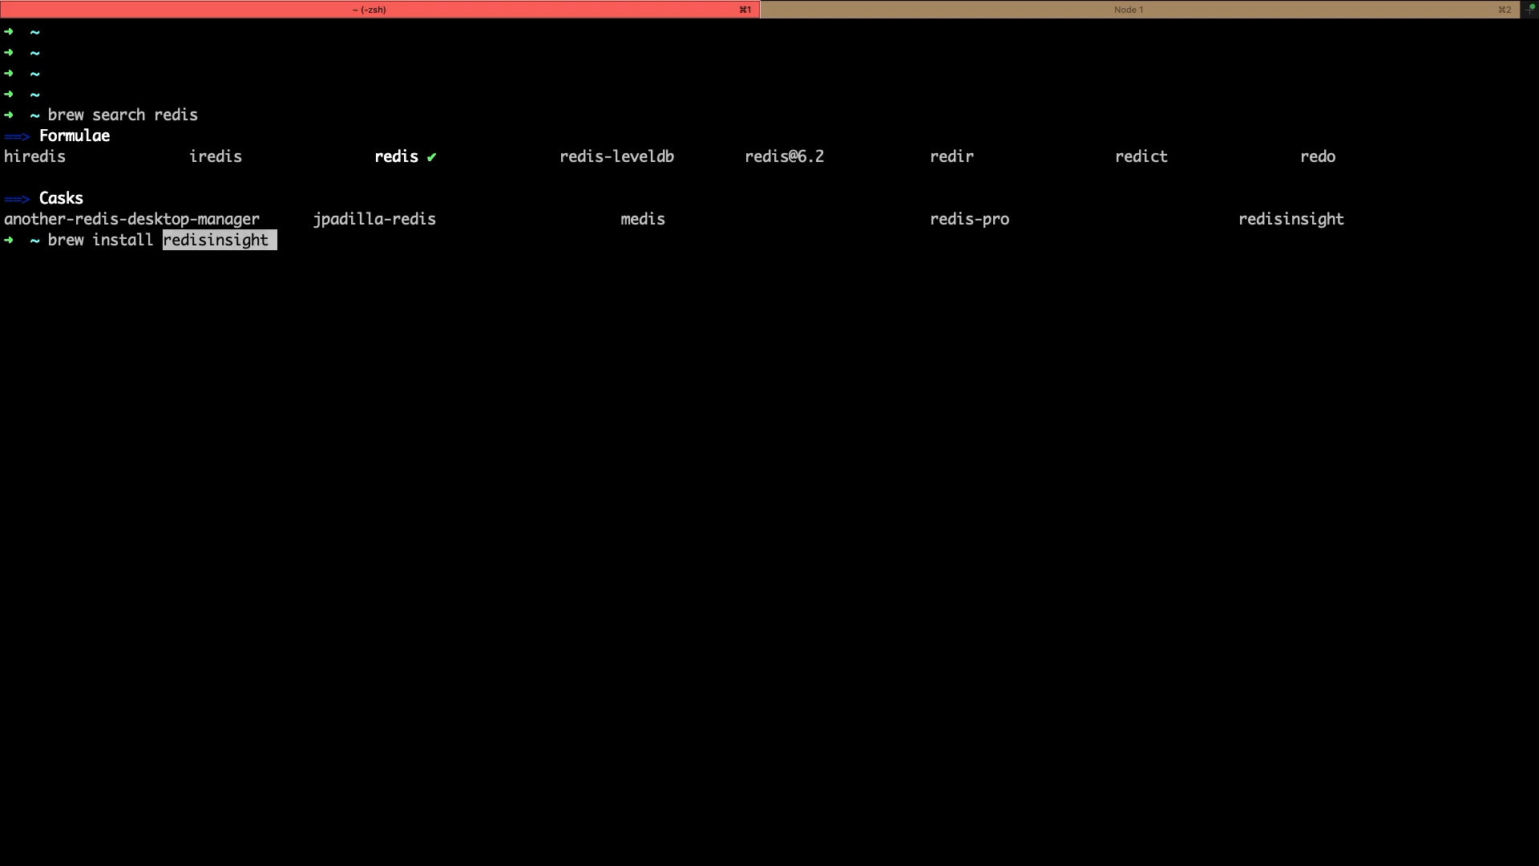
- Run 'brew install redisinsight' and let the cask download and install
{"action": "key", "text": "Return"}
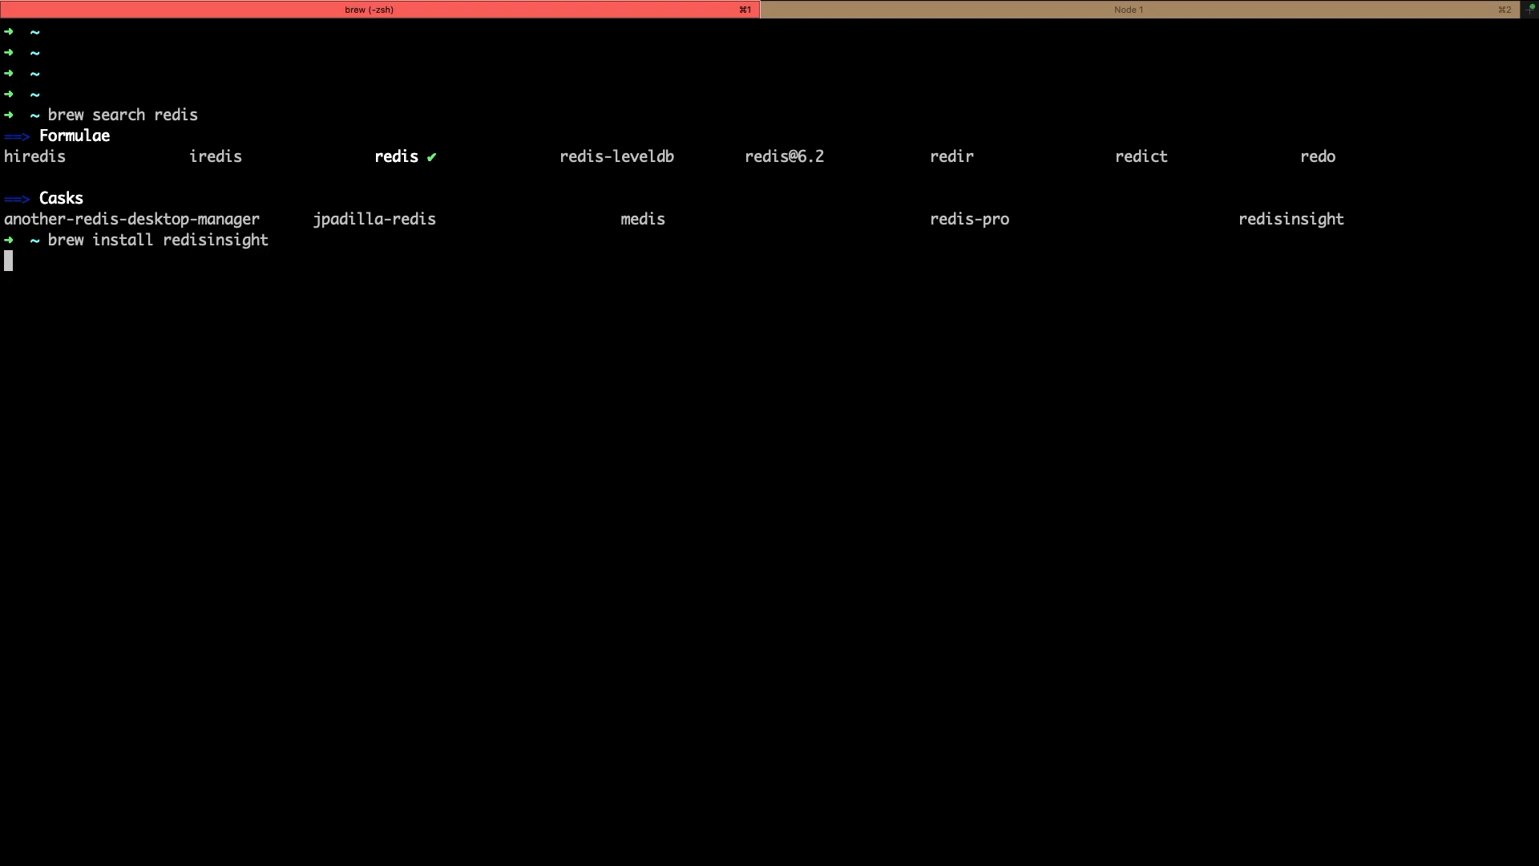
{"action": "key", "text": "Return"}
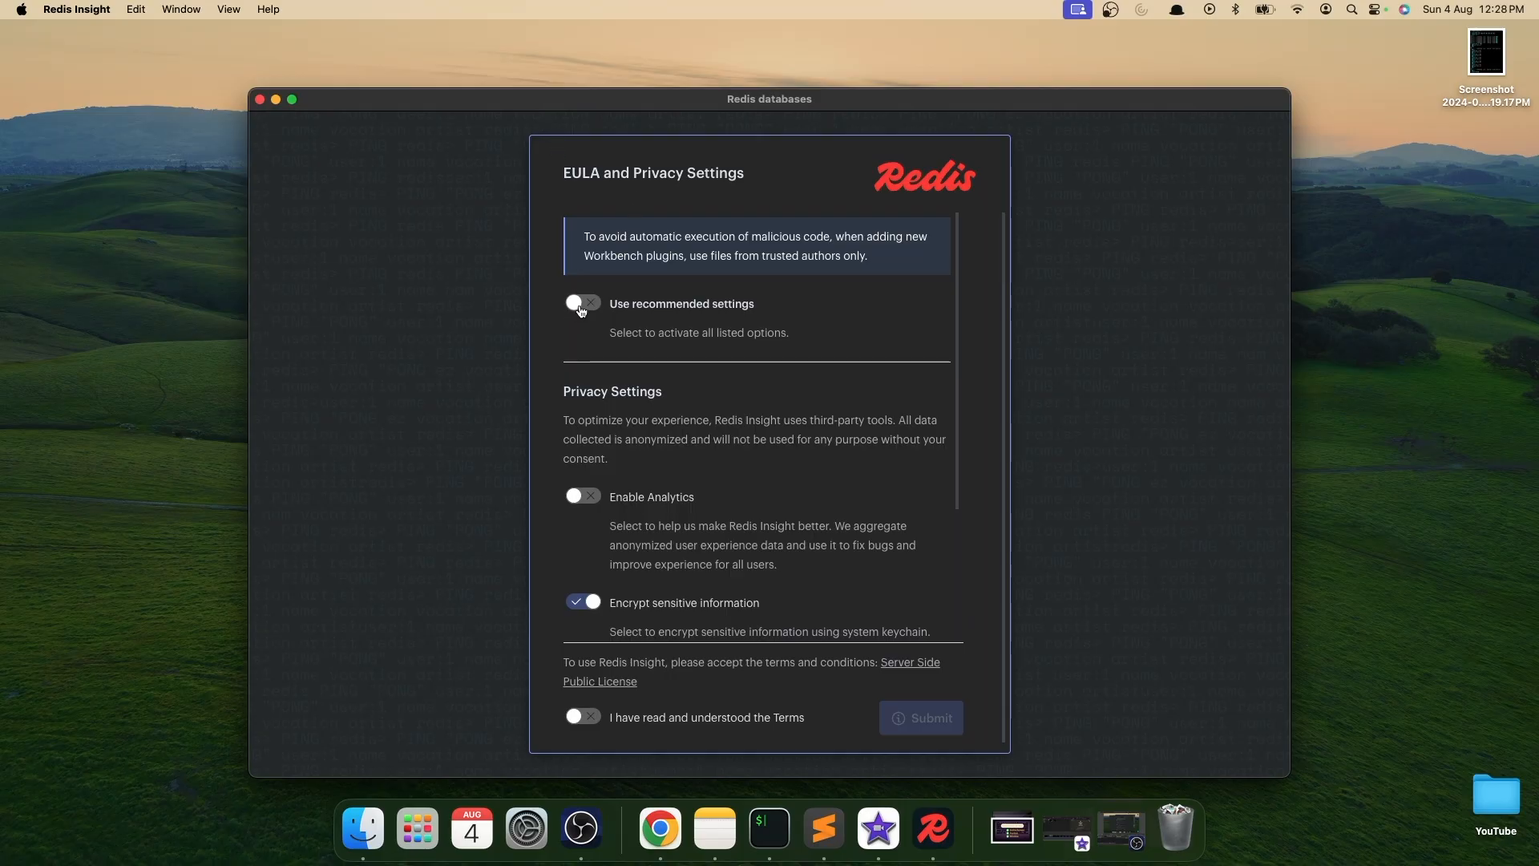
- Turn notifications off, accept the EULA terms and submit the privacy settings
{"action": "scroll", "scroll_direction": "down", "scroll_amount": 3}
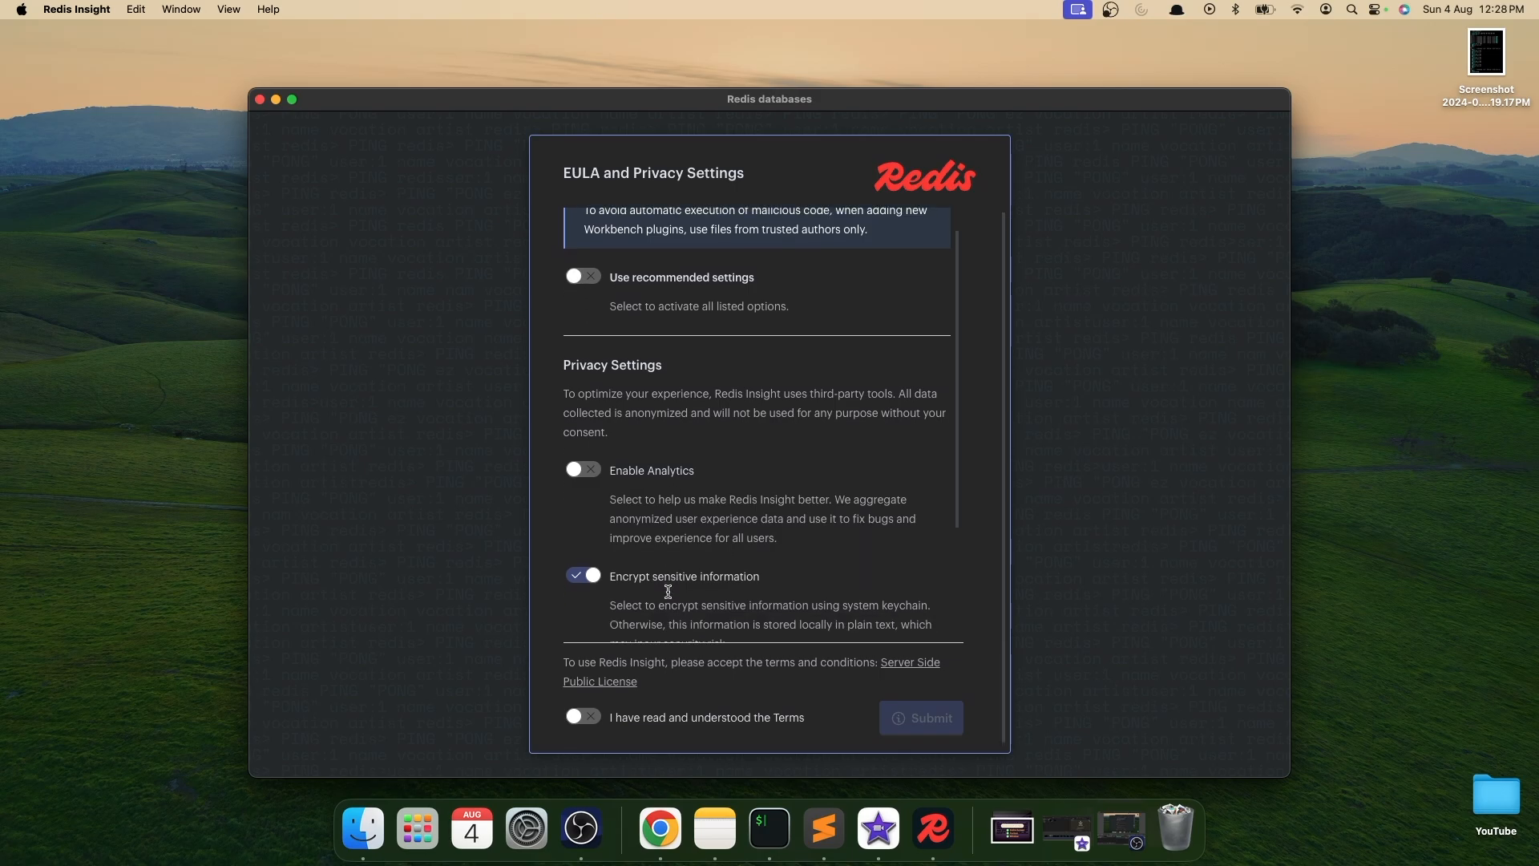
{"action": "scroll", "scroll_direction": "down", "scroll_amount": 3}
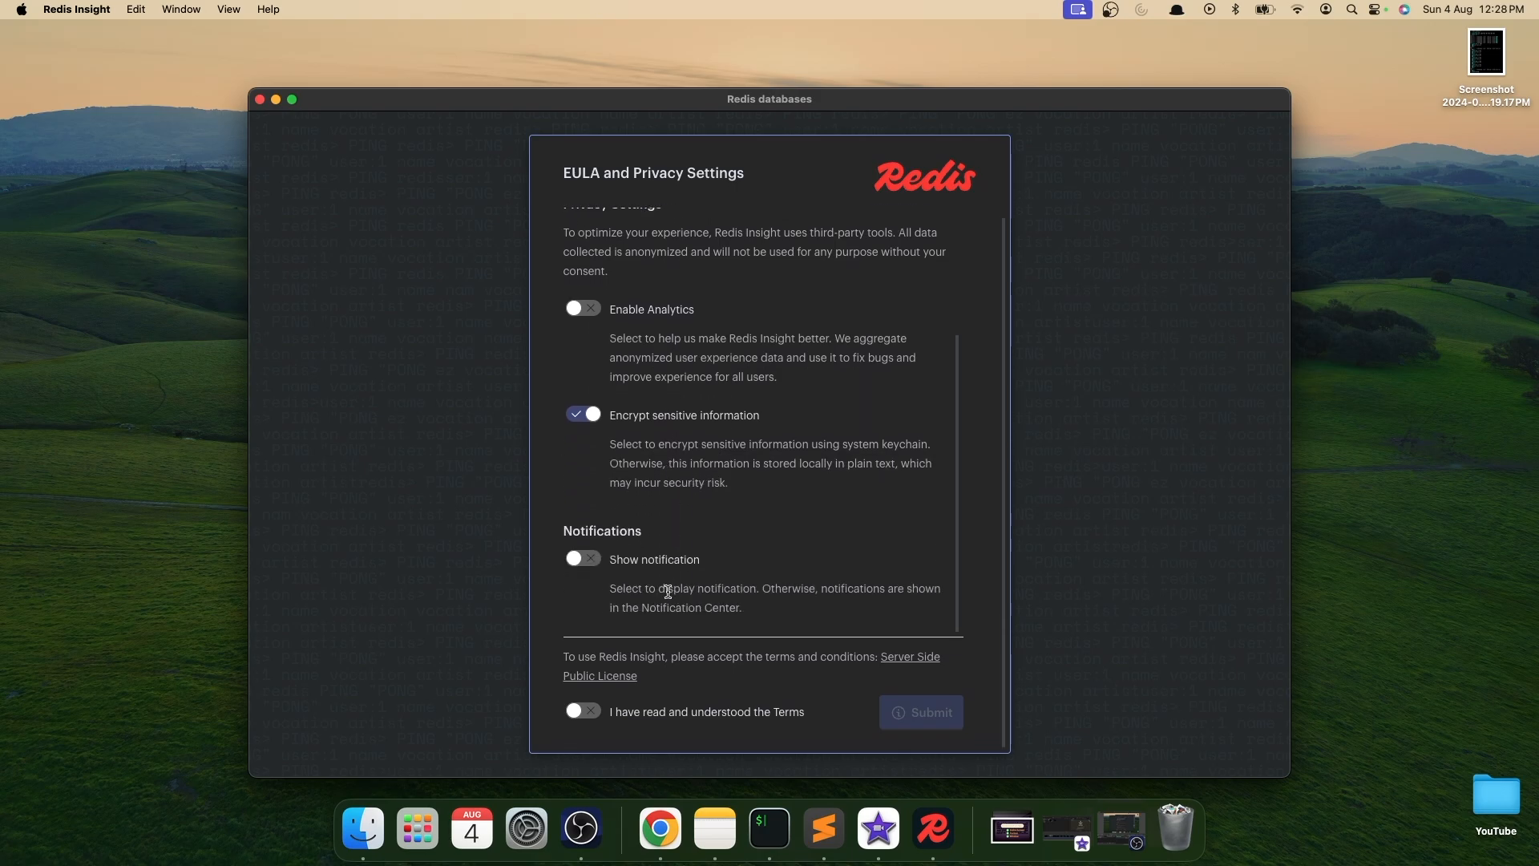
{"action": "scroll", "scroll_direction": "up", "scroll_amount": 3}
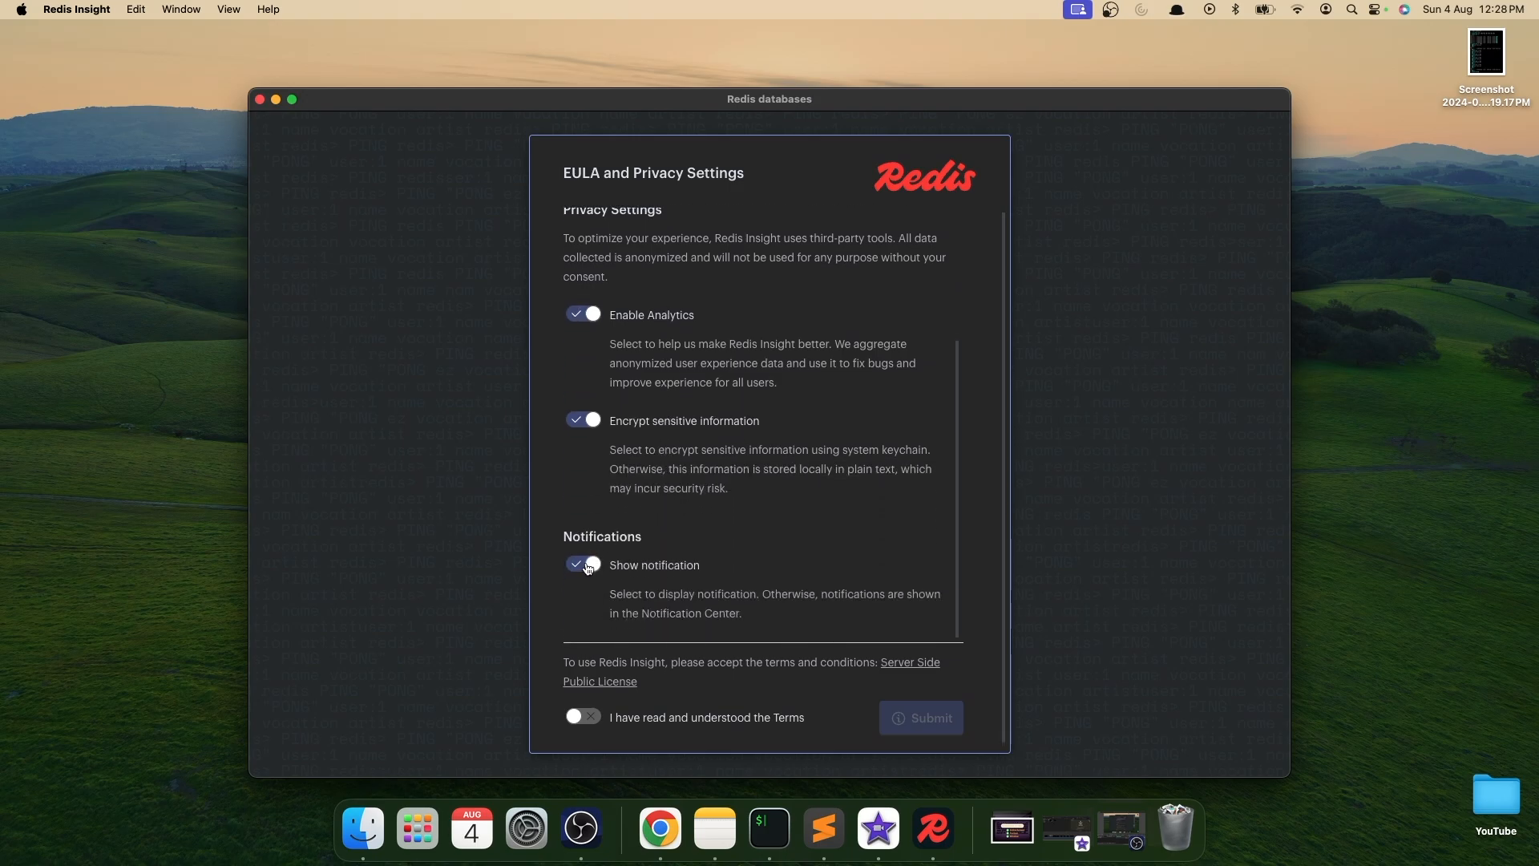
{"action": "left_click", "coordinate": [581, 564]}
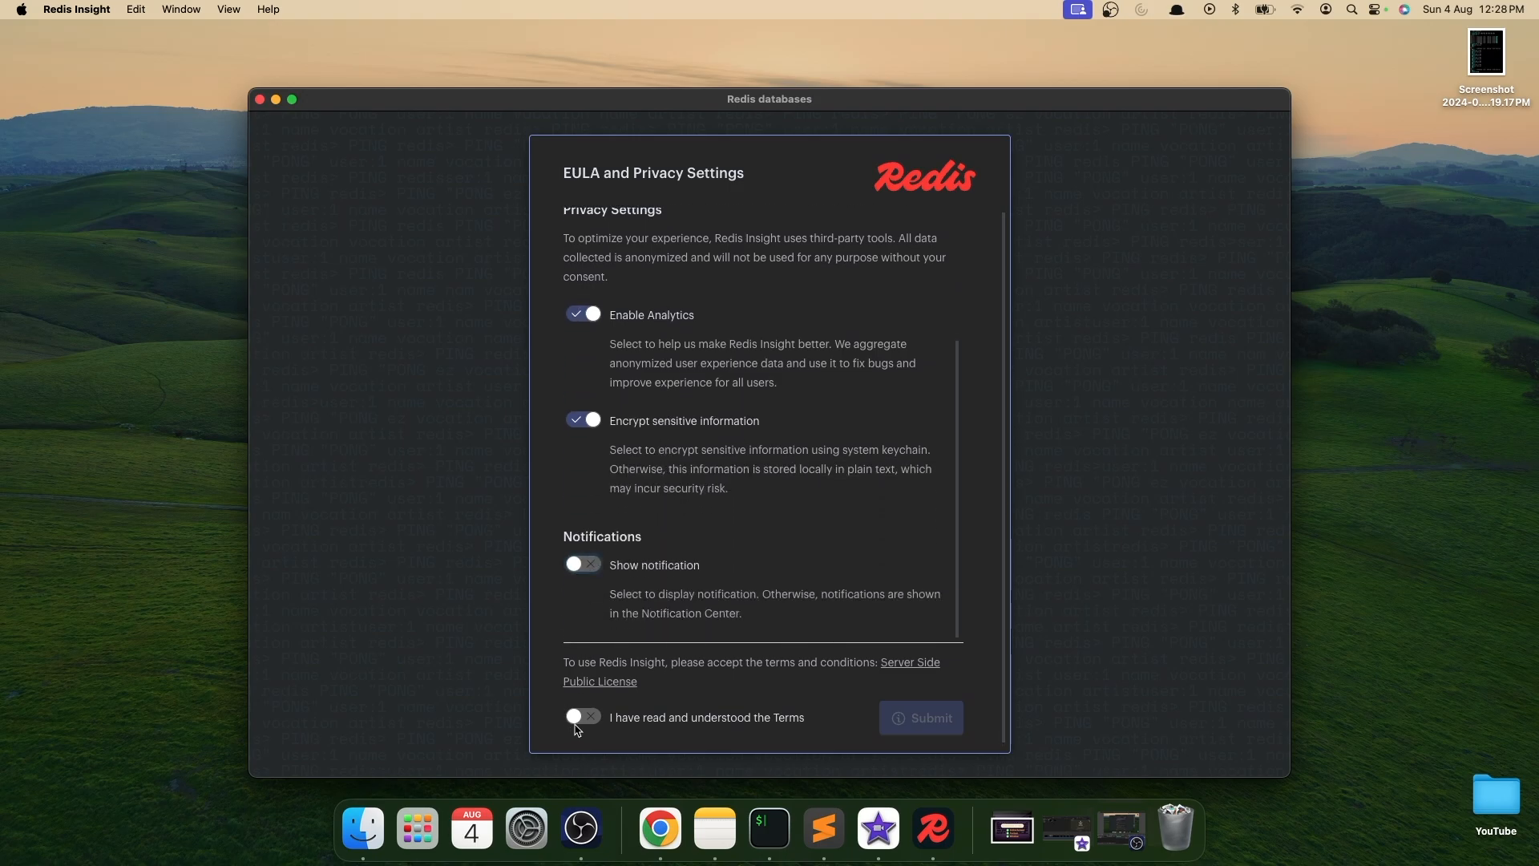
{"action": "left_click", "coordinate": [580, 717]}
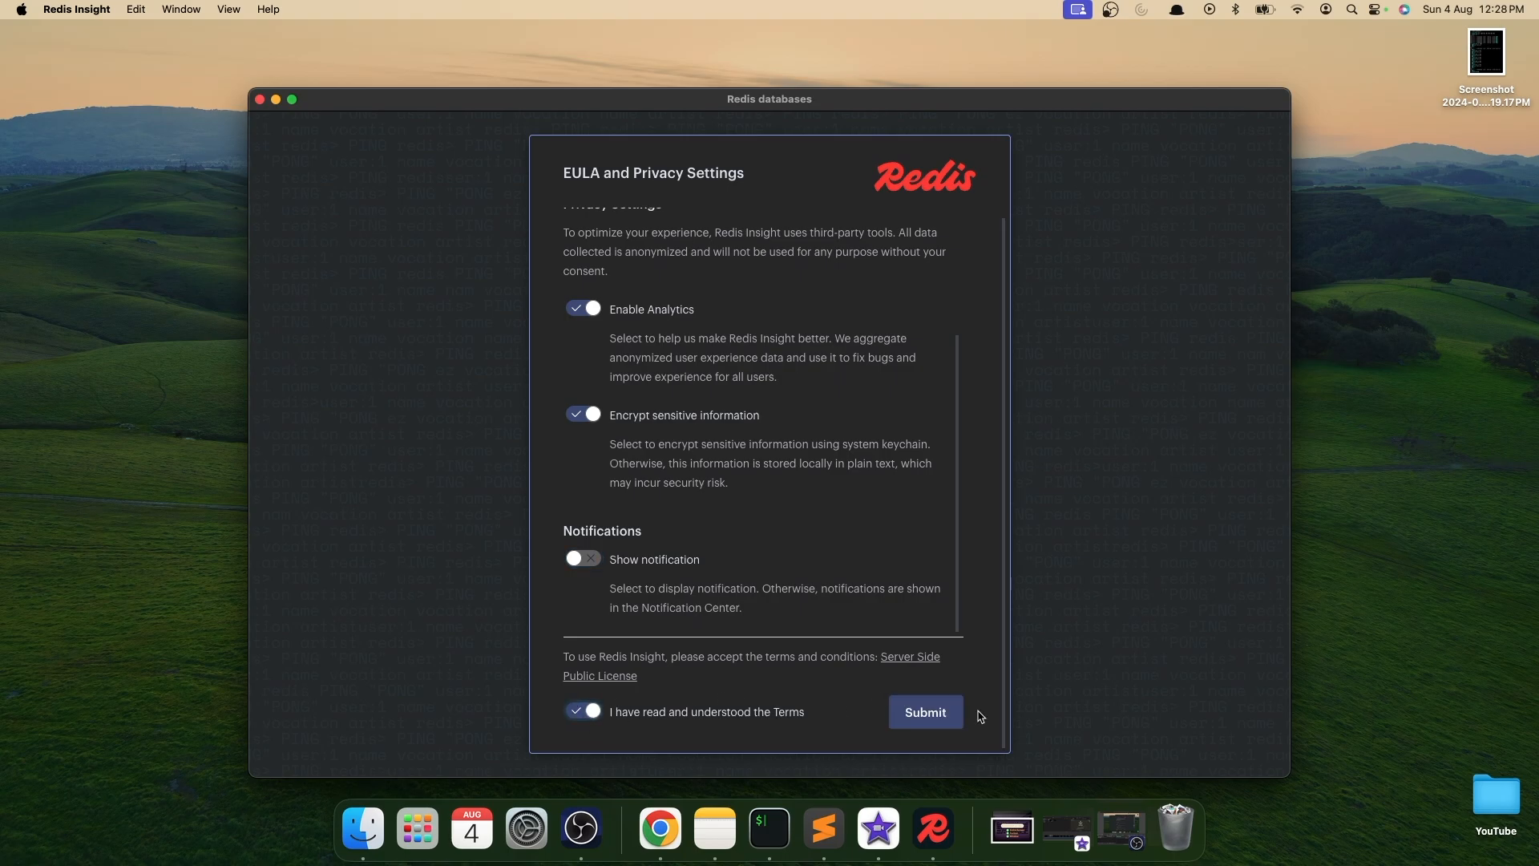
{"action": "mouse_move", "coordinate": [593, 414]}
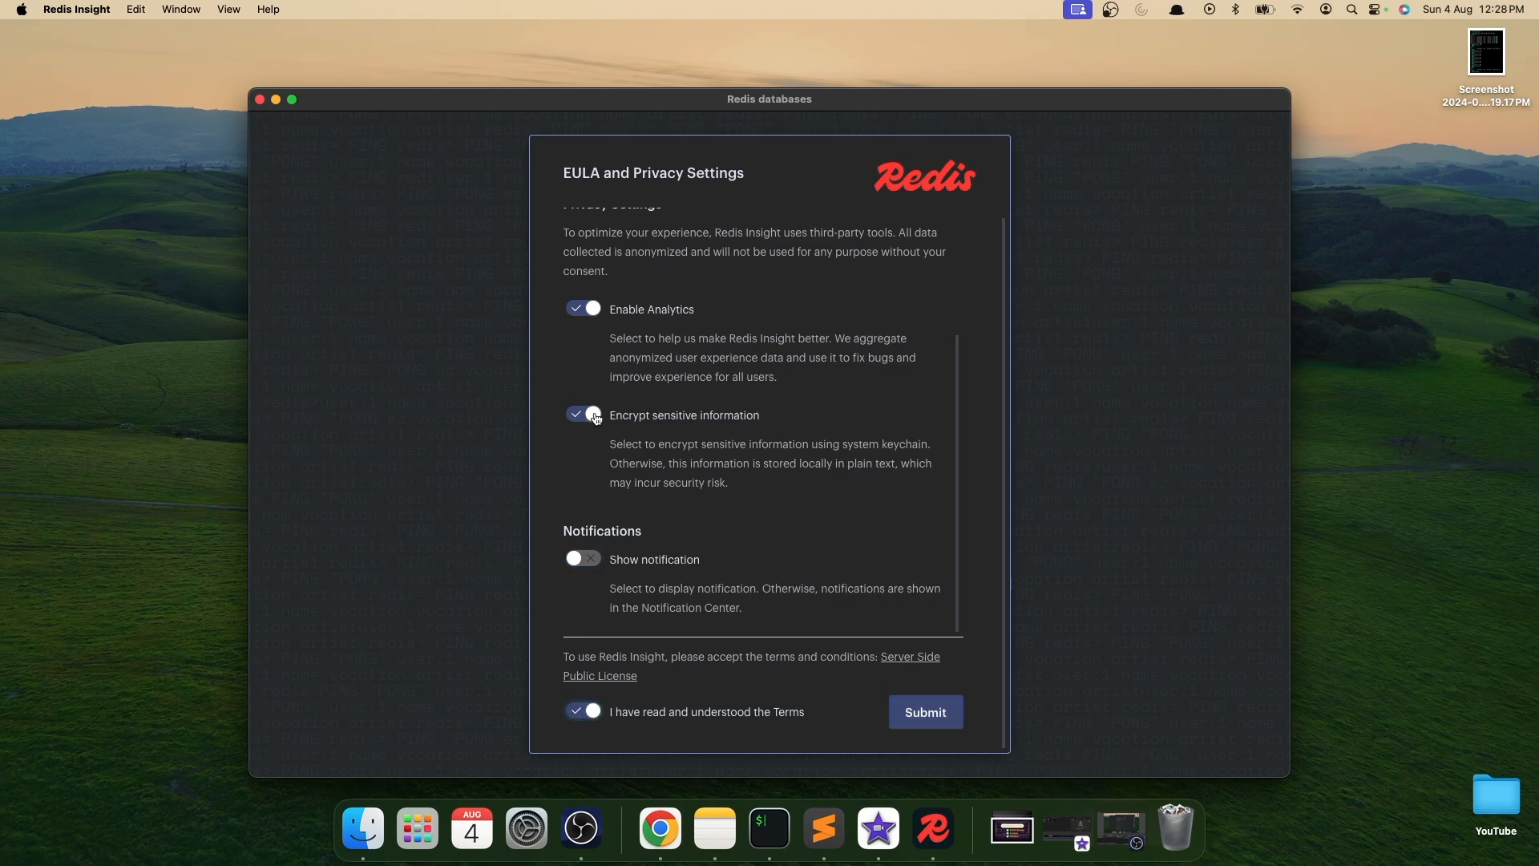
{"action": "scroll", "scroll_direction": "up", "scroll_amount": 3}
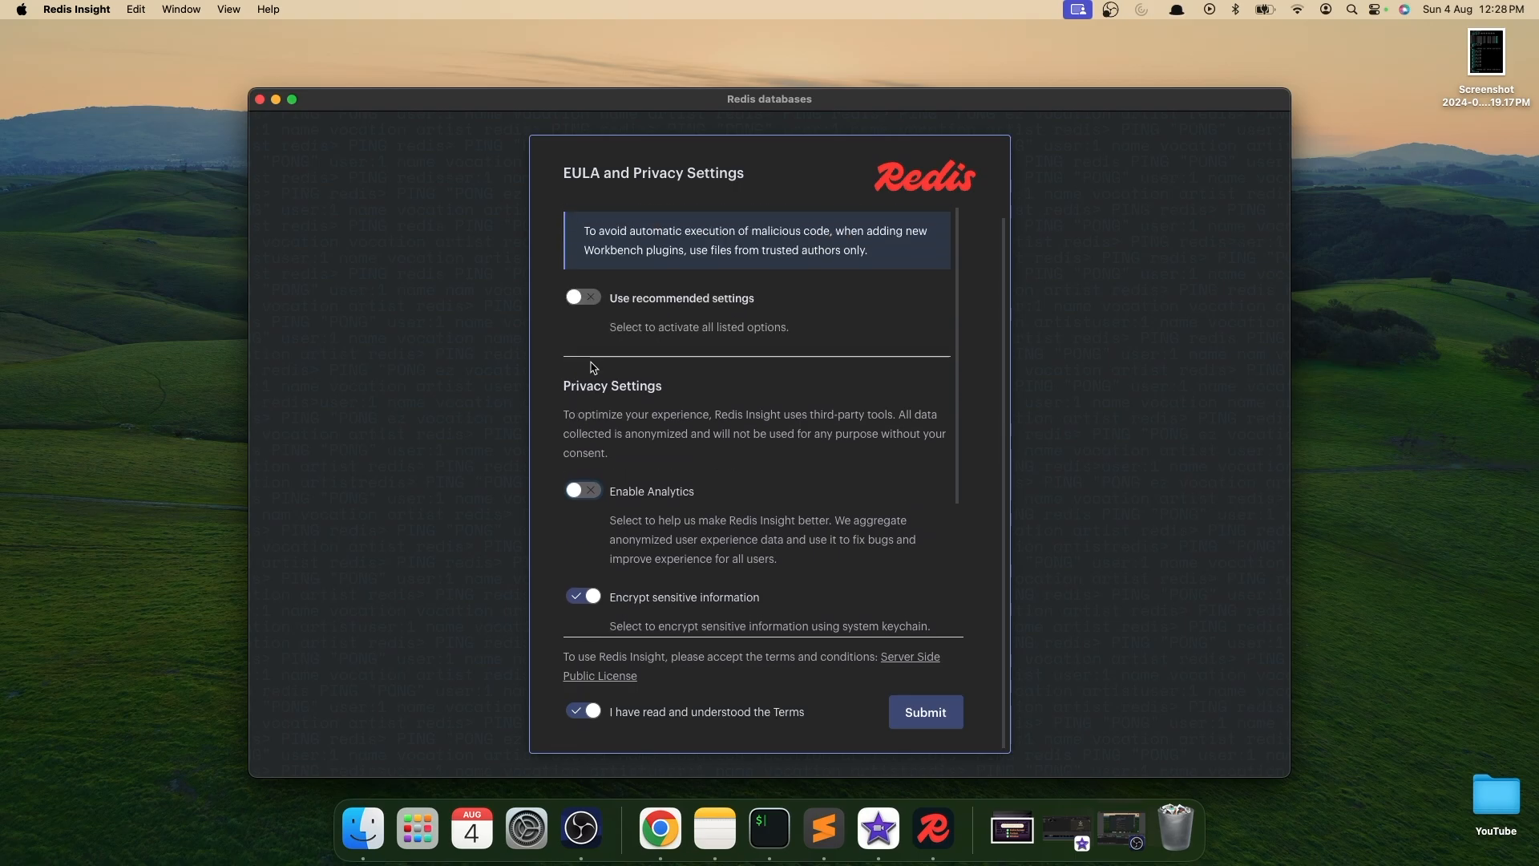
{"action": "left_click", "coordinate": [924, 711]}
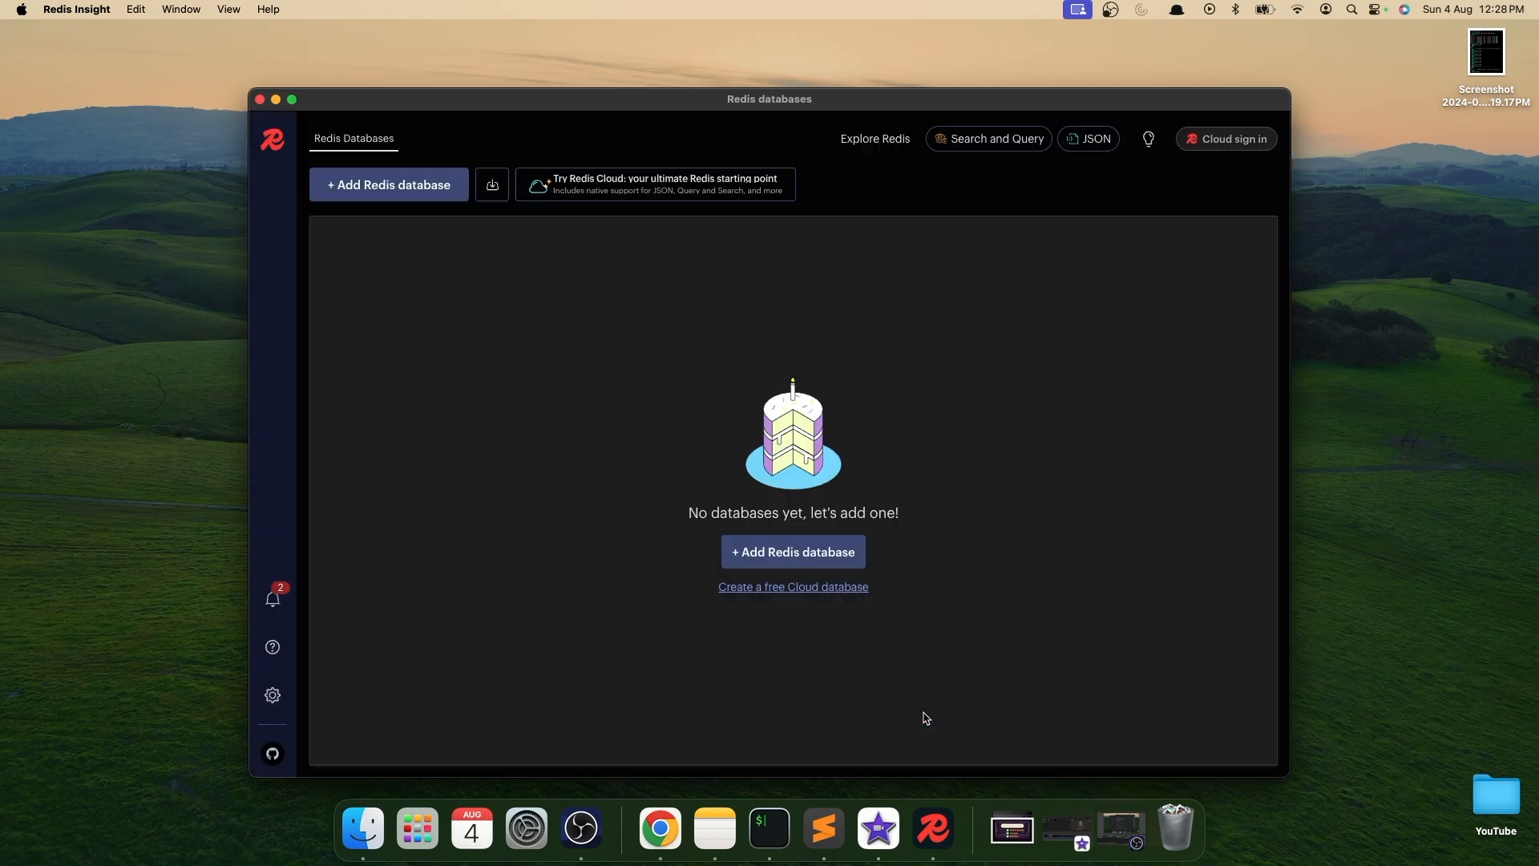
{"action": "mouse_move", "coordinate": [890, 205]}
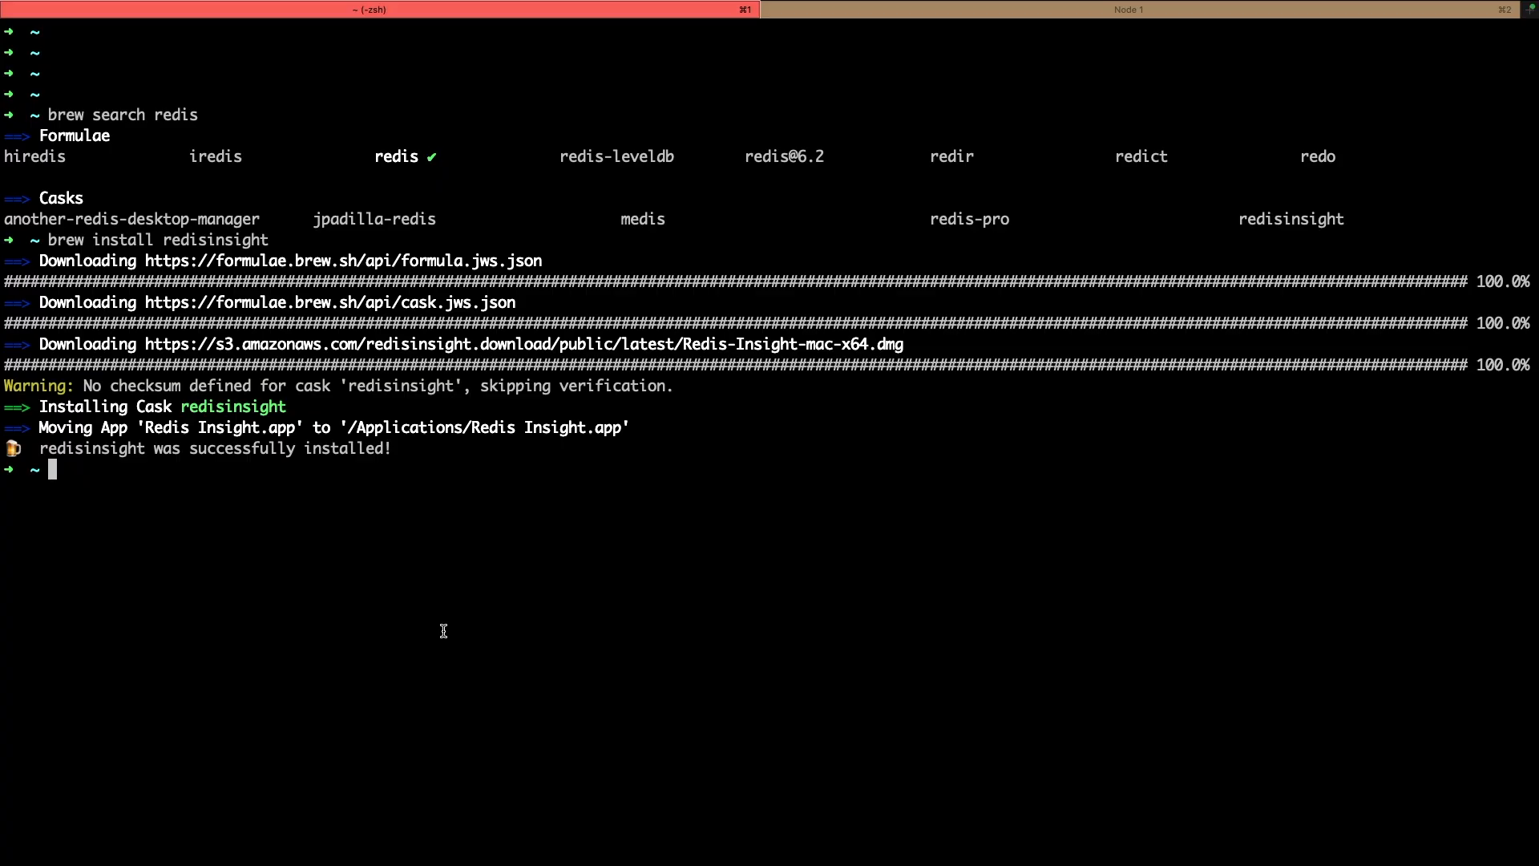
- Launch 'redis-server' again so Redis 7.2.5 listens on port 6379
{"action": "type", "text": "redis-ser"}
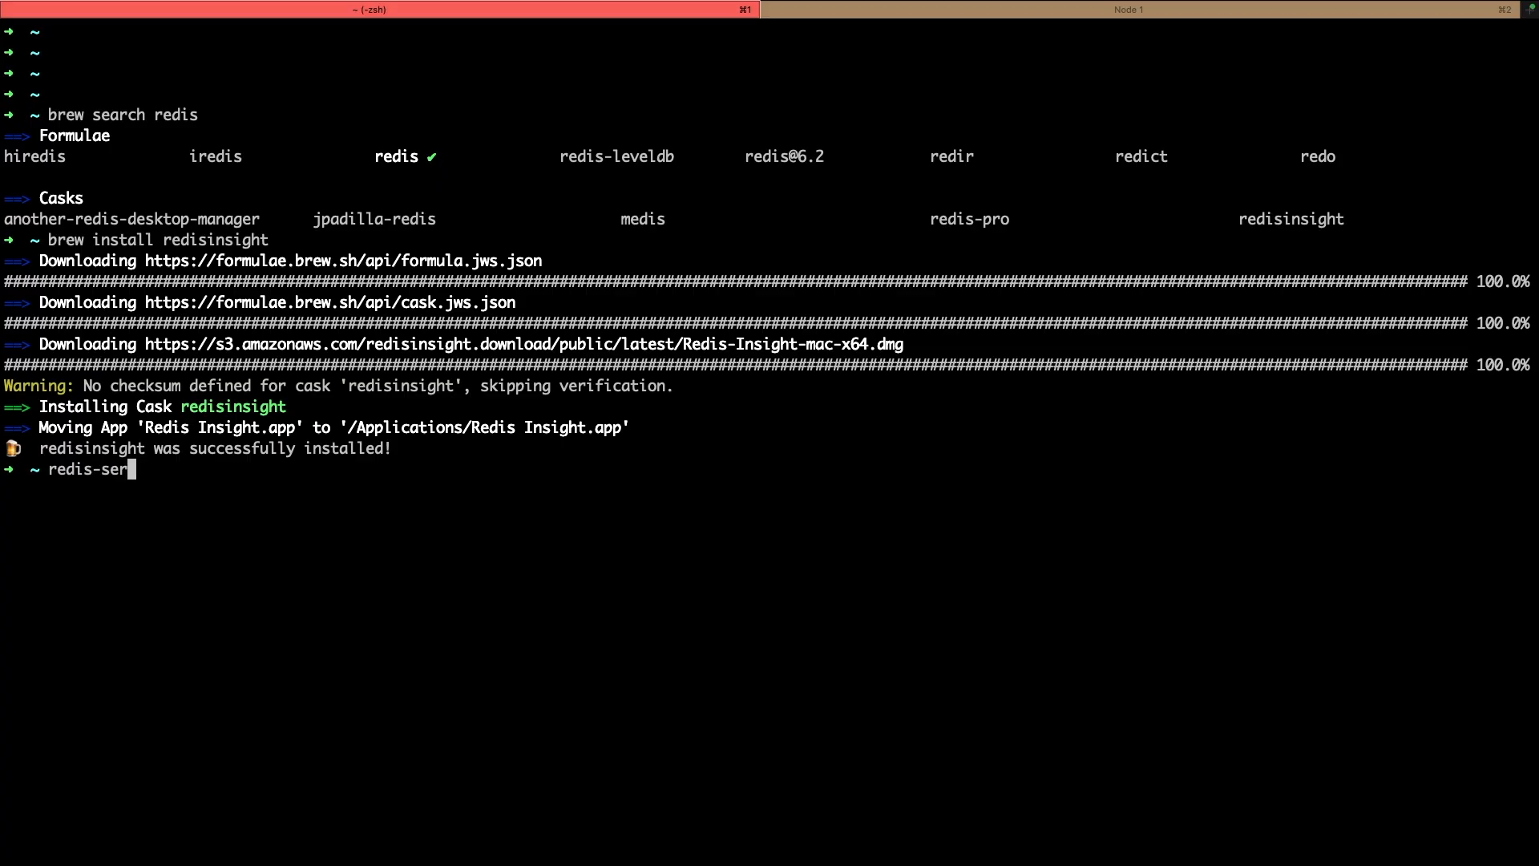
{"action": "key", "text": "Return"}
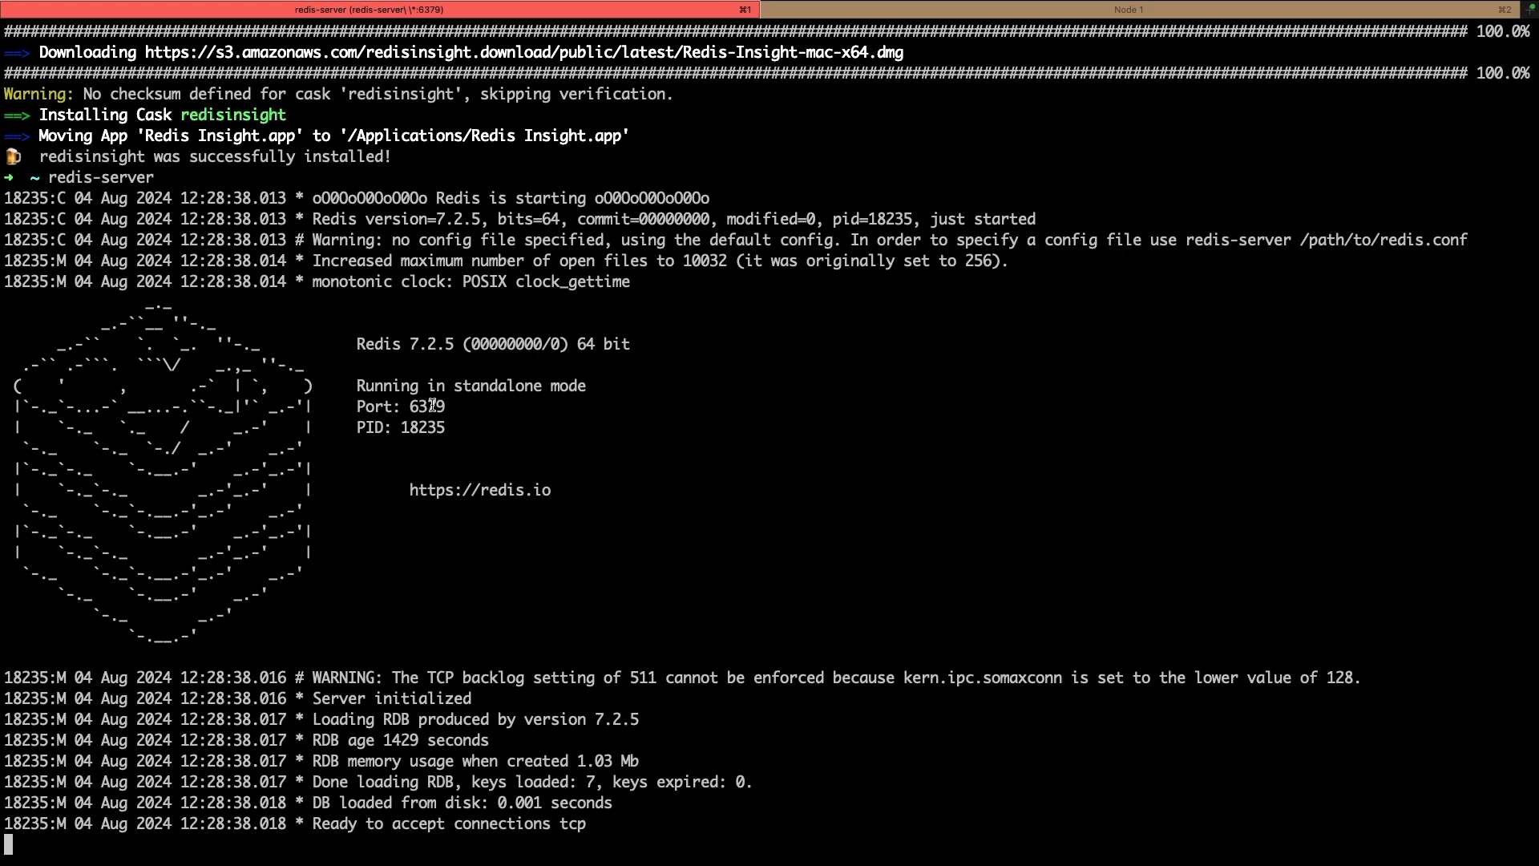
{"action": "double_click", "coordinate": [403, 343]}
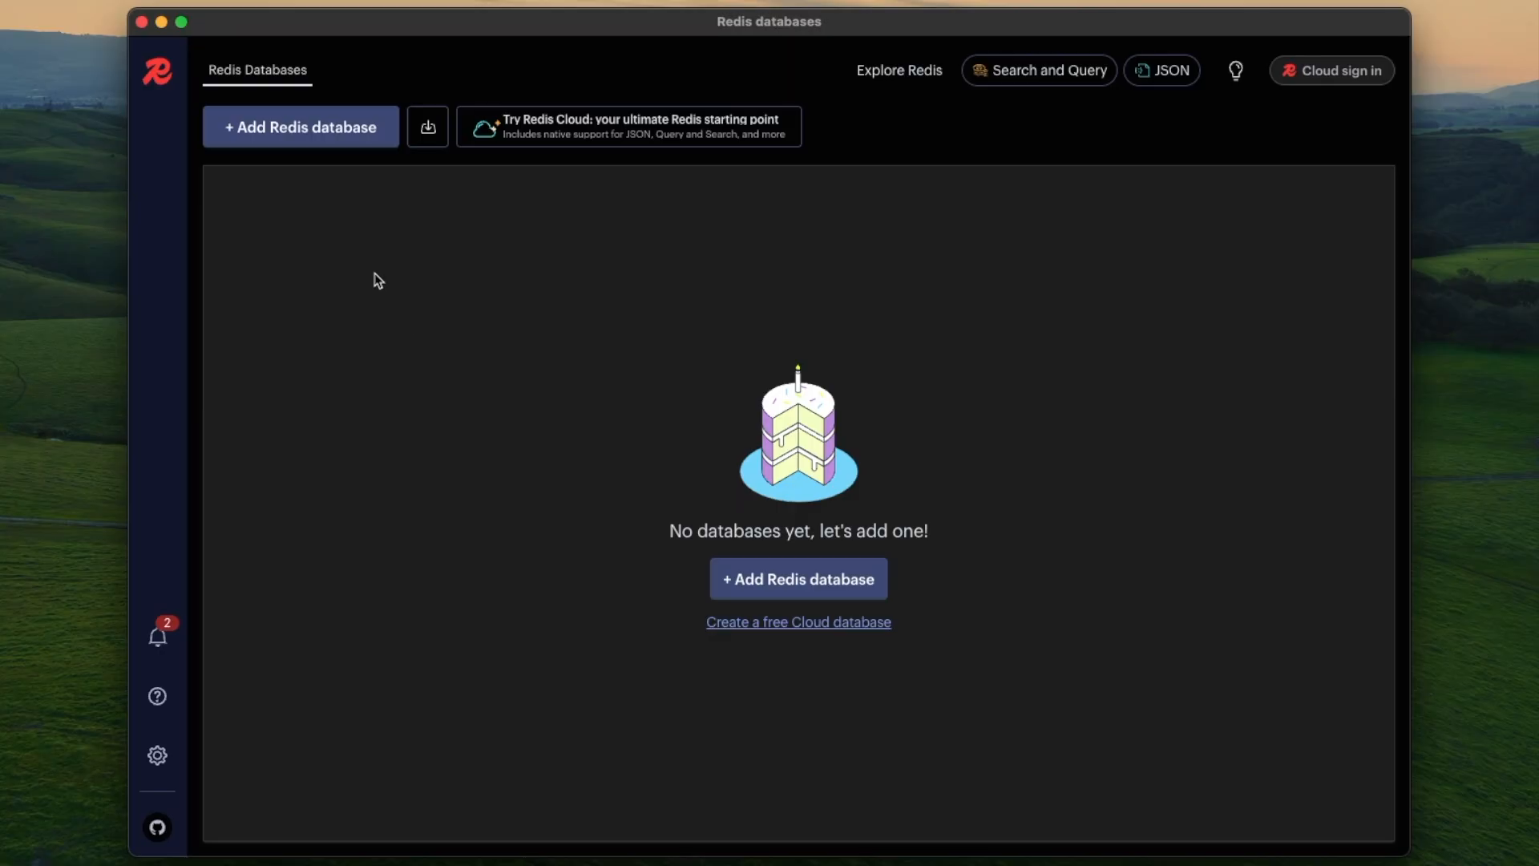
{"action": "mouse_move", "coordinate": [300, 125]}
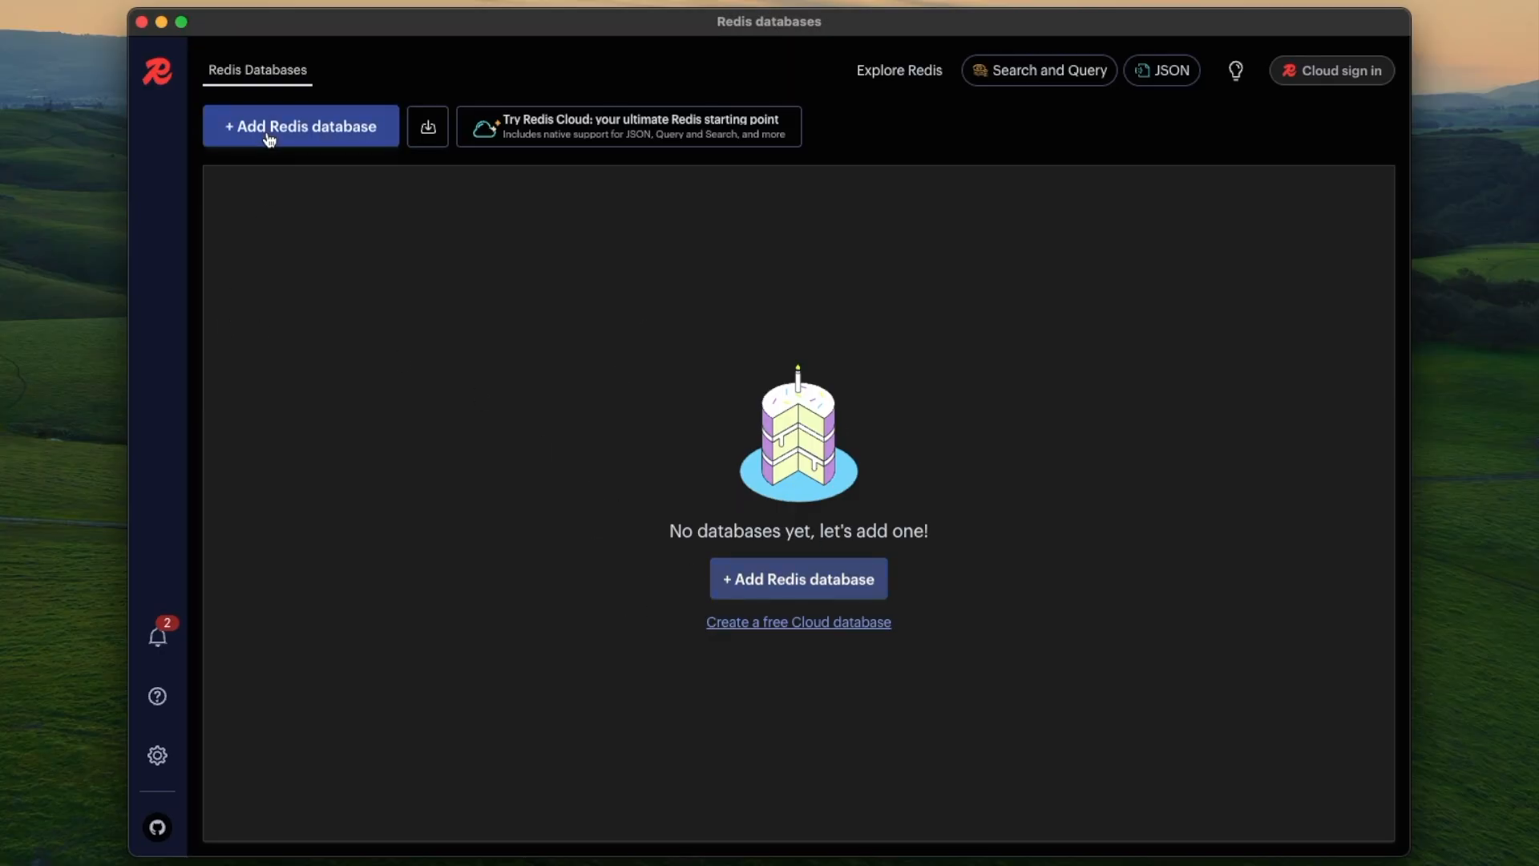
- Add the standalone database 127.0.0.1:6379 with default settings and dismiss the confirmation notice
{"action": "left_click", "coordinate": [300, 125]}
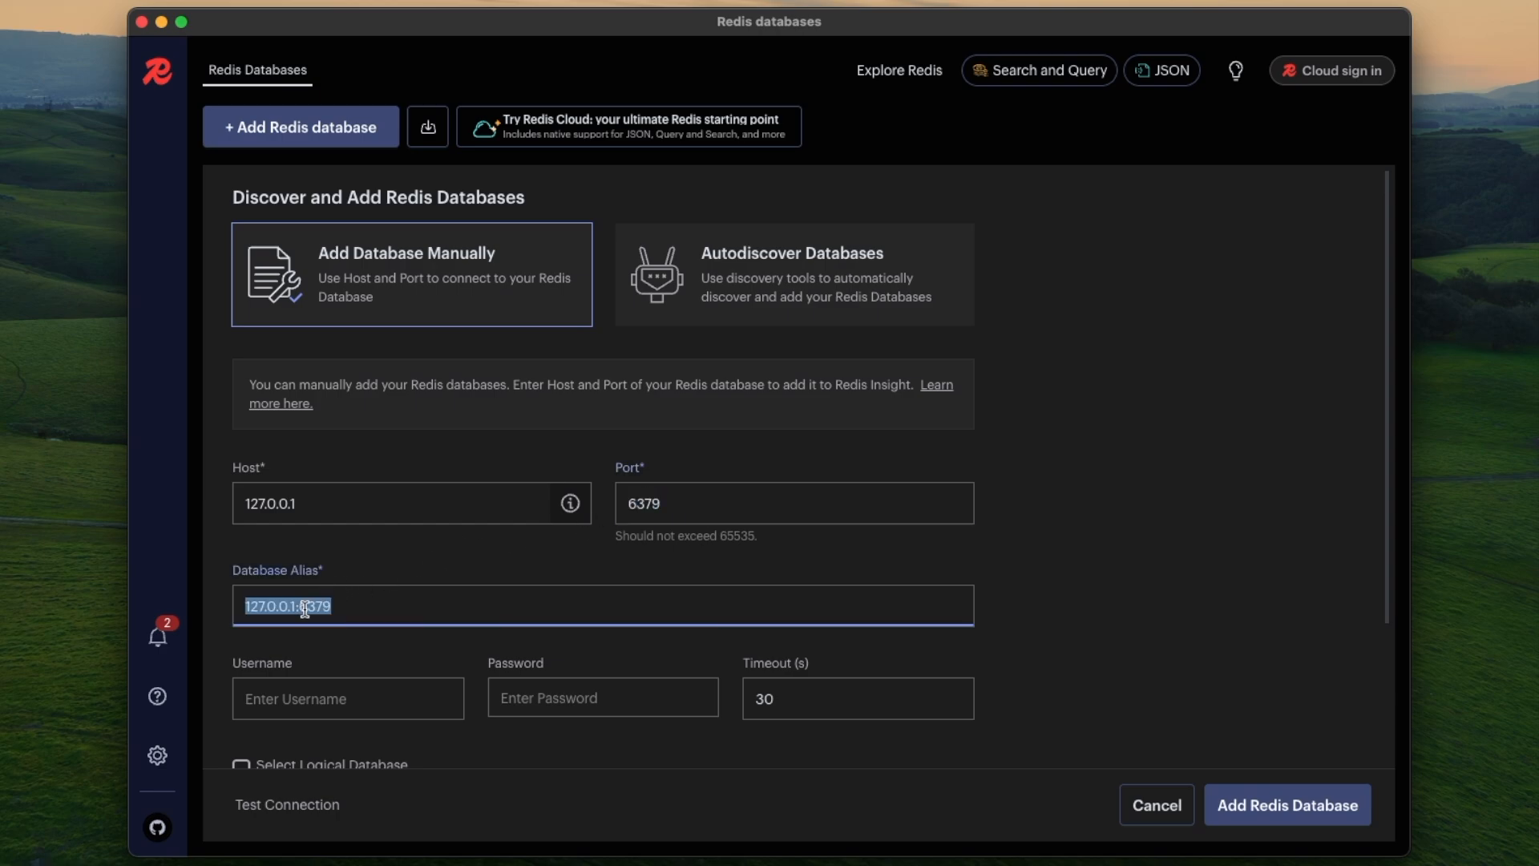
{"action": "scroll", "scroll_direction": "down", "scroll_amount": 3}
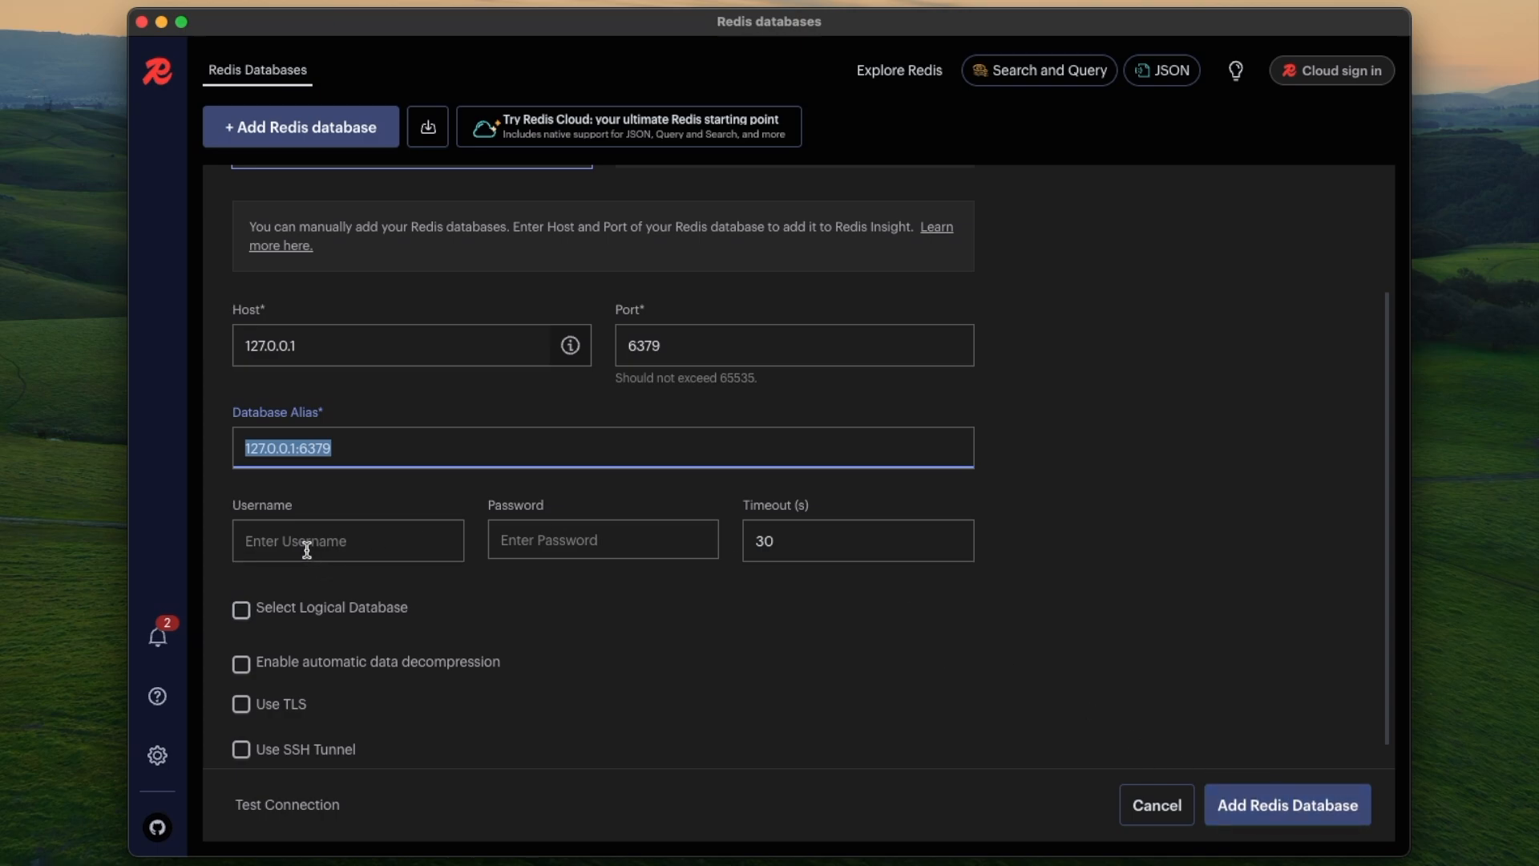
{"action": "scroll", "scroll_direction": "up", "scroll_amount": 3}
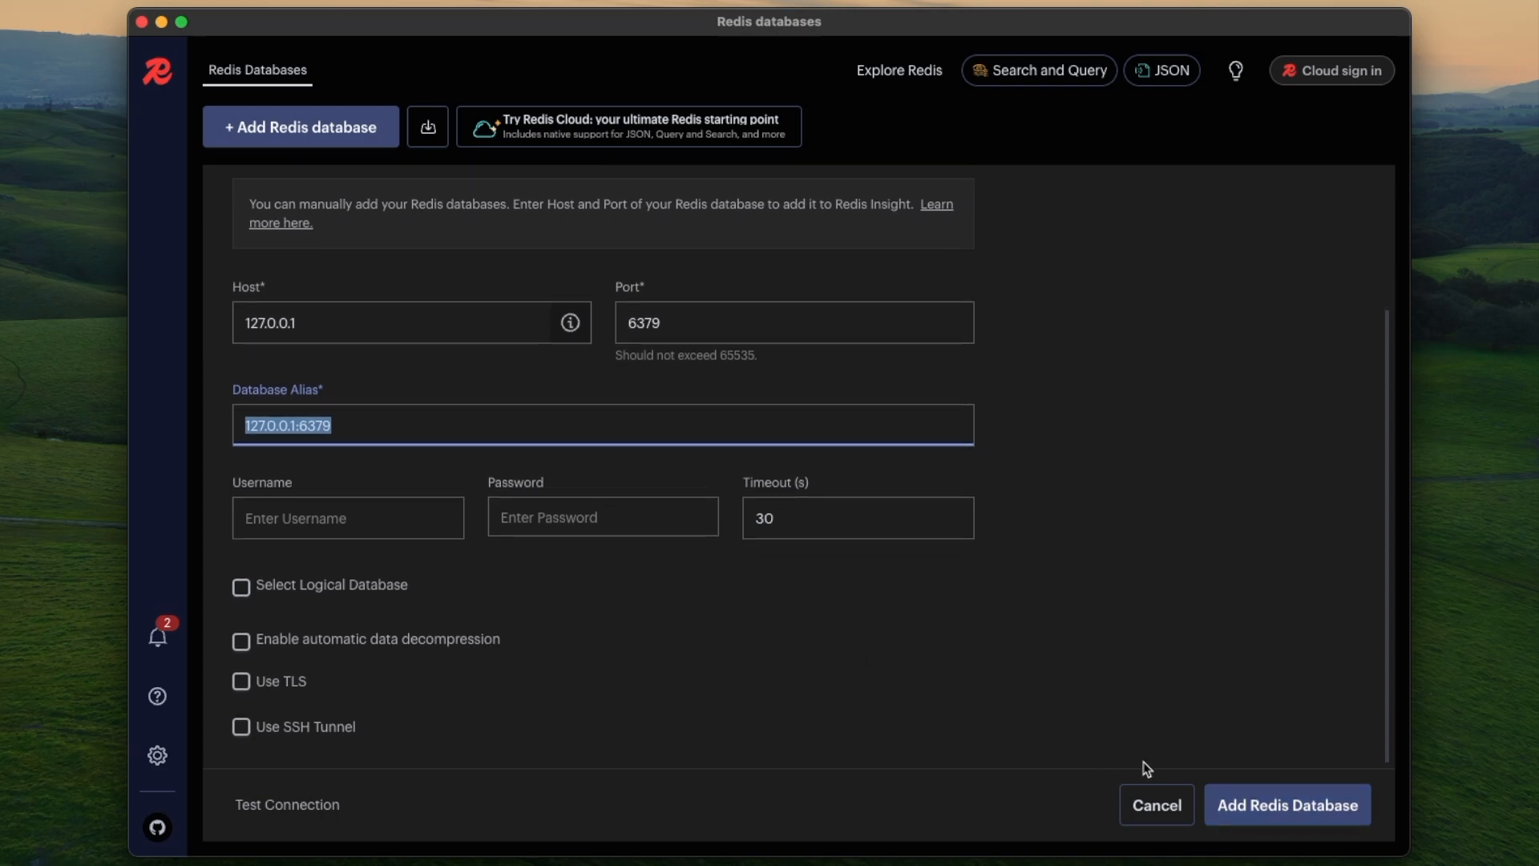
{"action": "left_click", "coordinate": [1285, 803]}
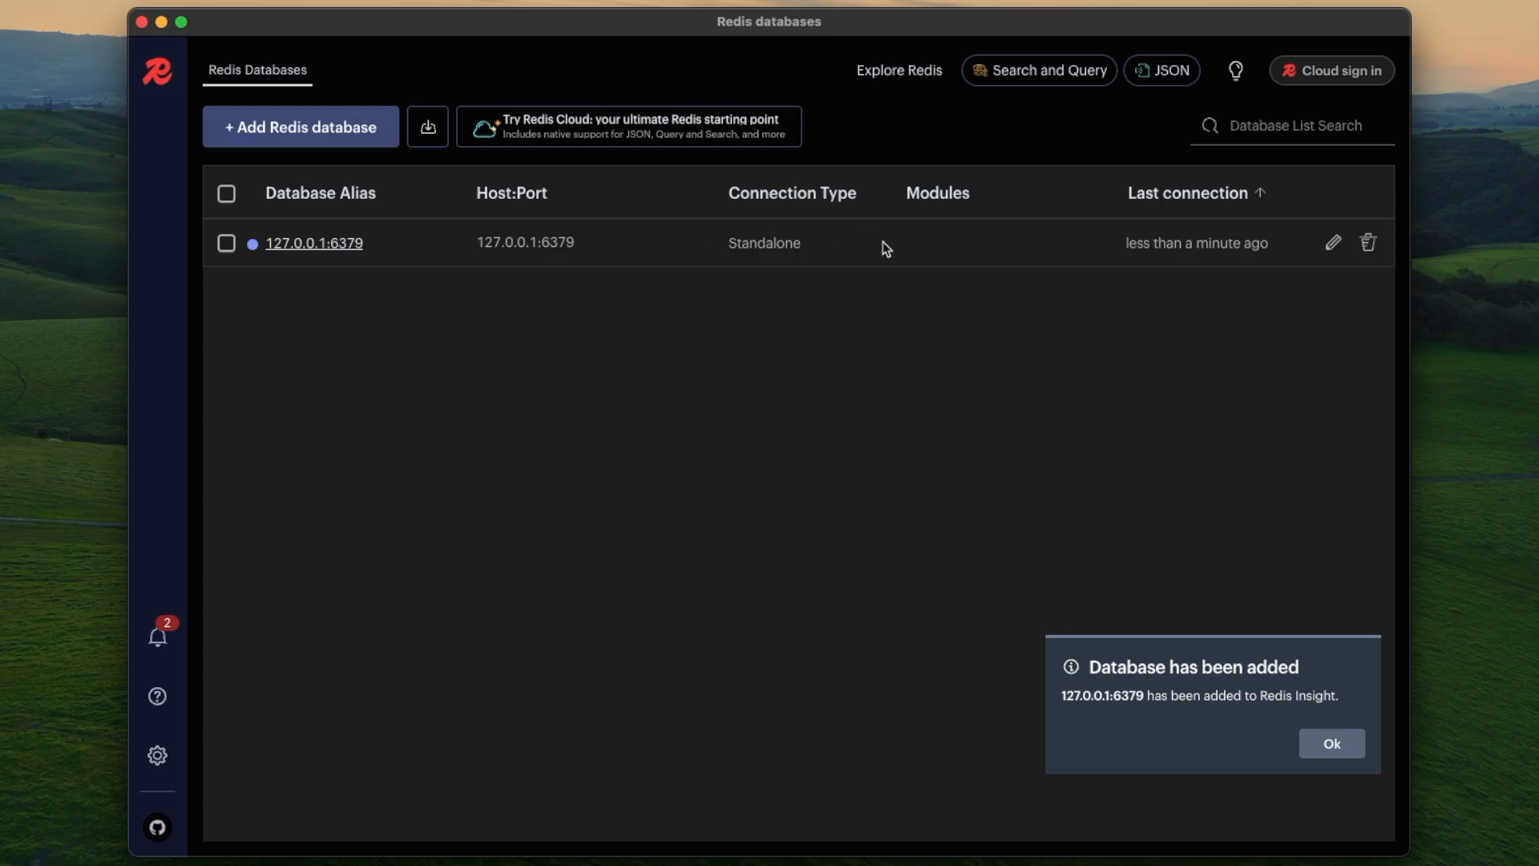
{"action": "mouse_move", "coordinate": [1270, 779]}
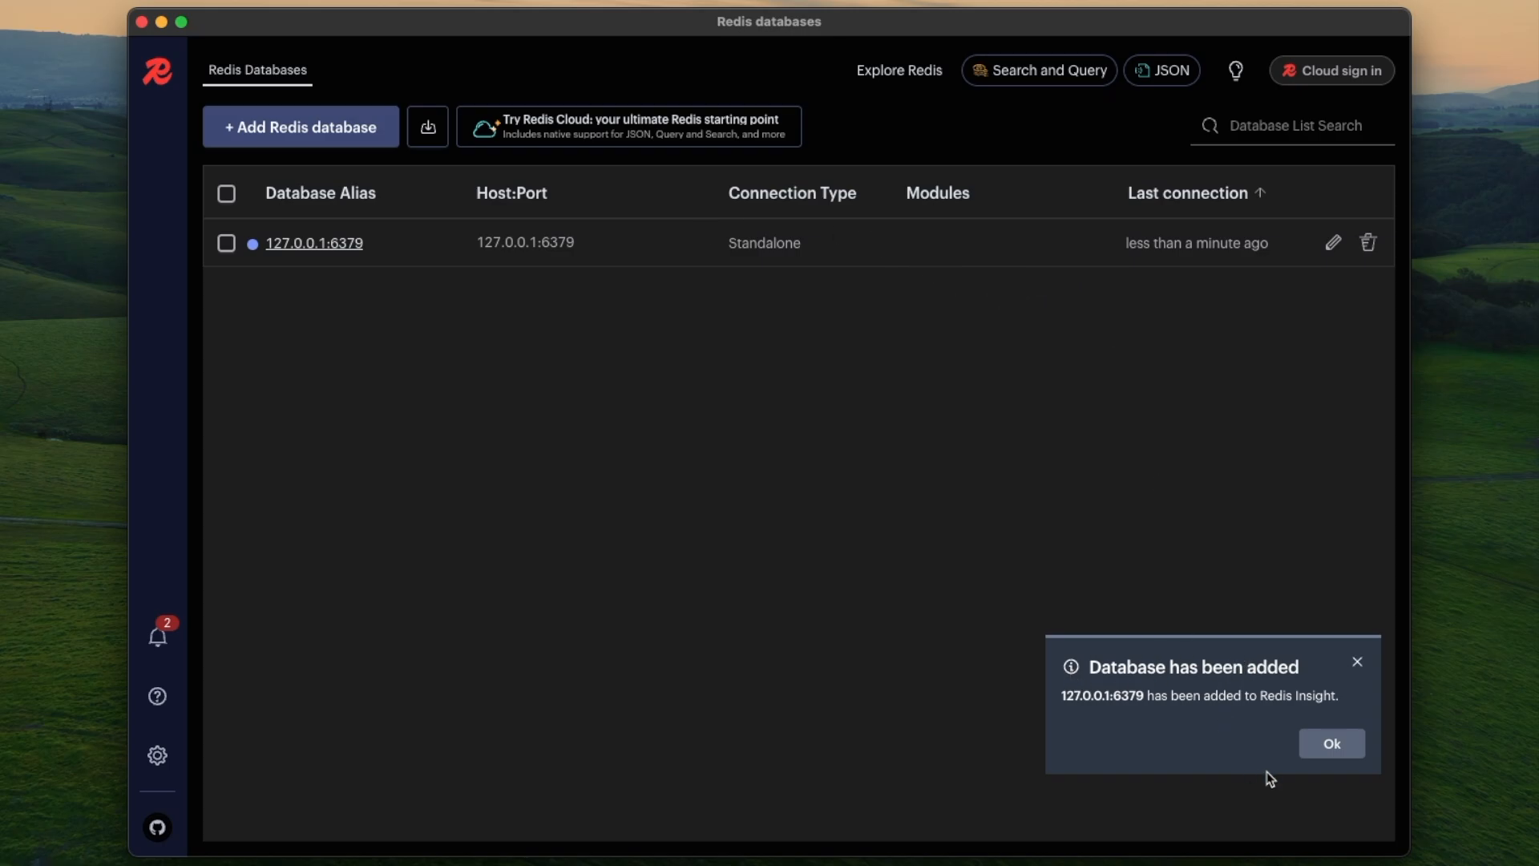
{"action": "left_click", "coordinate": [1330, 742]}
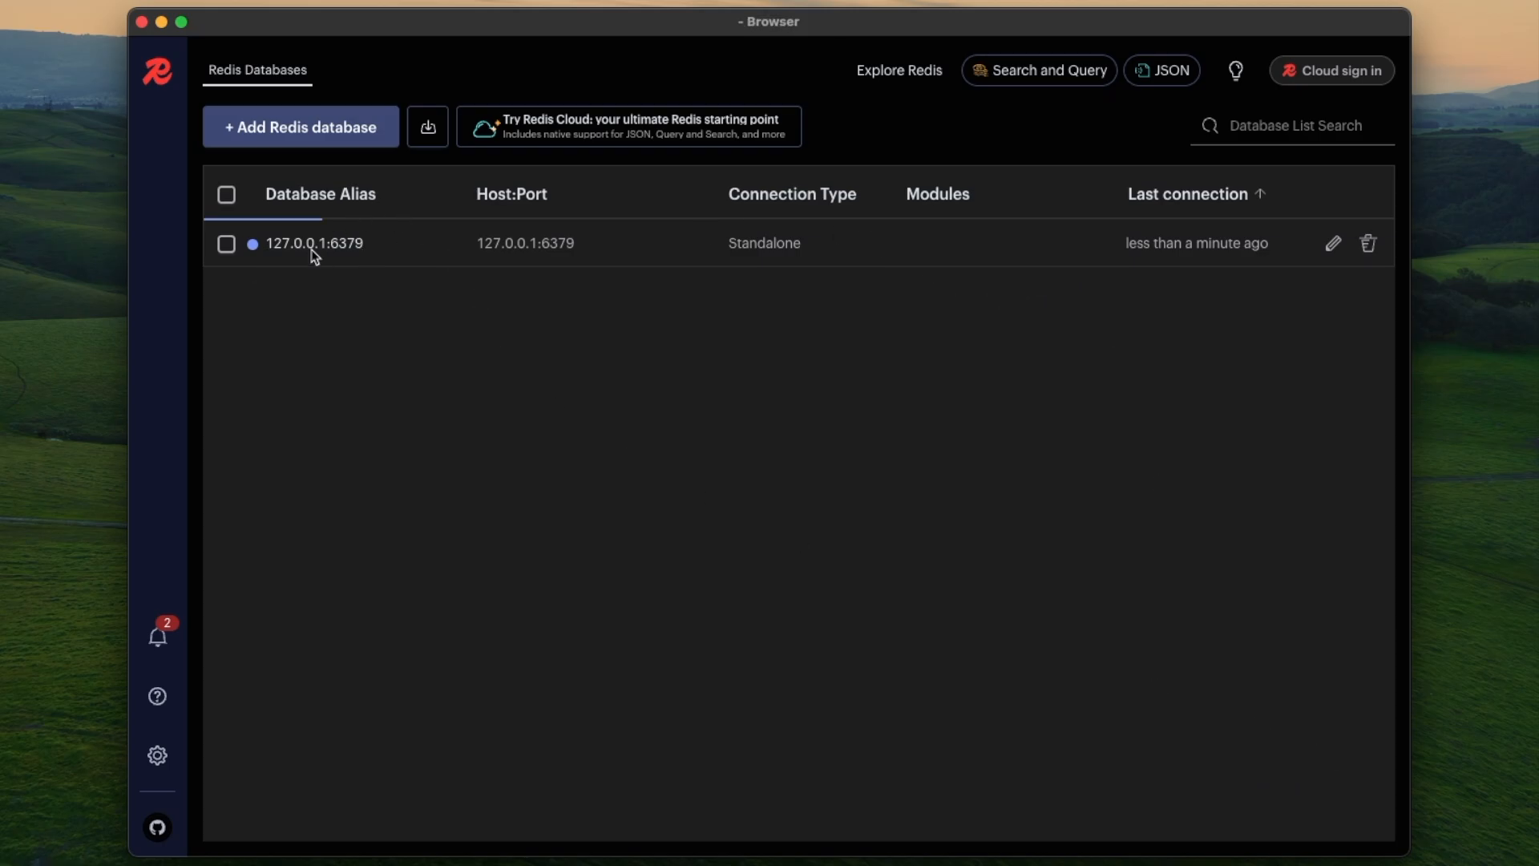
{"action": "left_click", "coordinate": [314, 242]}
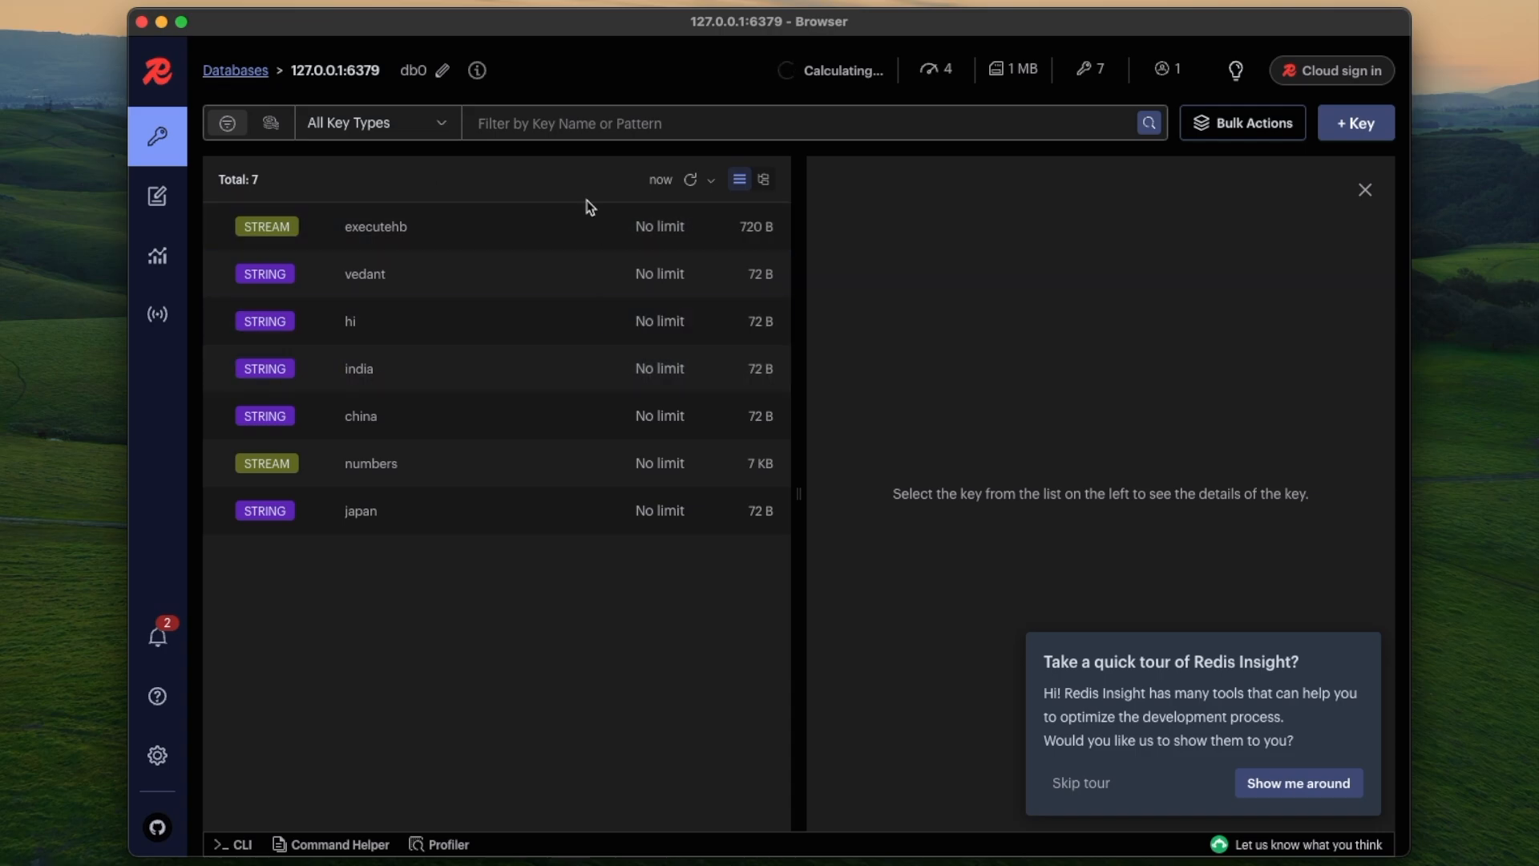
{"action": "mouse_move", "coordinate": [581, 464]}
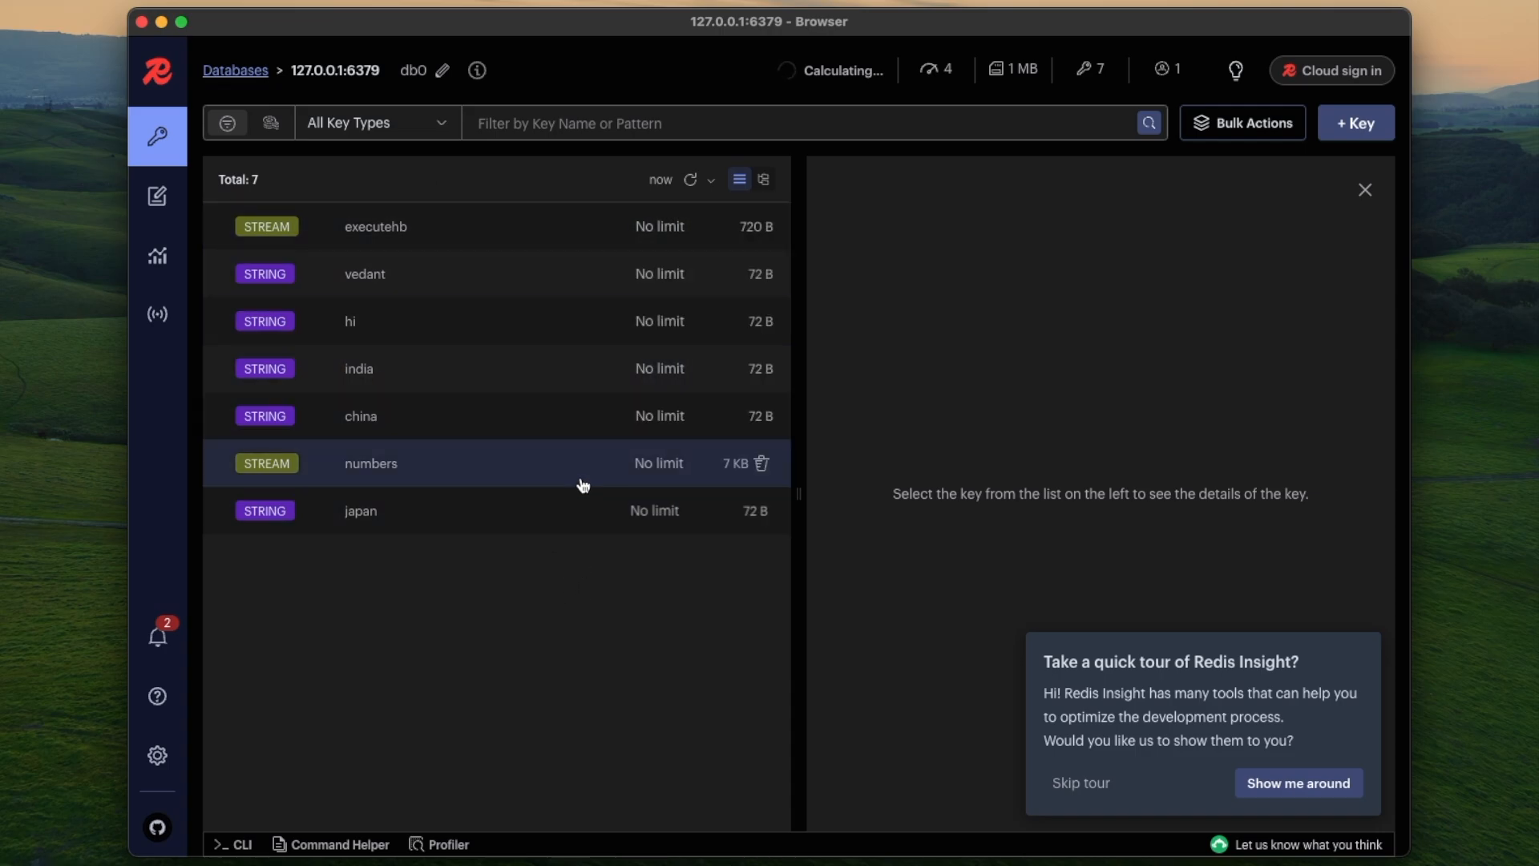
{"action": "mouse_move", "coordinate": [584, 321]}
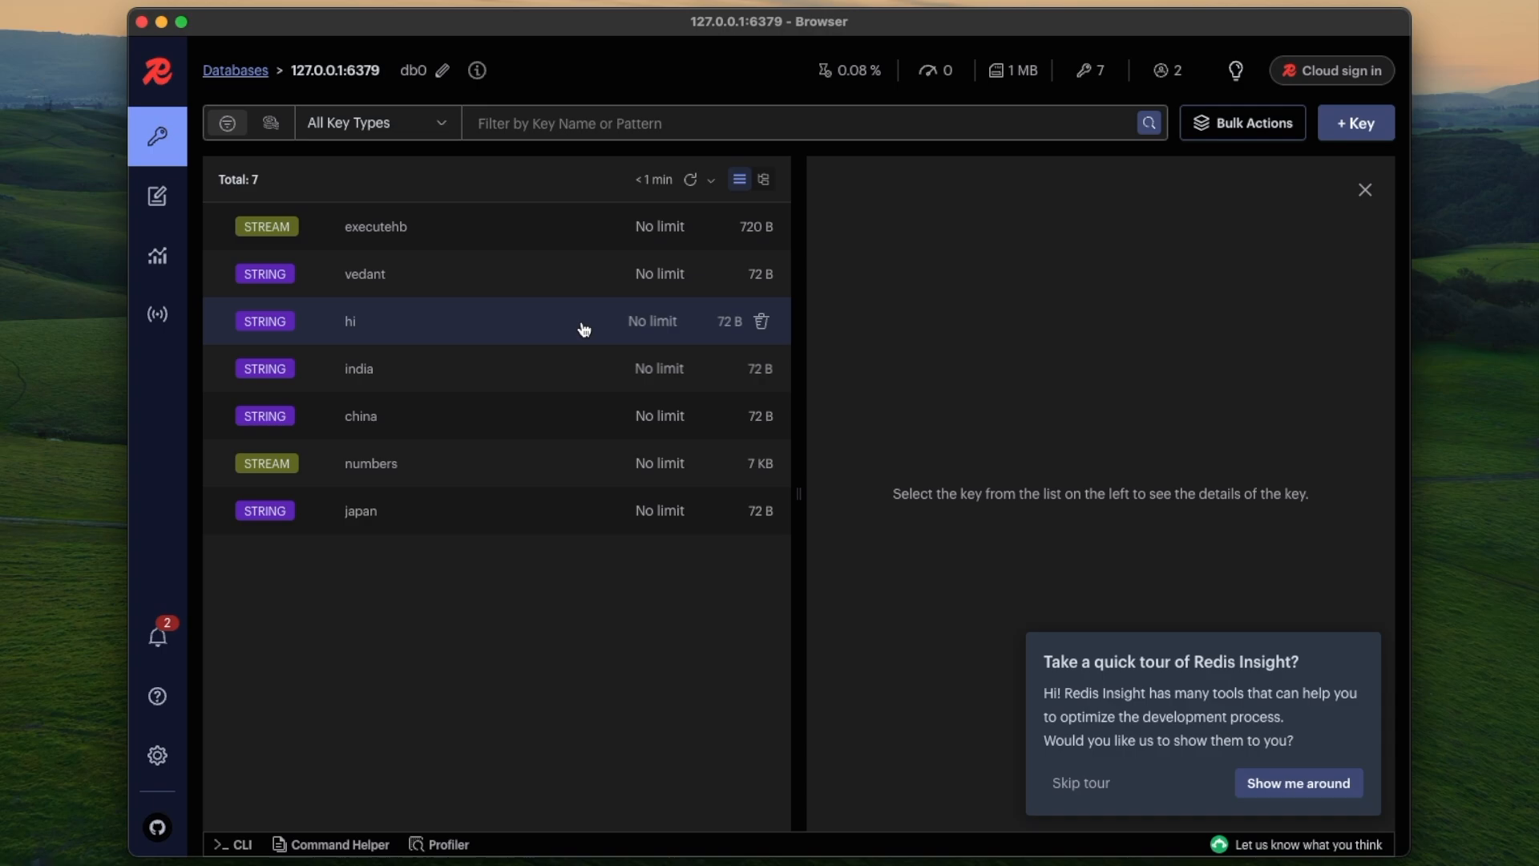
{"action": "mouse_move", "coordinate": [1059, 736]}
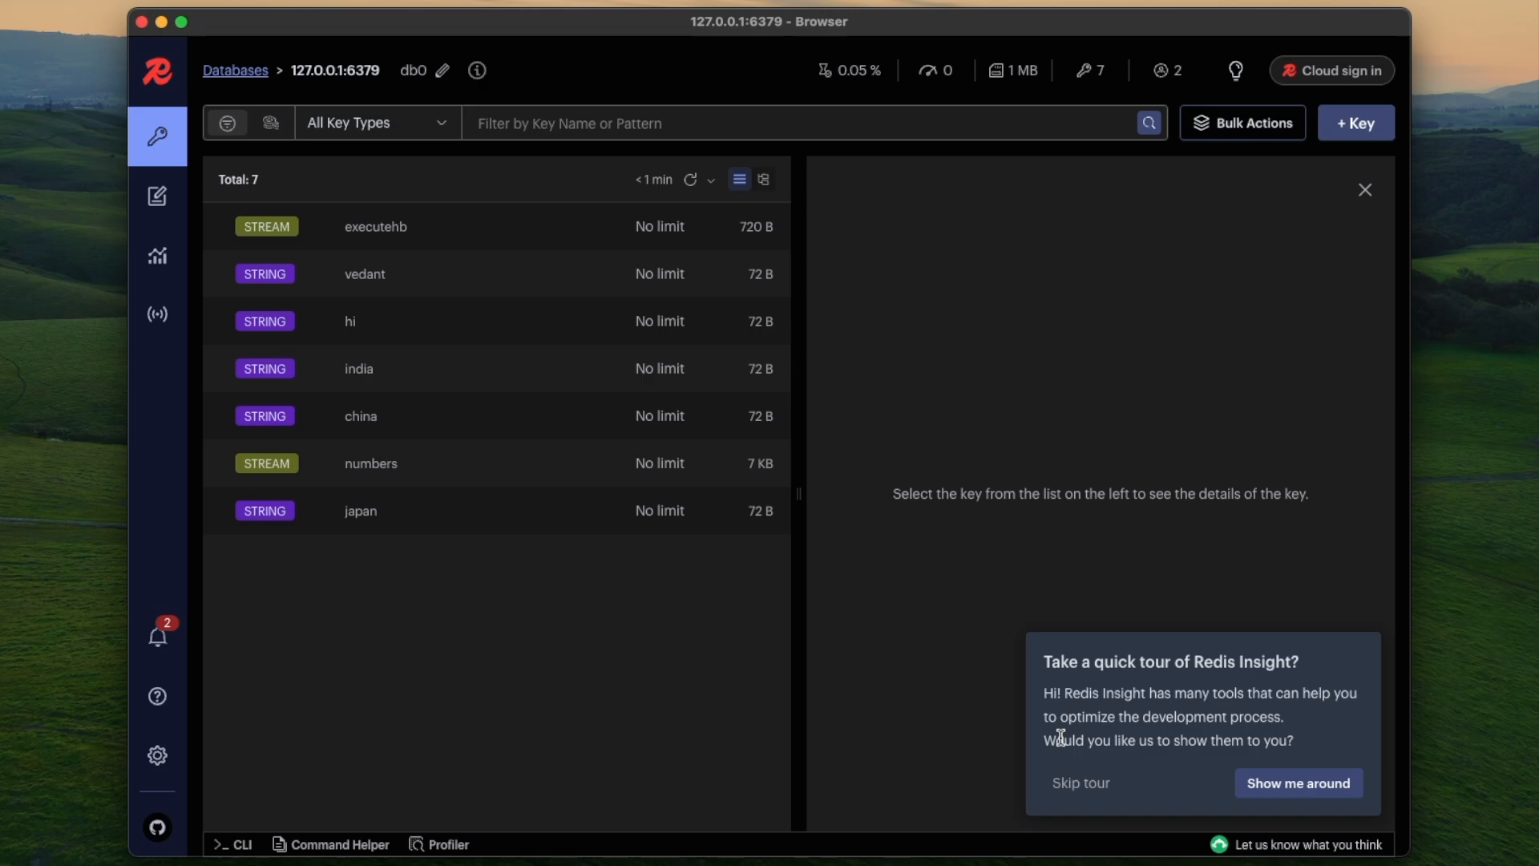
- Define a new String key named test with value test and a TTL of 100 seconds
{"action": "left_click", "coordinate": [1356, 123]}
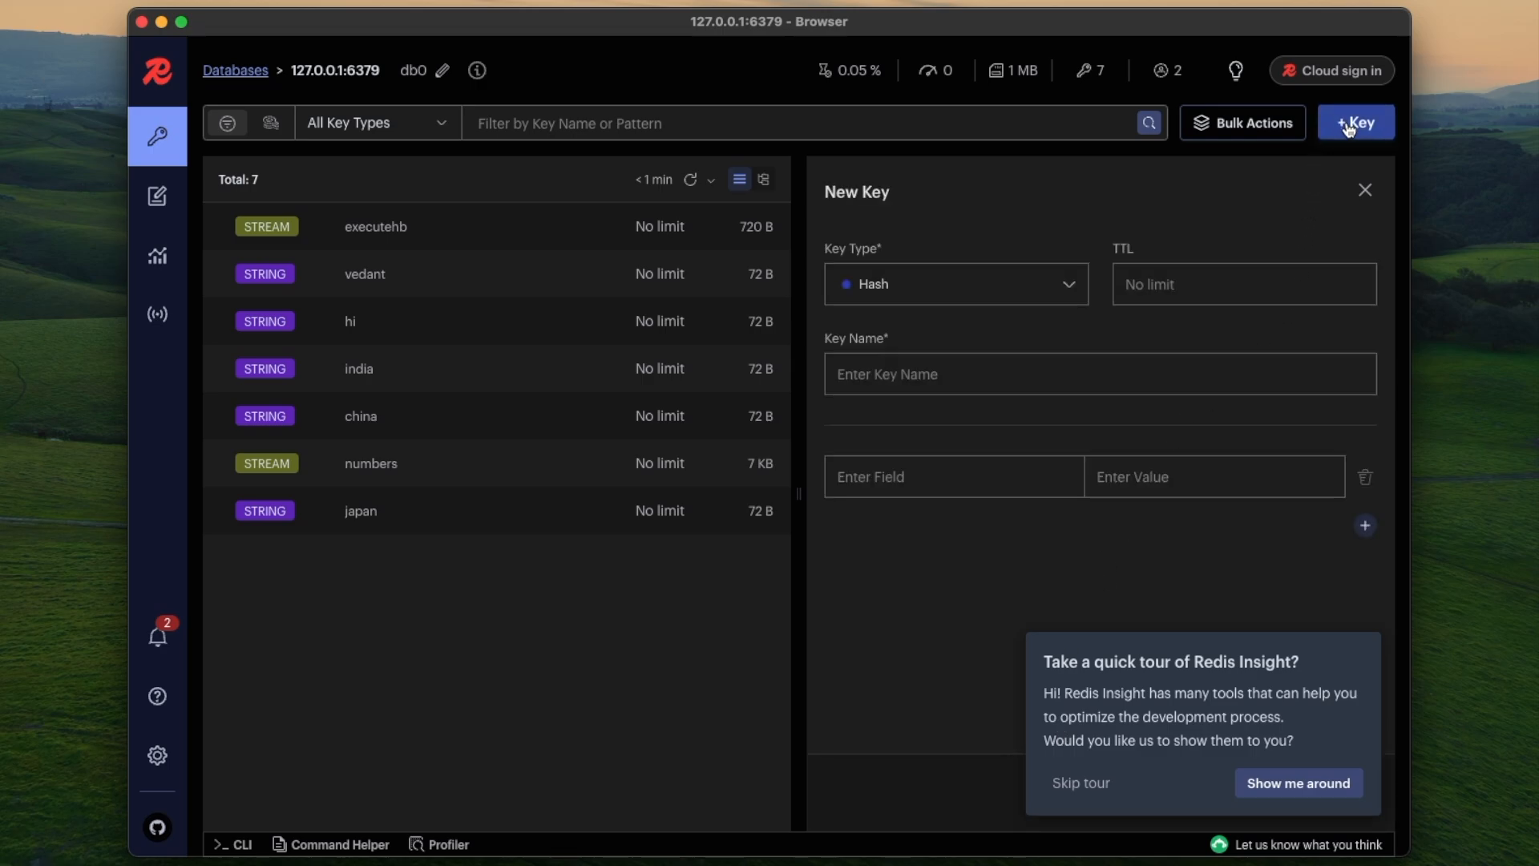
{"action": "left_click", "coordinate": [953, 283]}
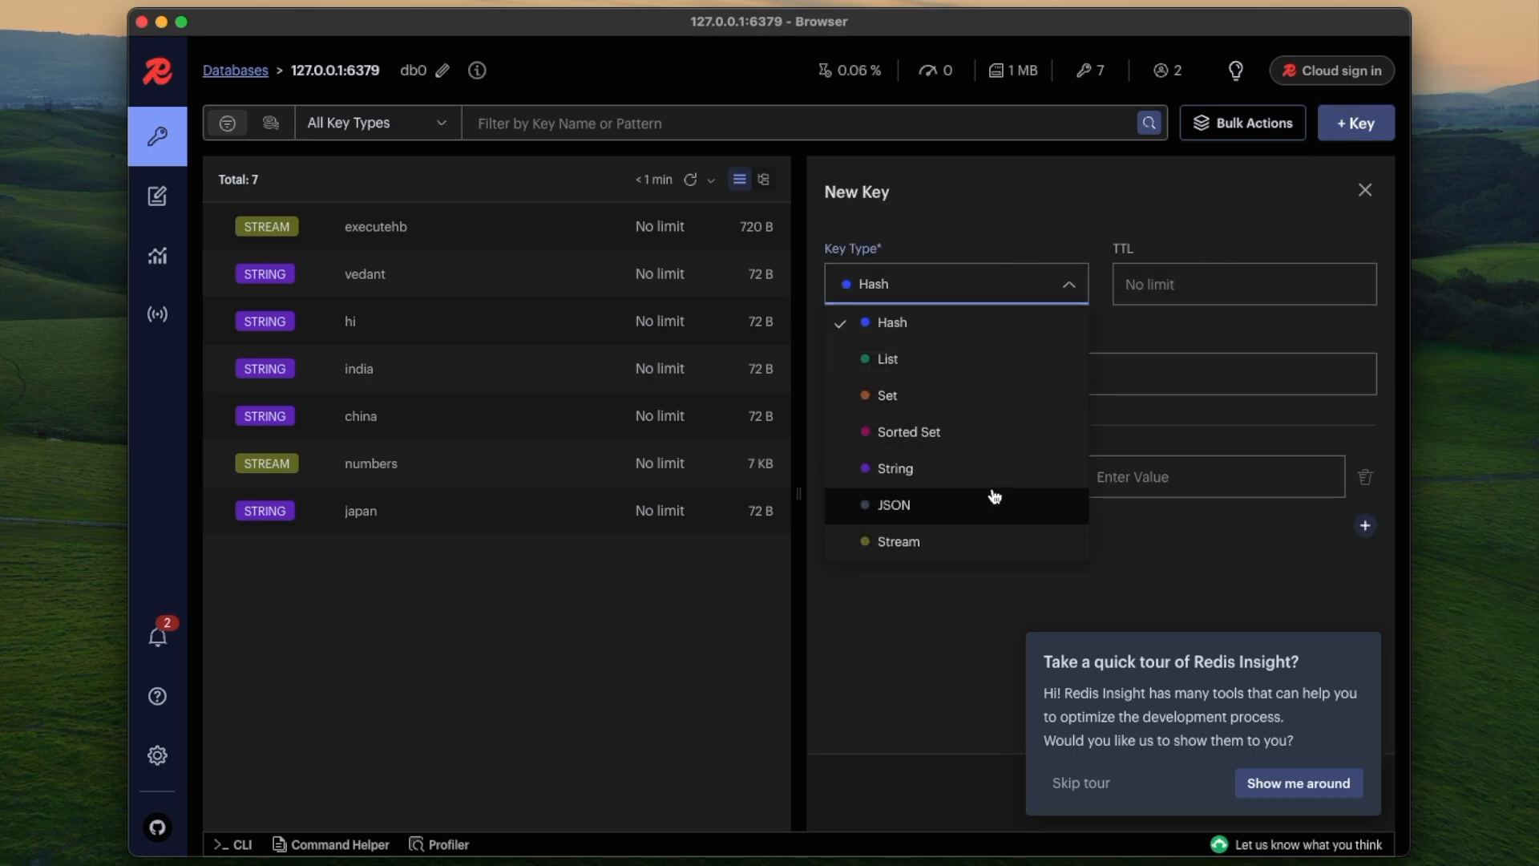
{"action": "left_click", "coordinate": [893, 468]}
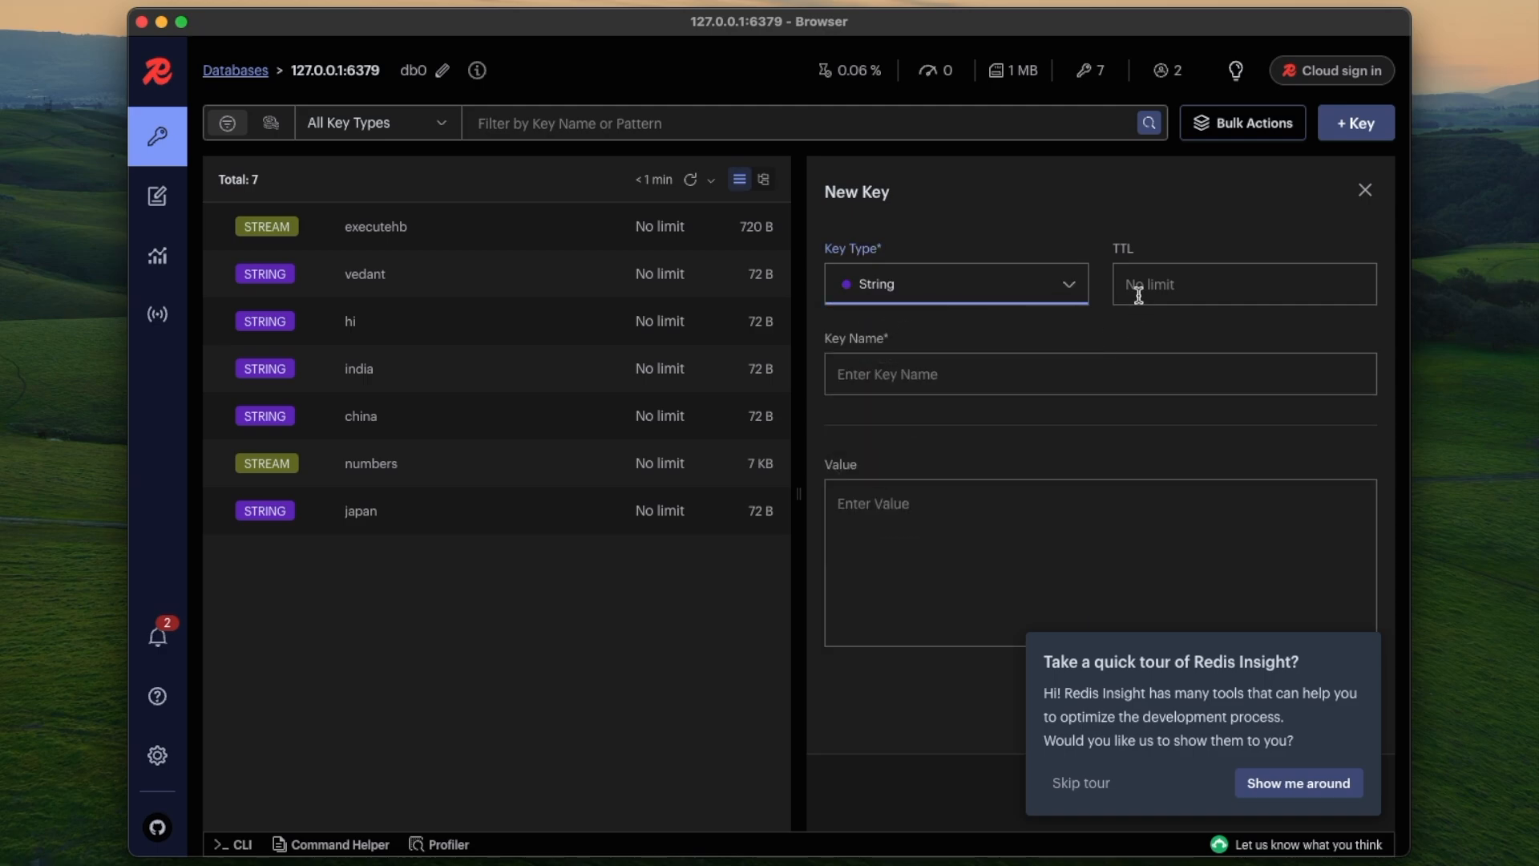
{"action": "type", "text": "100"}
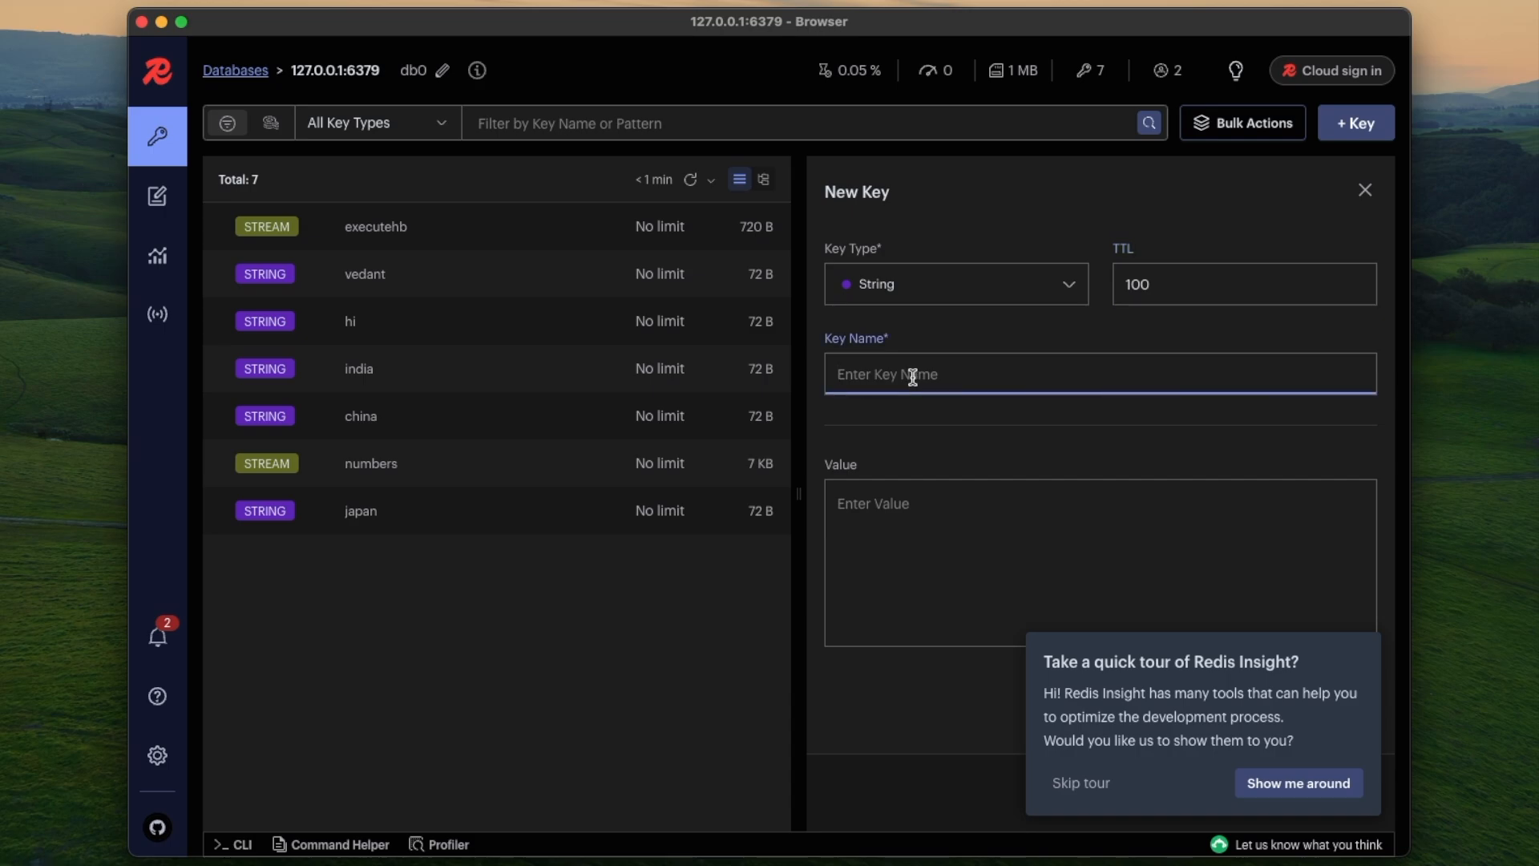
{"action": "type", "text": "test"}
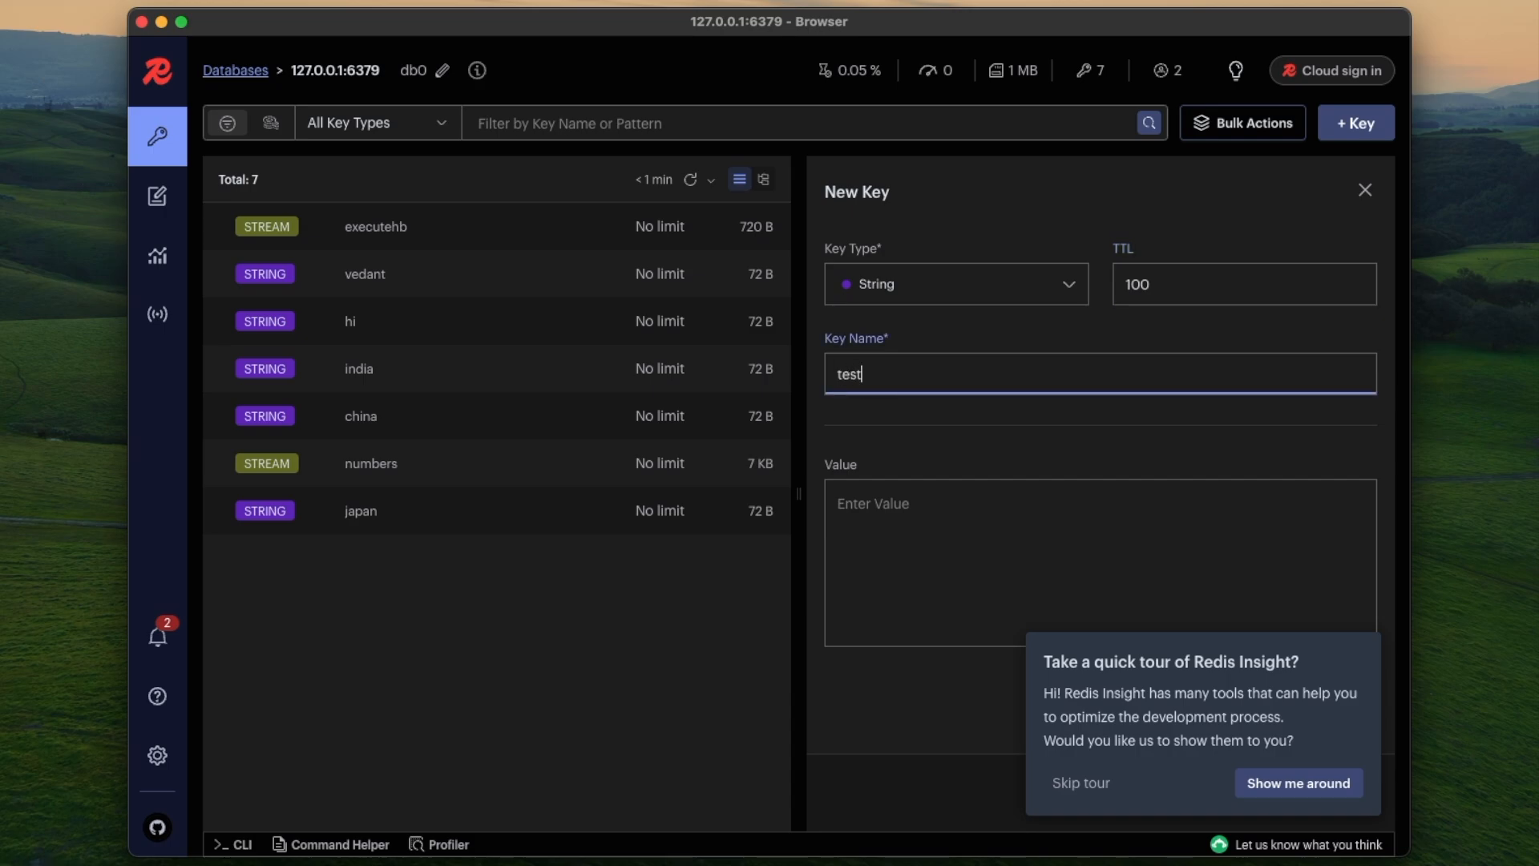
{"action": "mouse_move", "coordinate": [904, 470]}
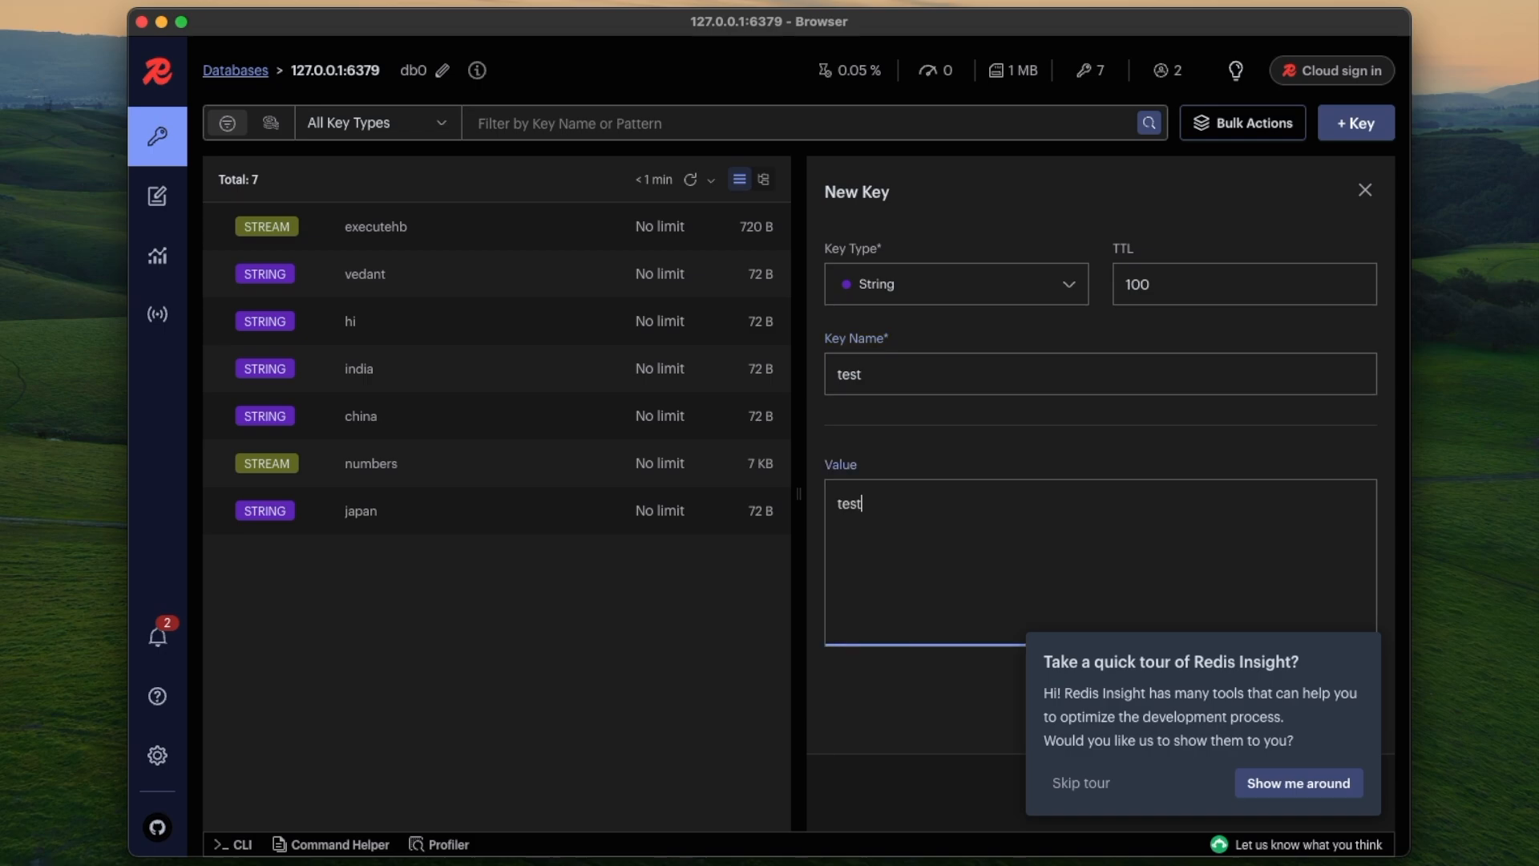
- Skip the guided tour offer, create the test key and dismiss the key-added notice
{"action": "left_click", "coordinate": [1079, 782]}
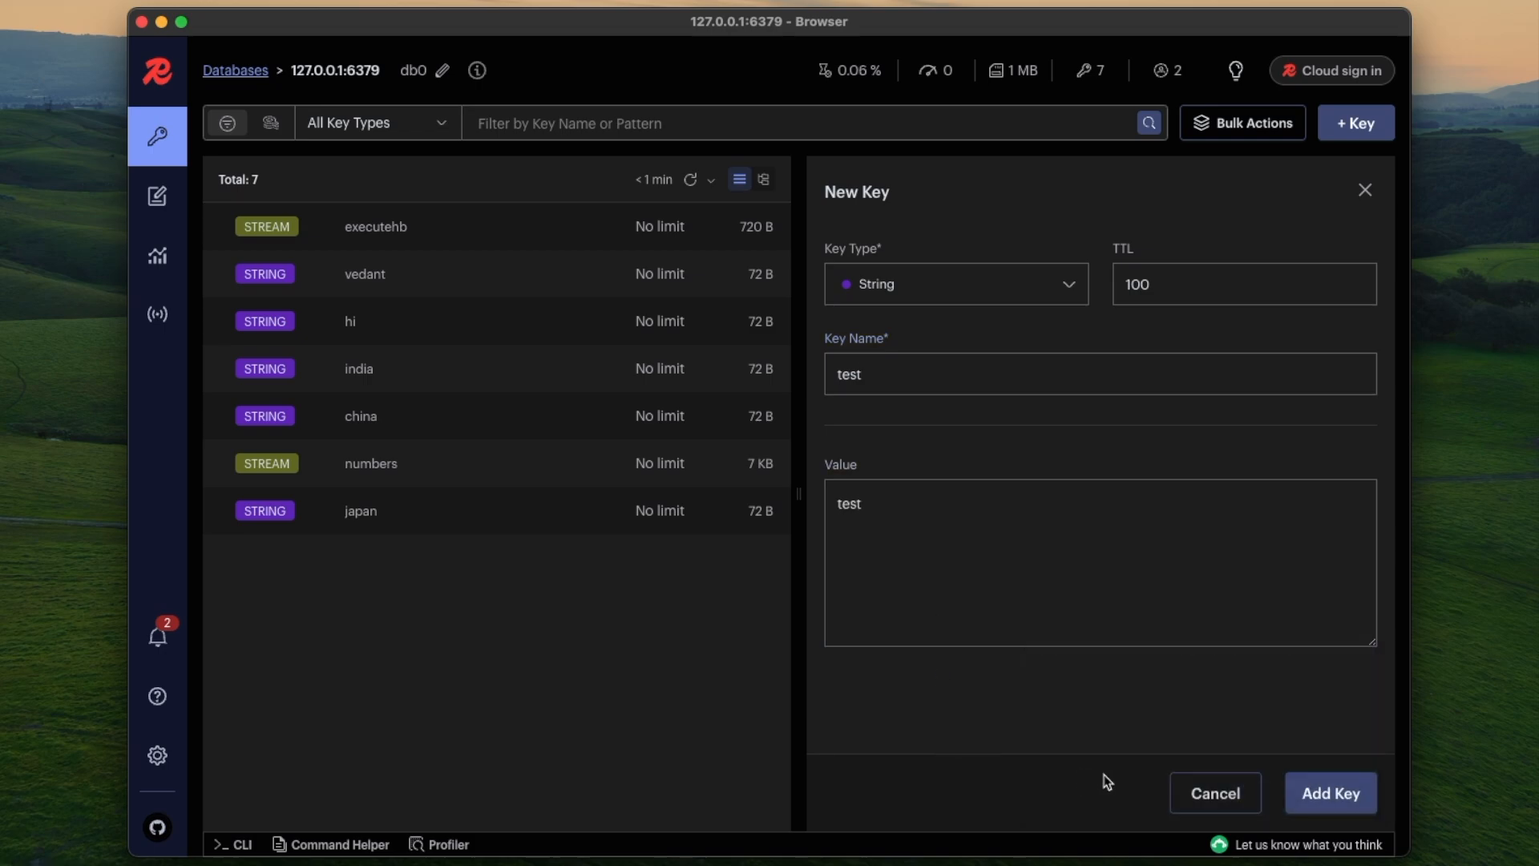
{"action": "left_click", "coordinate": [1329, 792]}
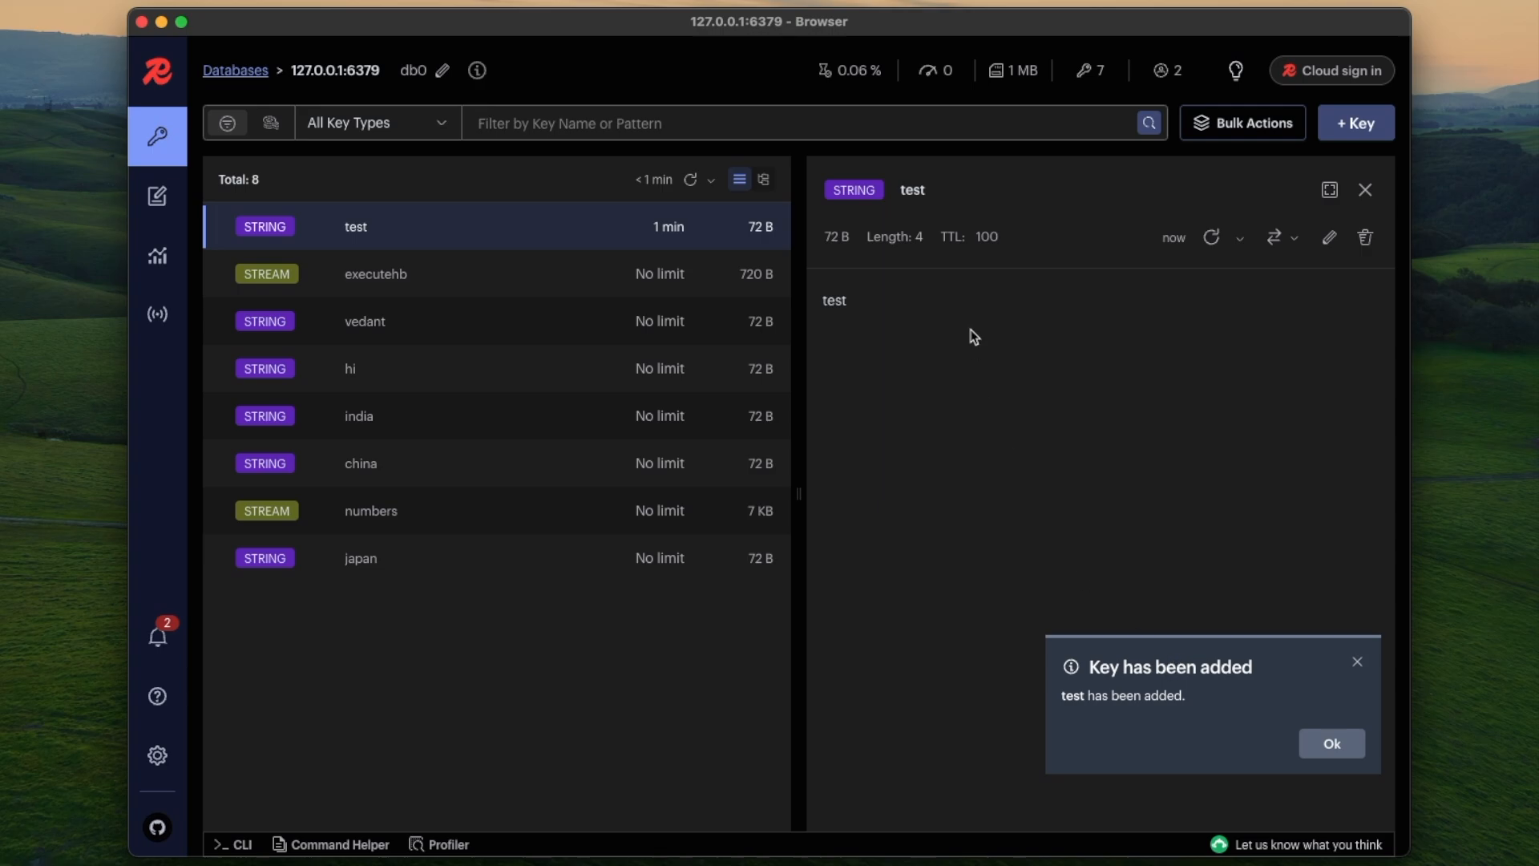
{"action": "left_click", "coordinate": [1331, 742]}
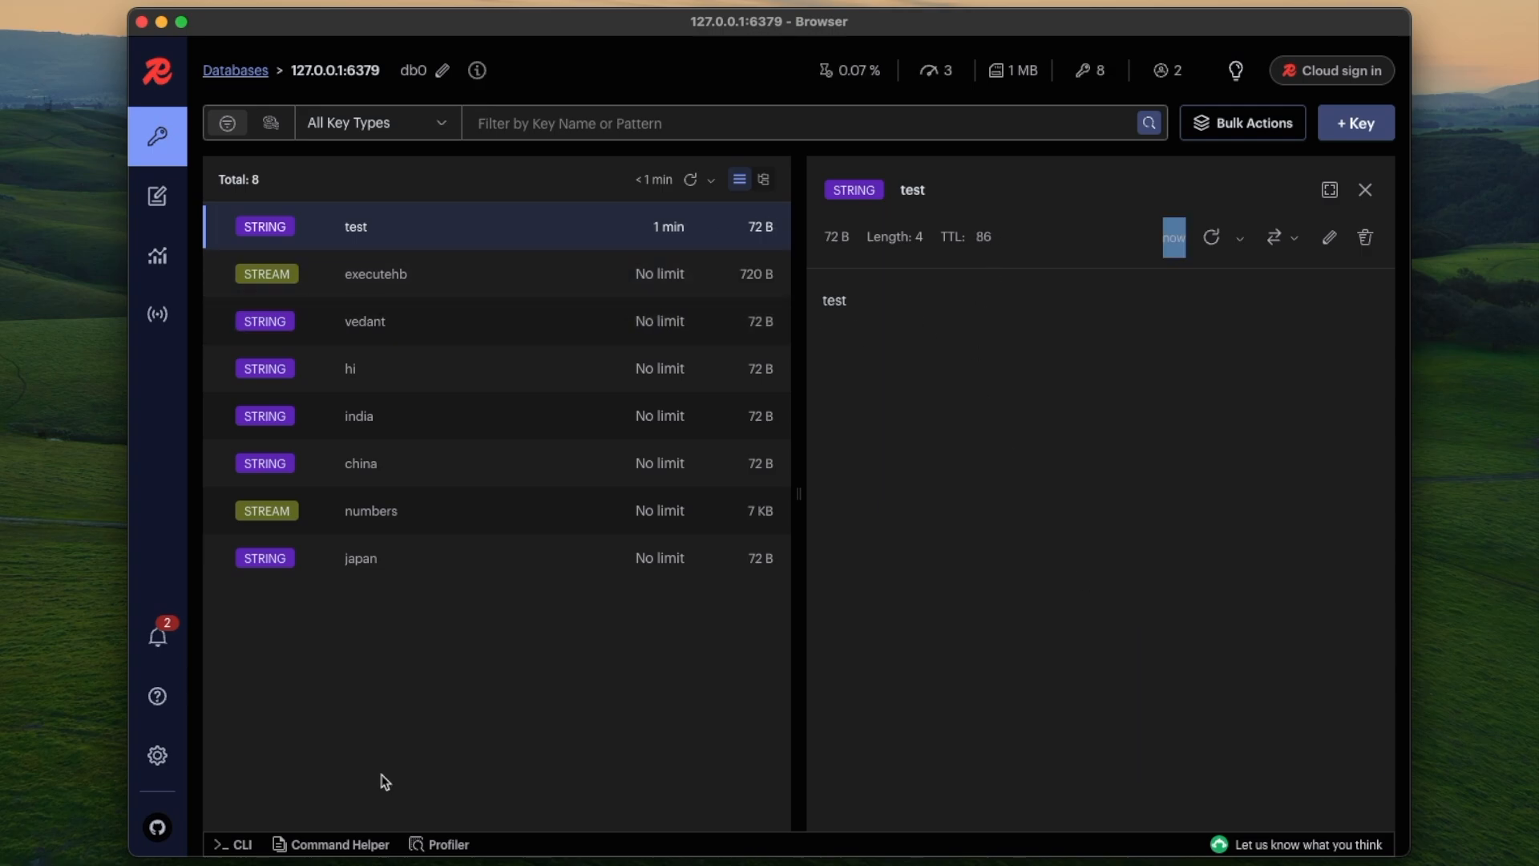
- Run 'set test1 value1' in the built-in CLI, returning OK
{"action": "left_click", "coordinate": [235, 844]}
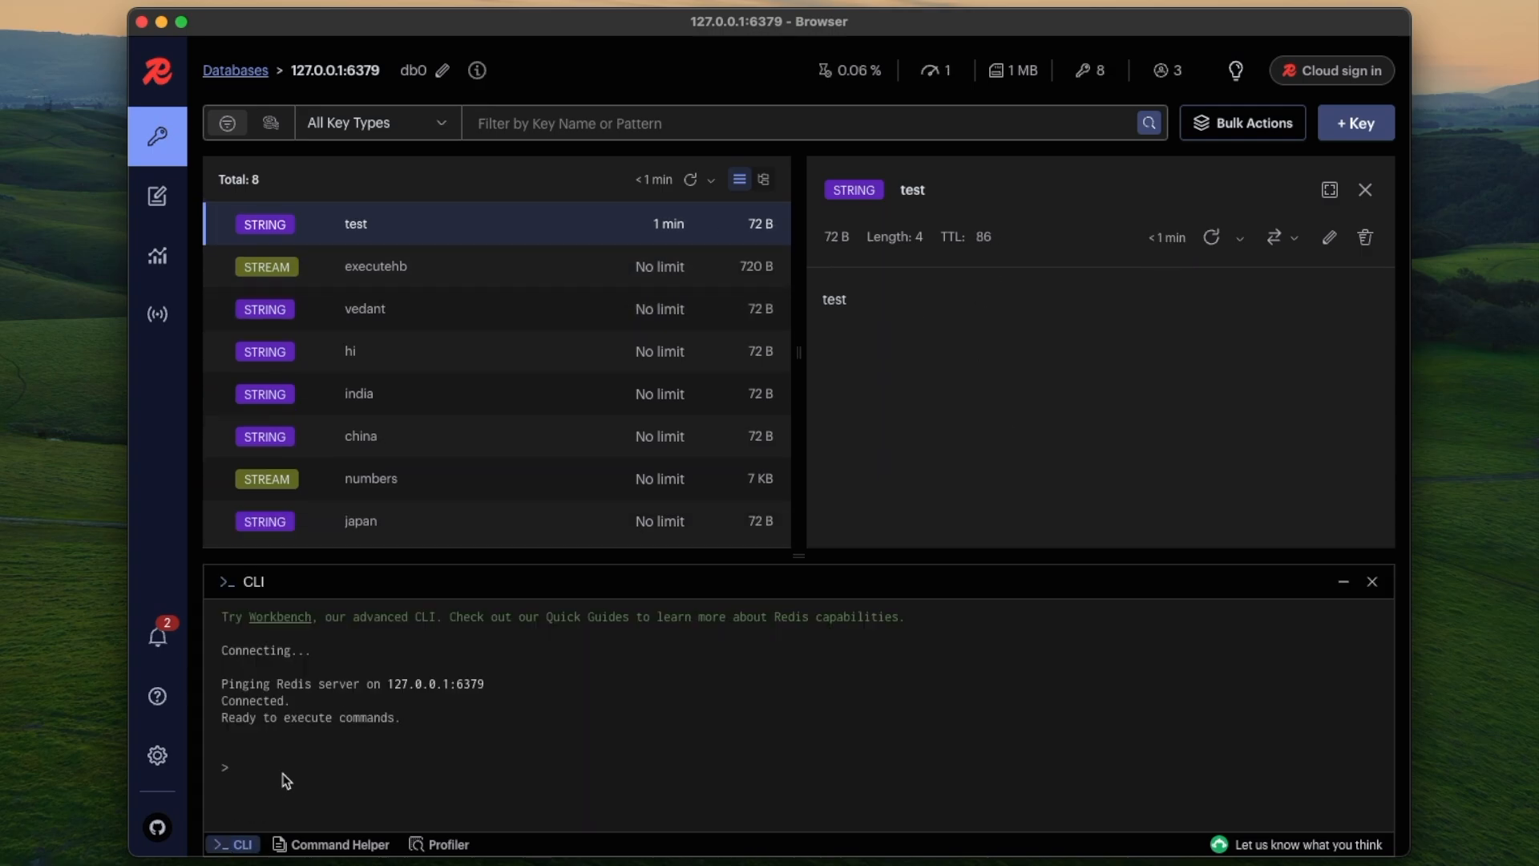
{"action": "type", "text": "set"}
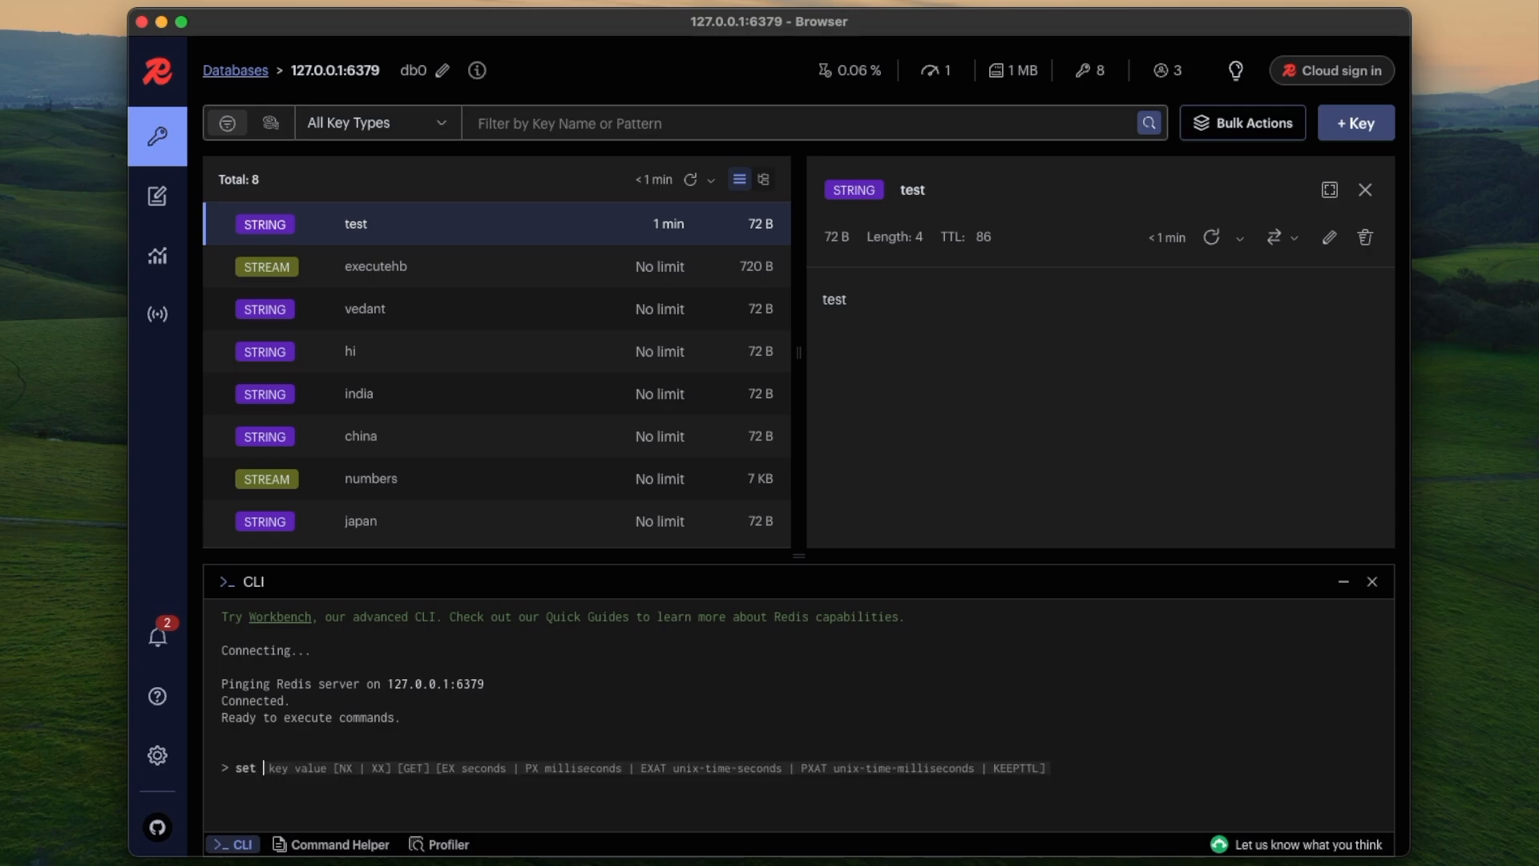
{"action": "type", "text": "te"}
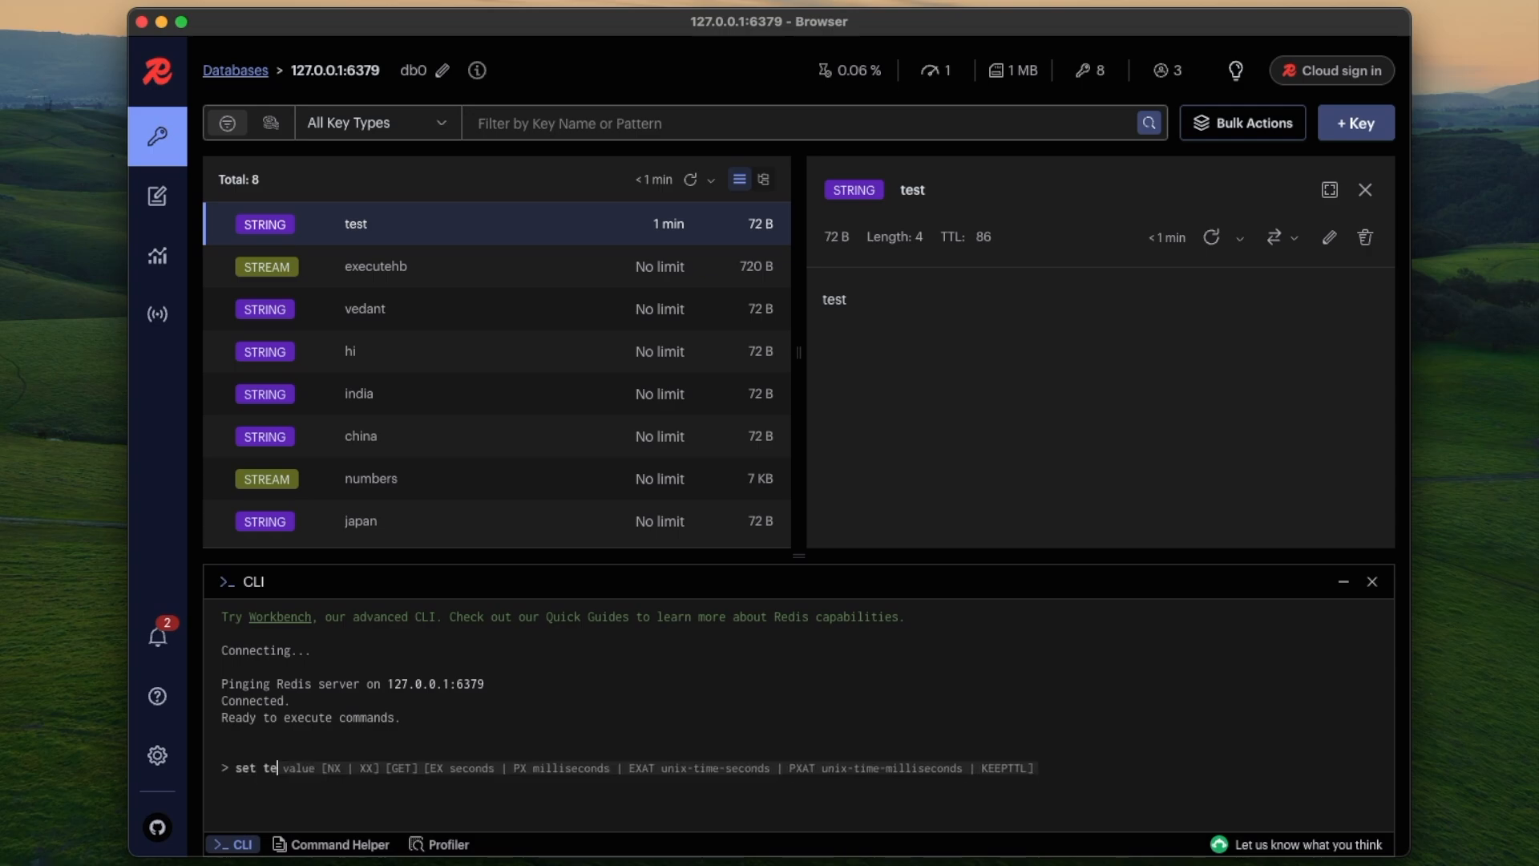
{"action": "type", "text": "st1 value1"}
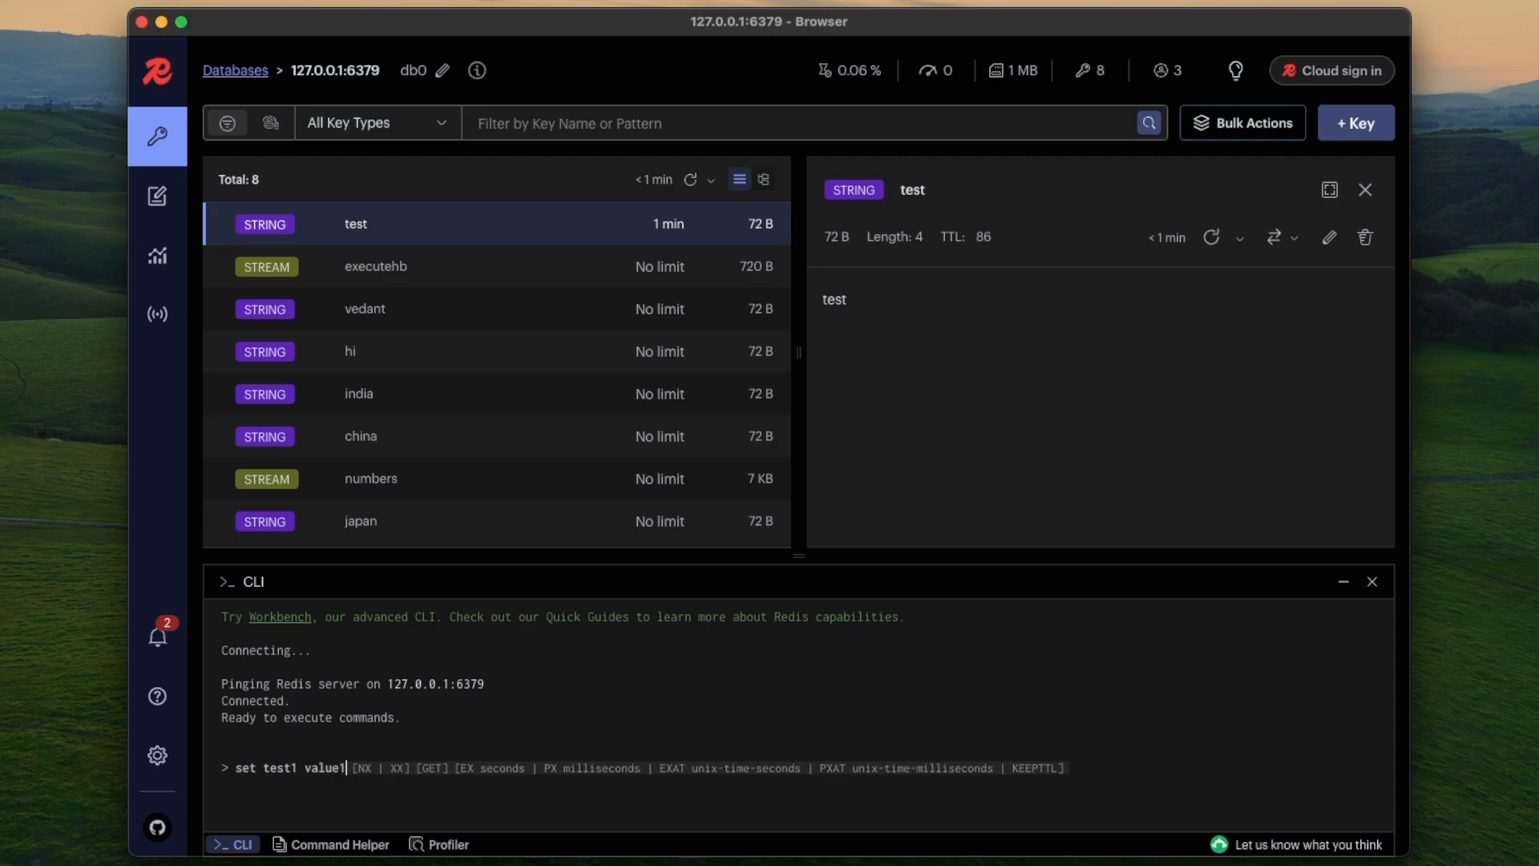
{"action": "key", "text": "Return"}
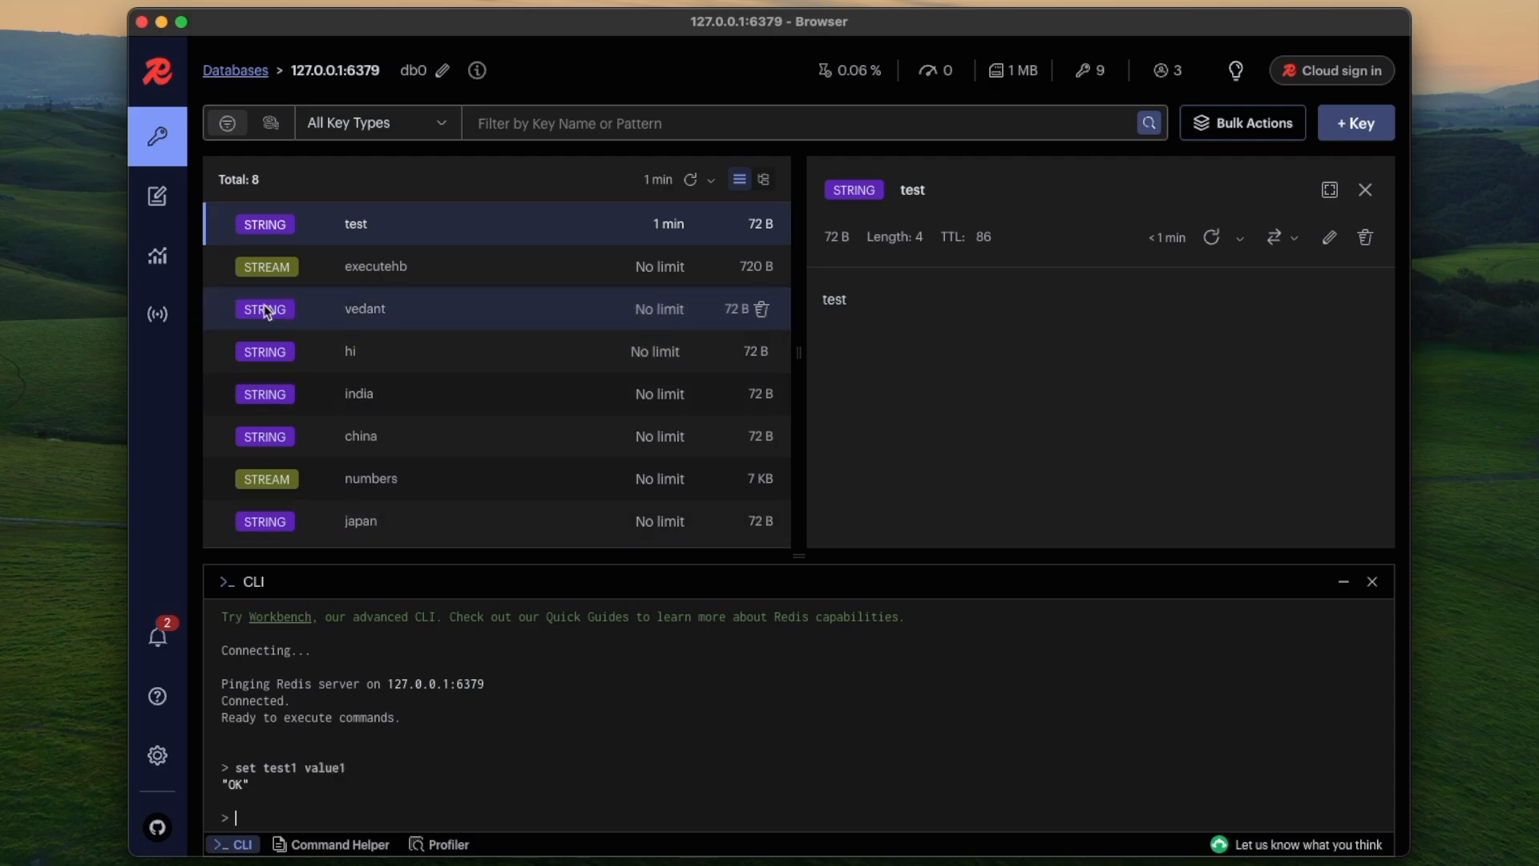
{"action": "mouse_move", "coordinate": [679, 178]}
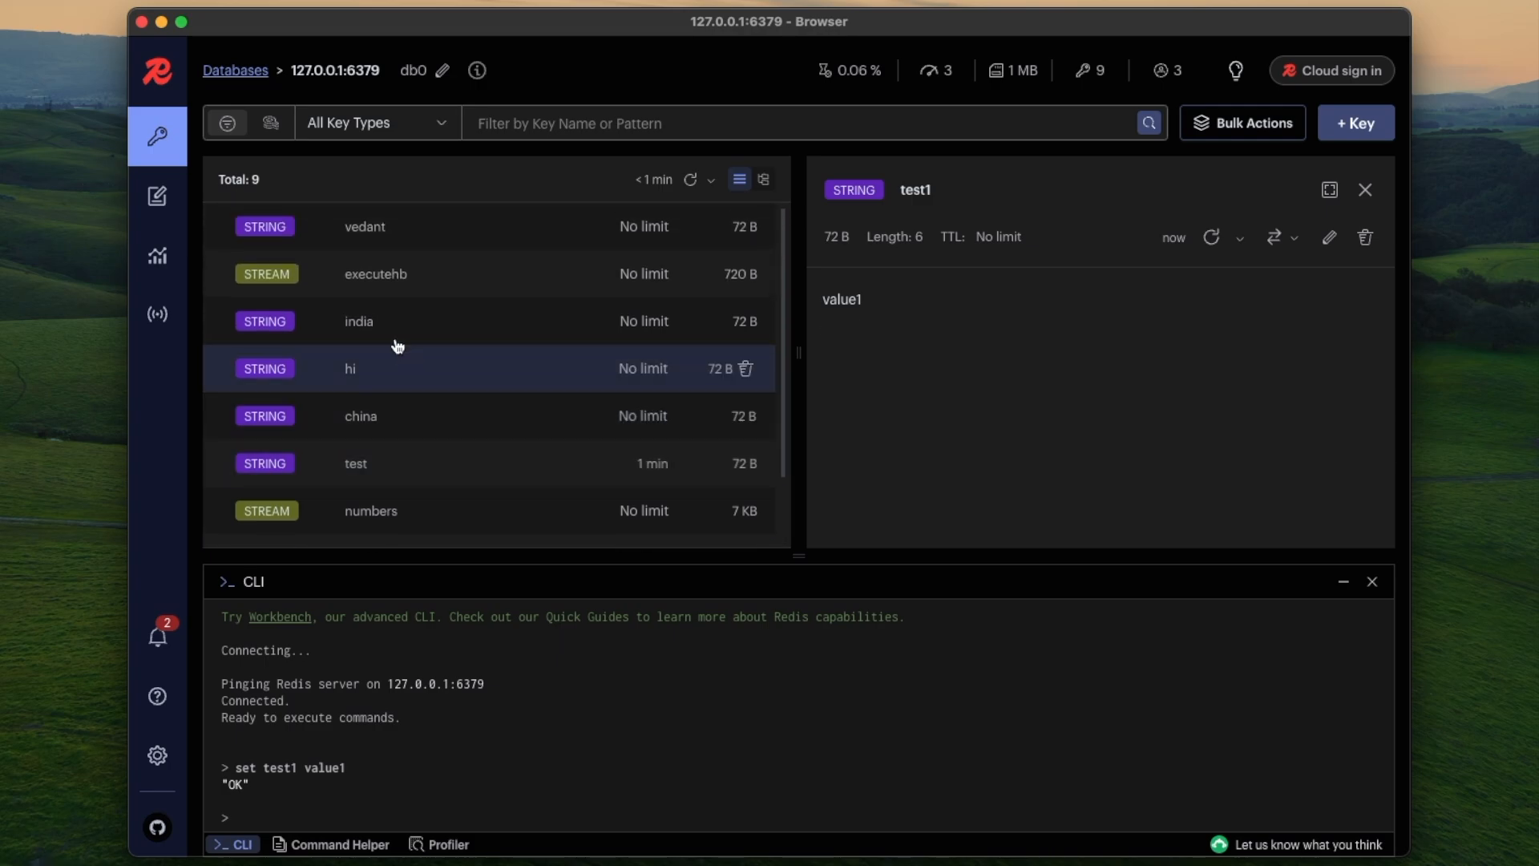
- Watch the test key's TTL count down by refreshing its details until it expires
{"action": "left_click", "coordinate": [354, 462]}
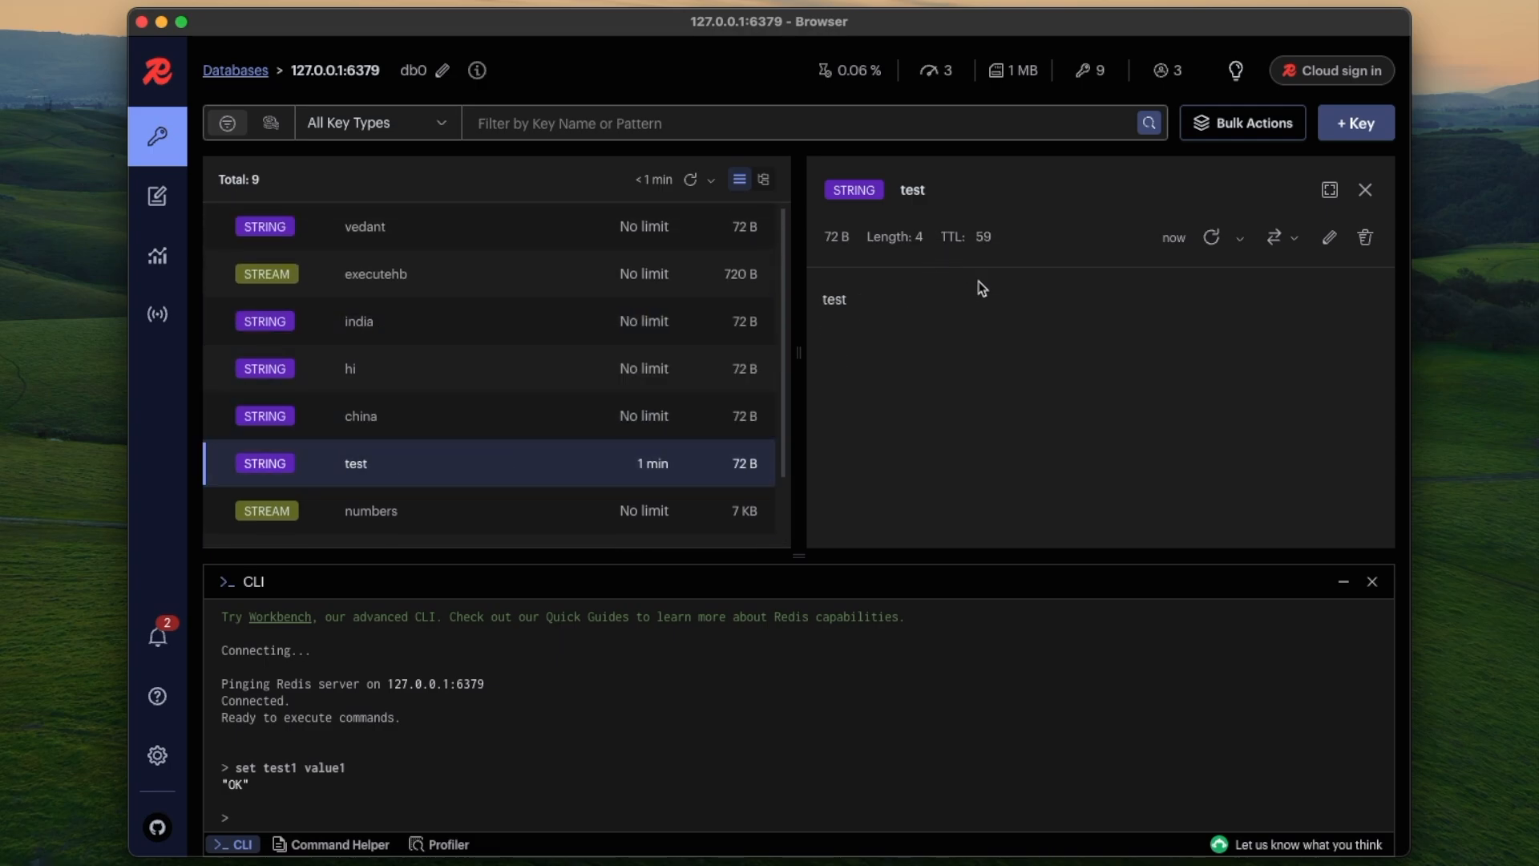
{"action": "mouse_move", "coordinate": [1212, 239]}
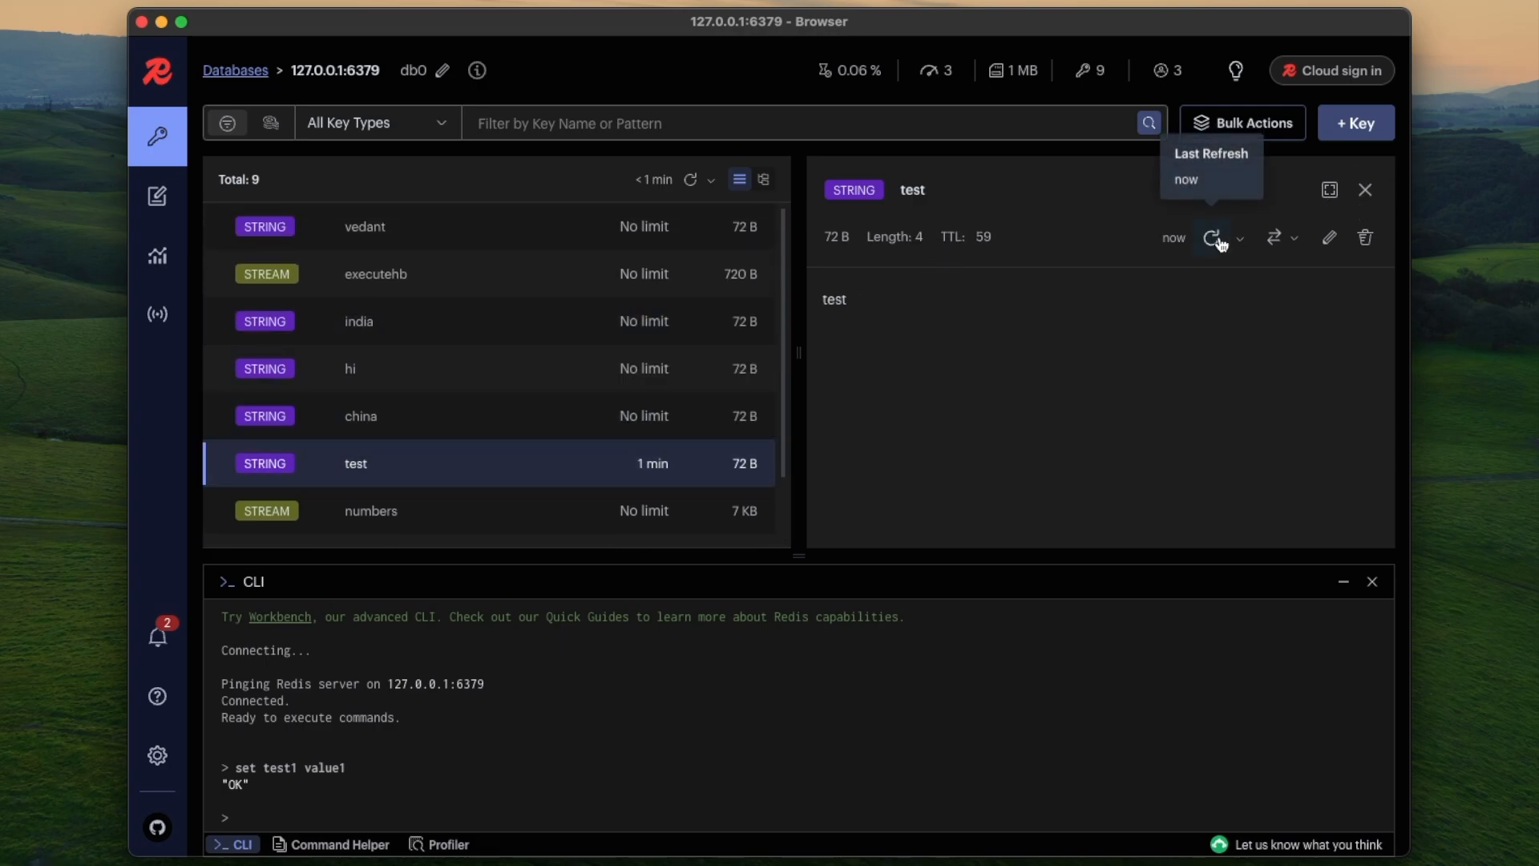
{"action": "left_click", "coordinate": [981, 237]}
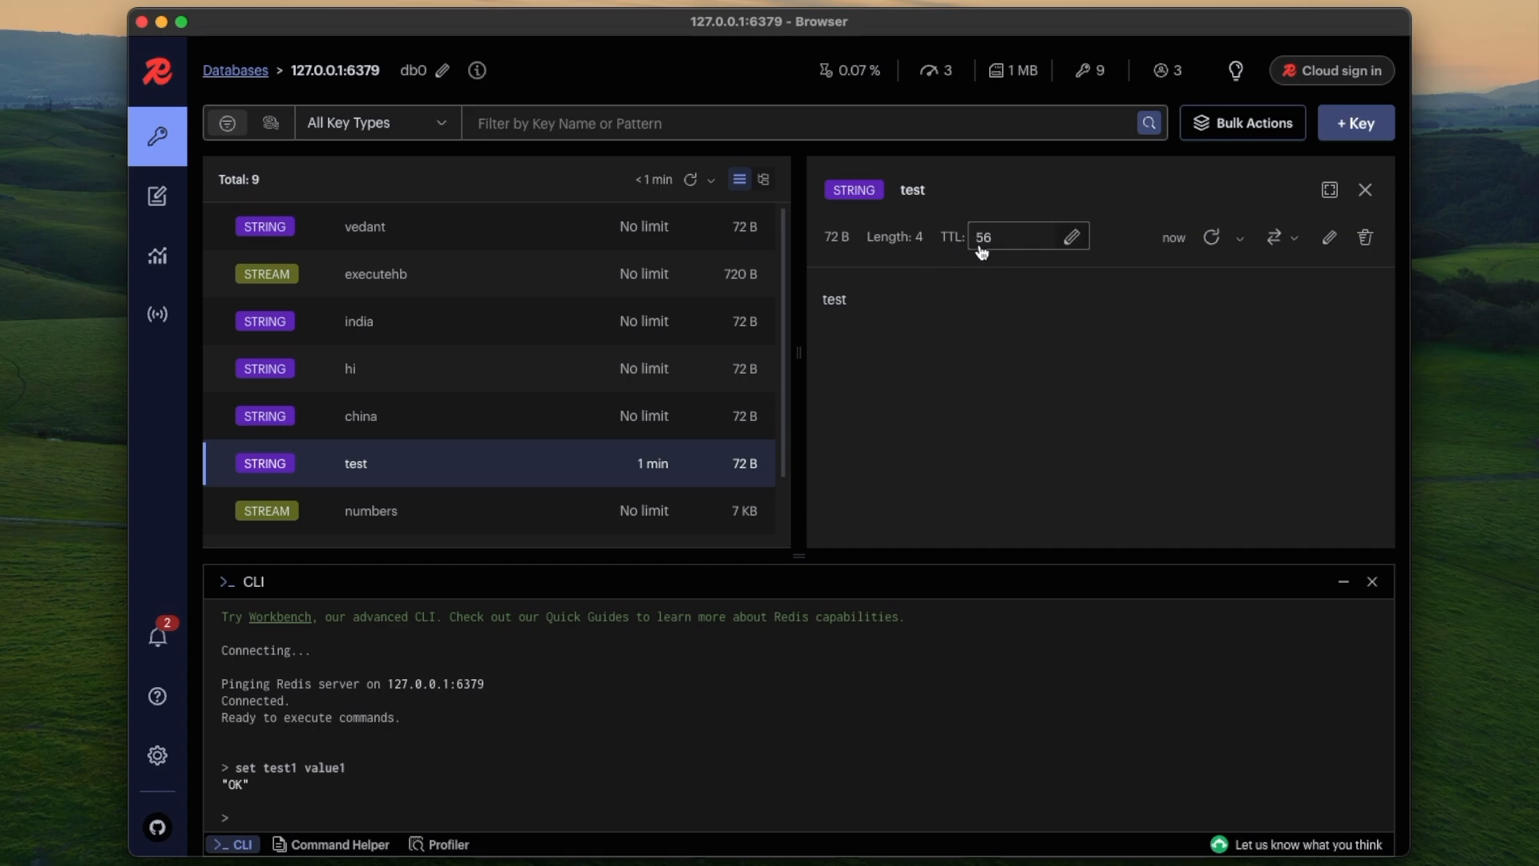
{"action": "left_click", "coordinate": [1342, 580]}
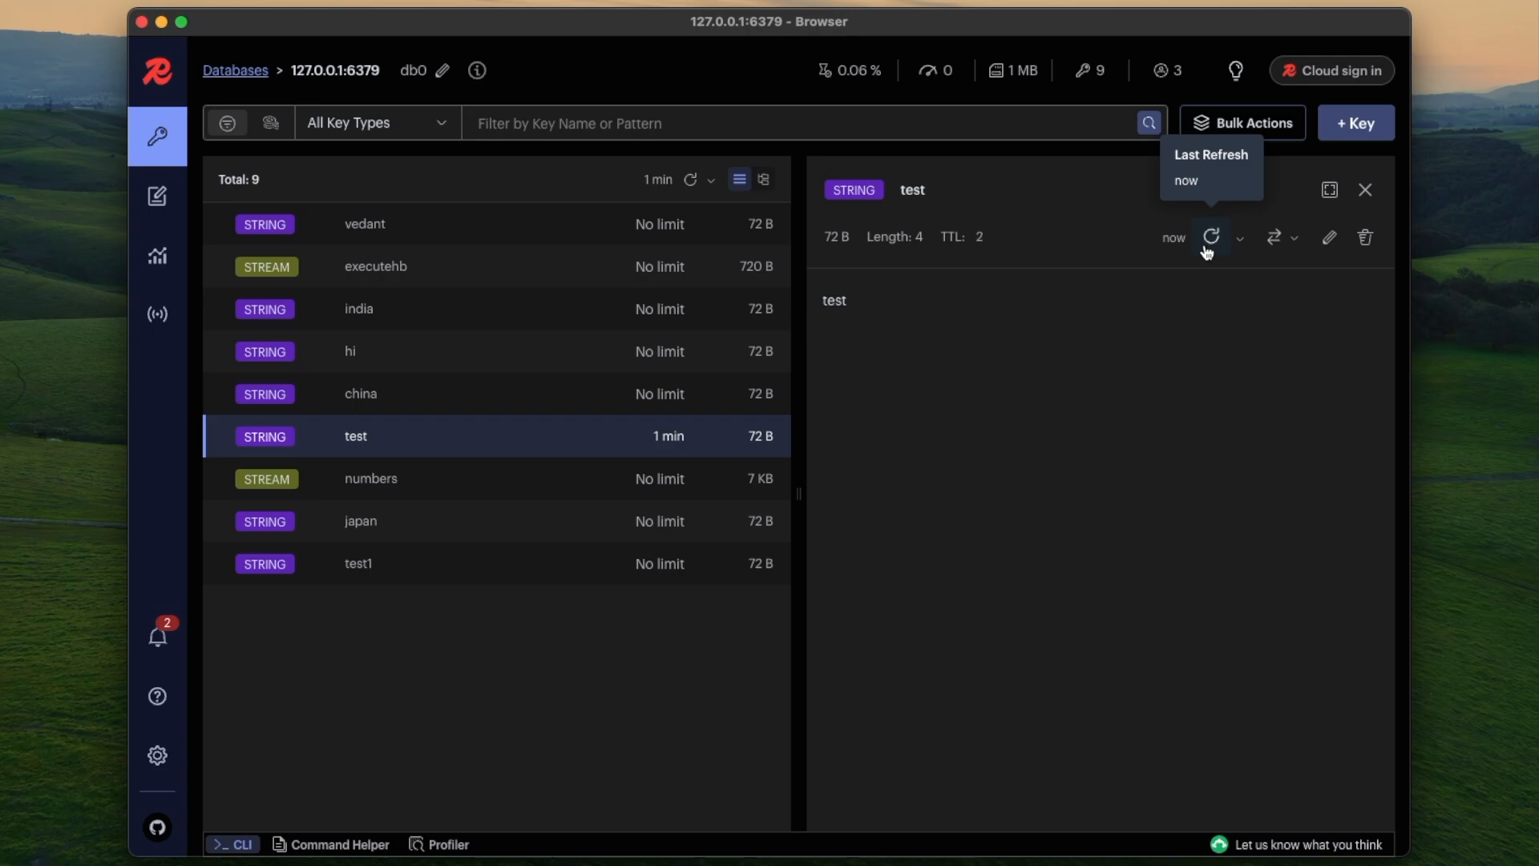
{"action": "left_click", "coordinate": [1210, 238]}
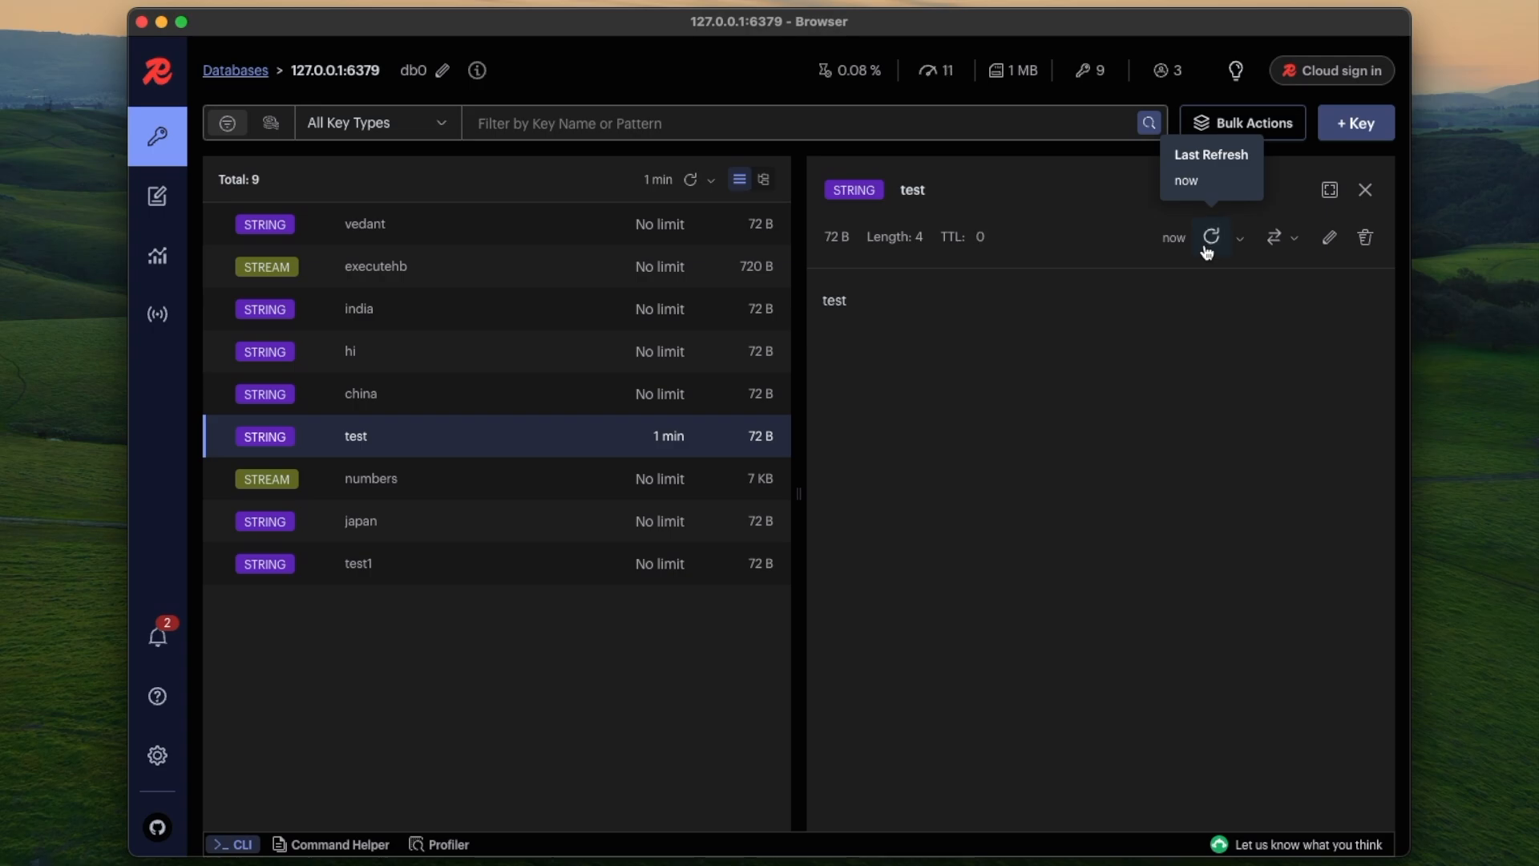
{"action": "left_click", "coordinate": [1364, 237]}
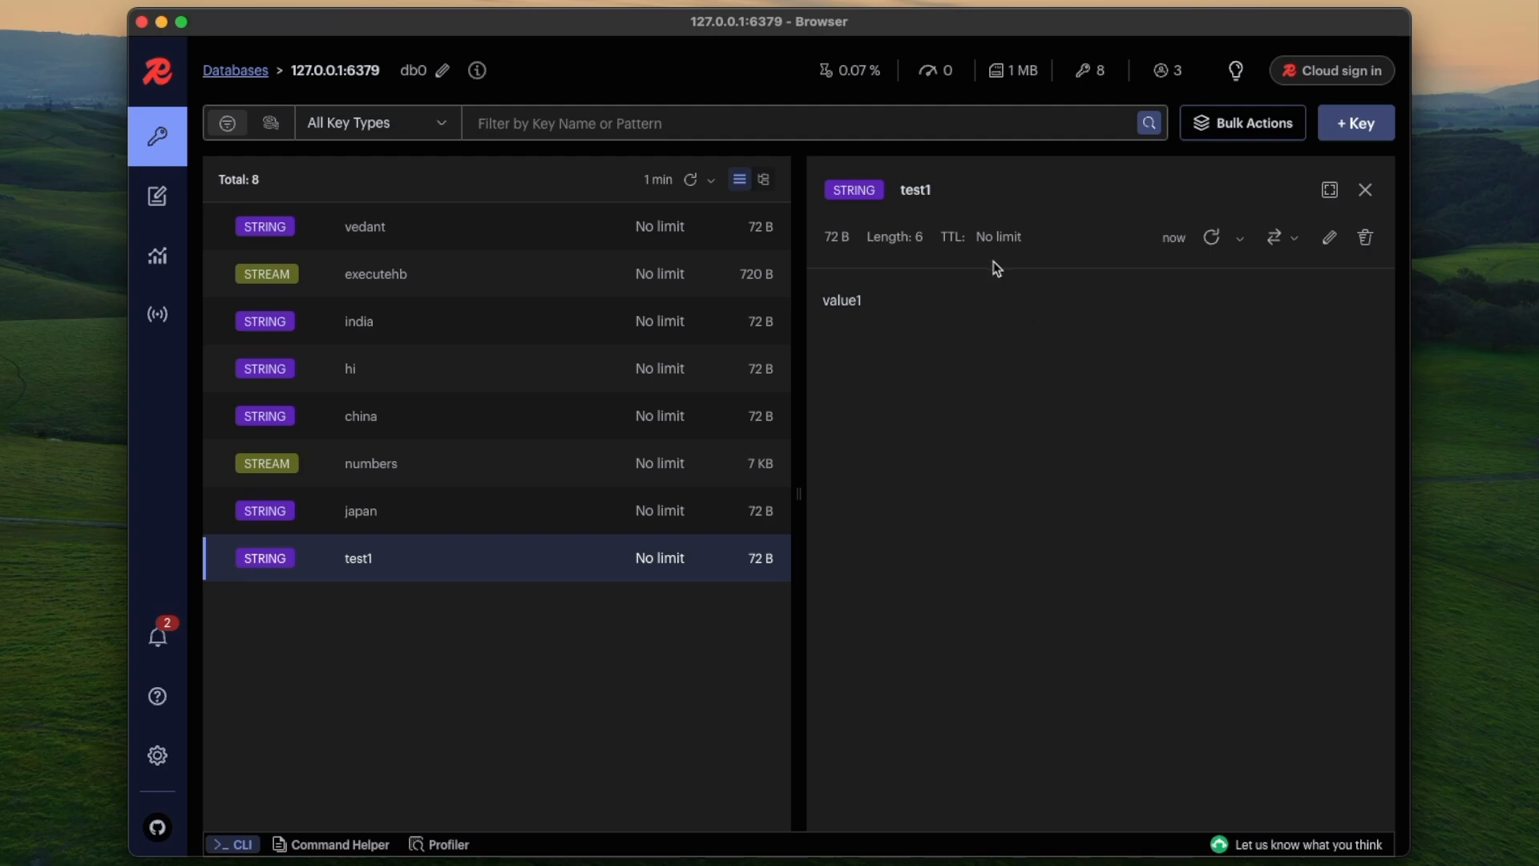
{"action": "mouse_move", "coordinate": [948, 466]}
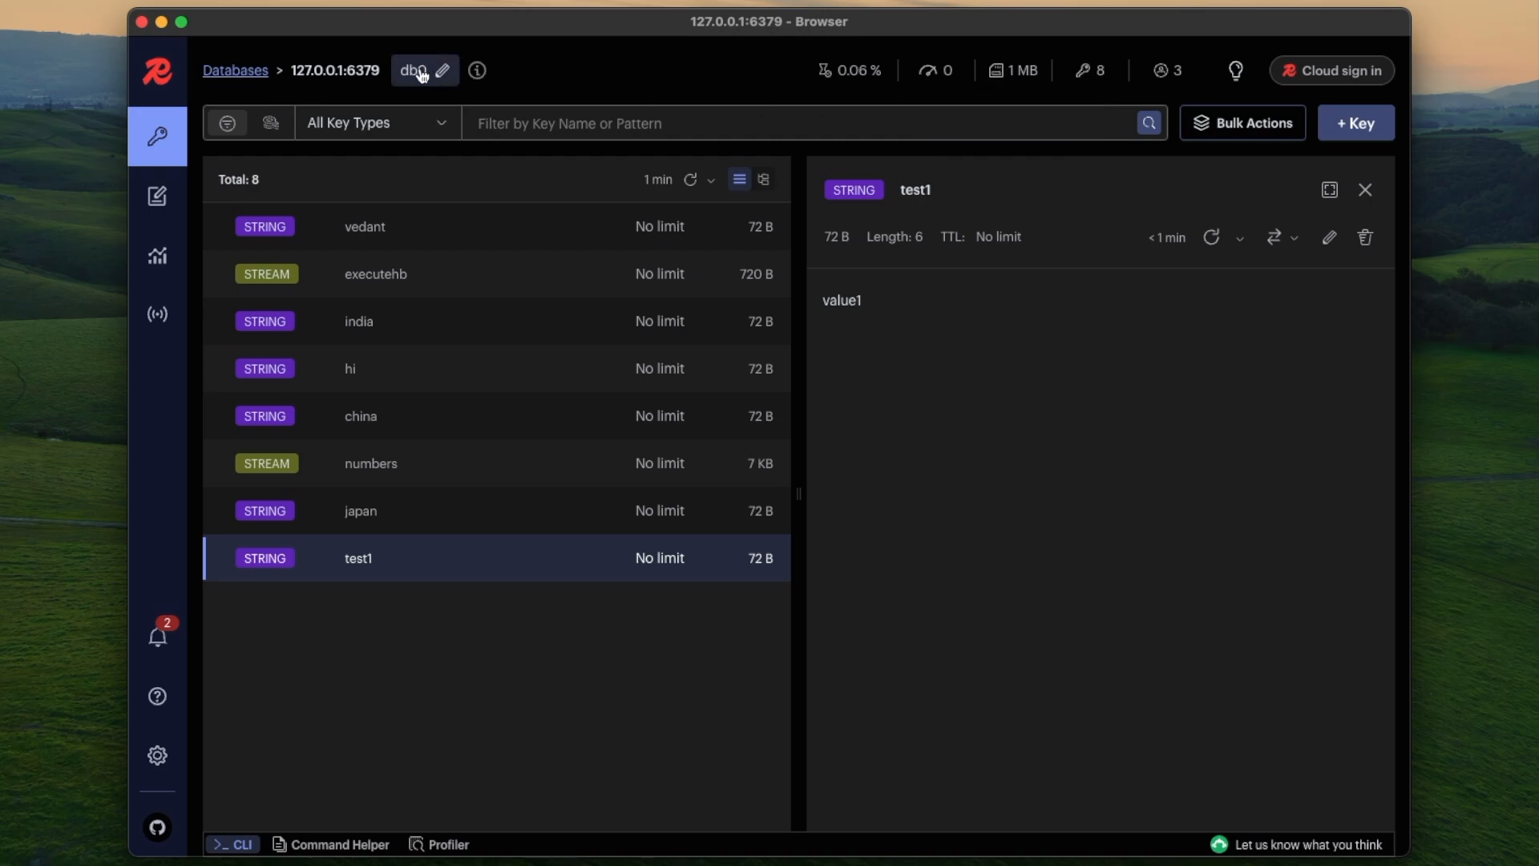
{"action": "mouse_move", "coordinate": [857, 54]}
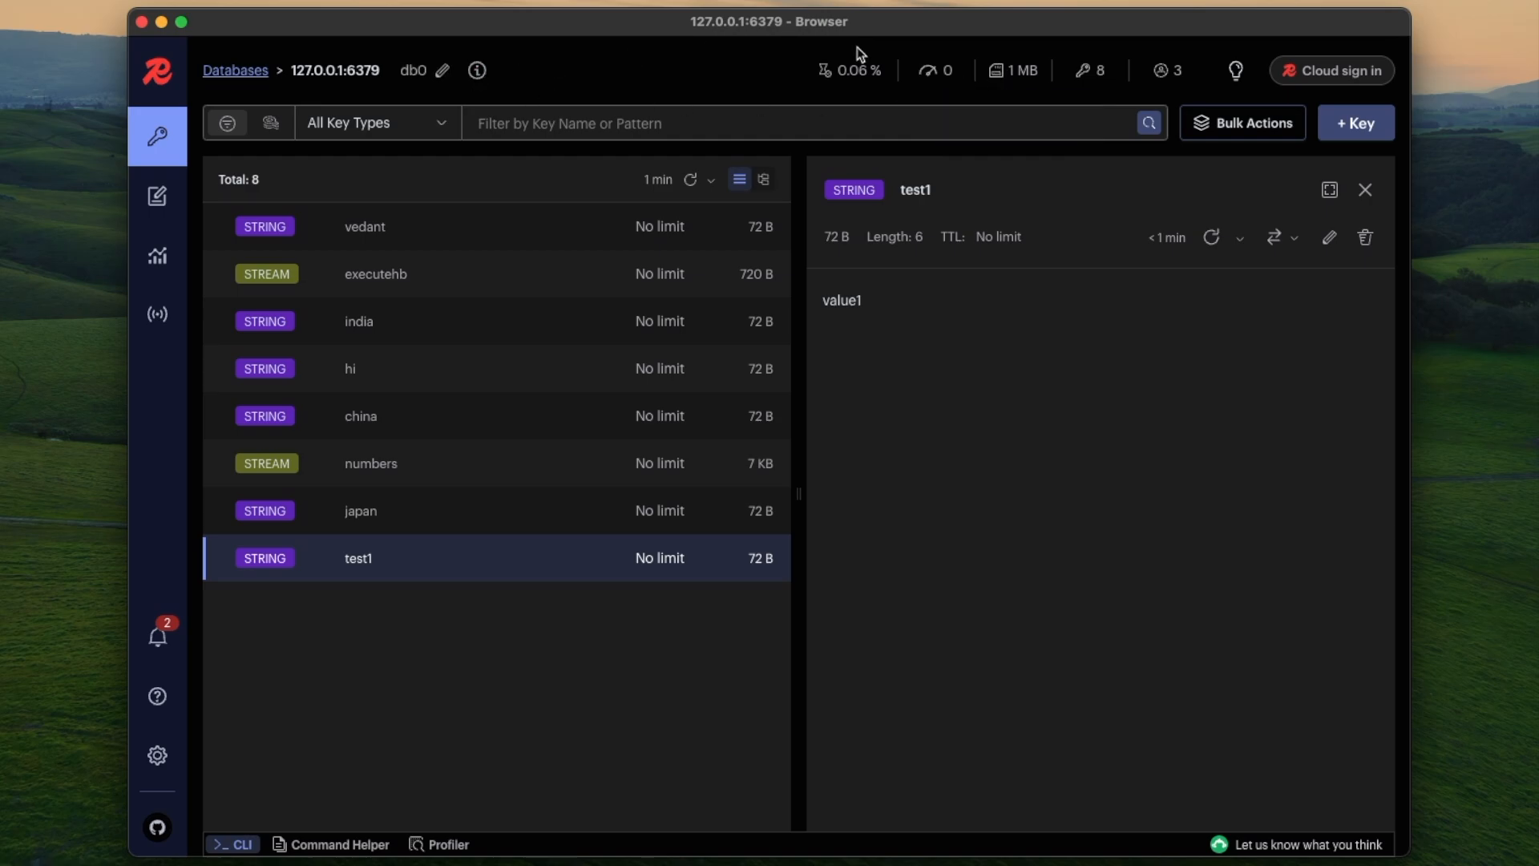